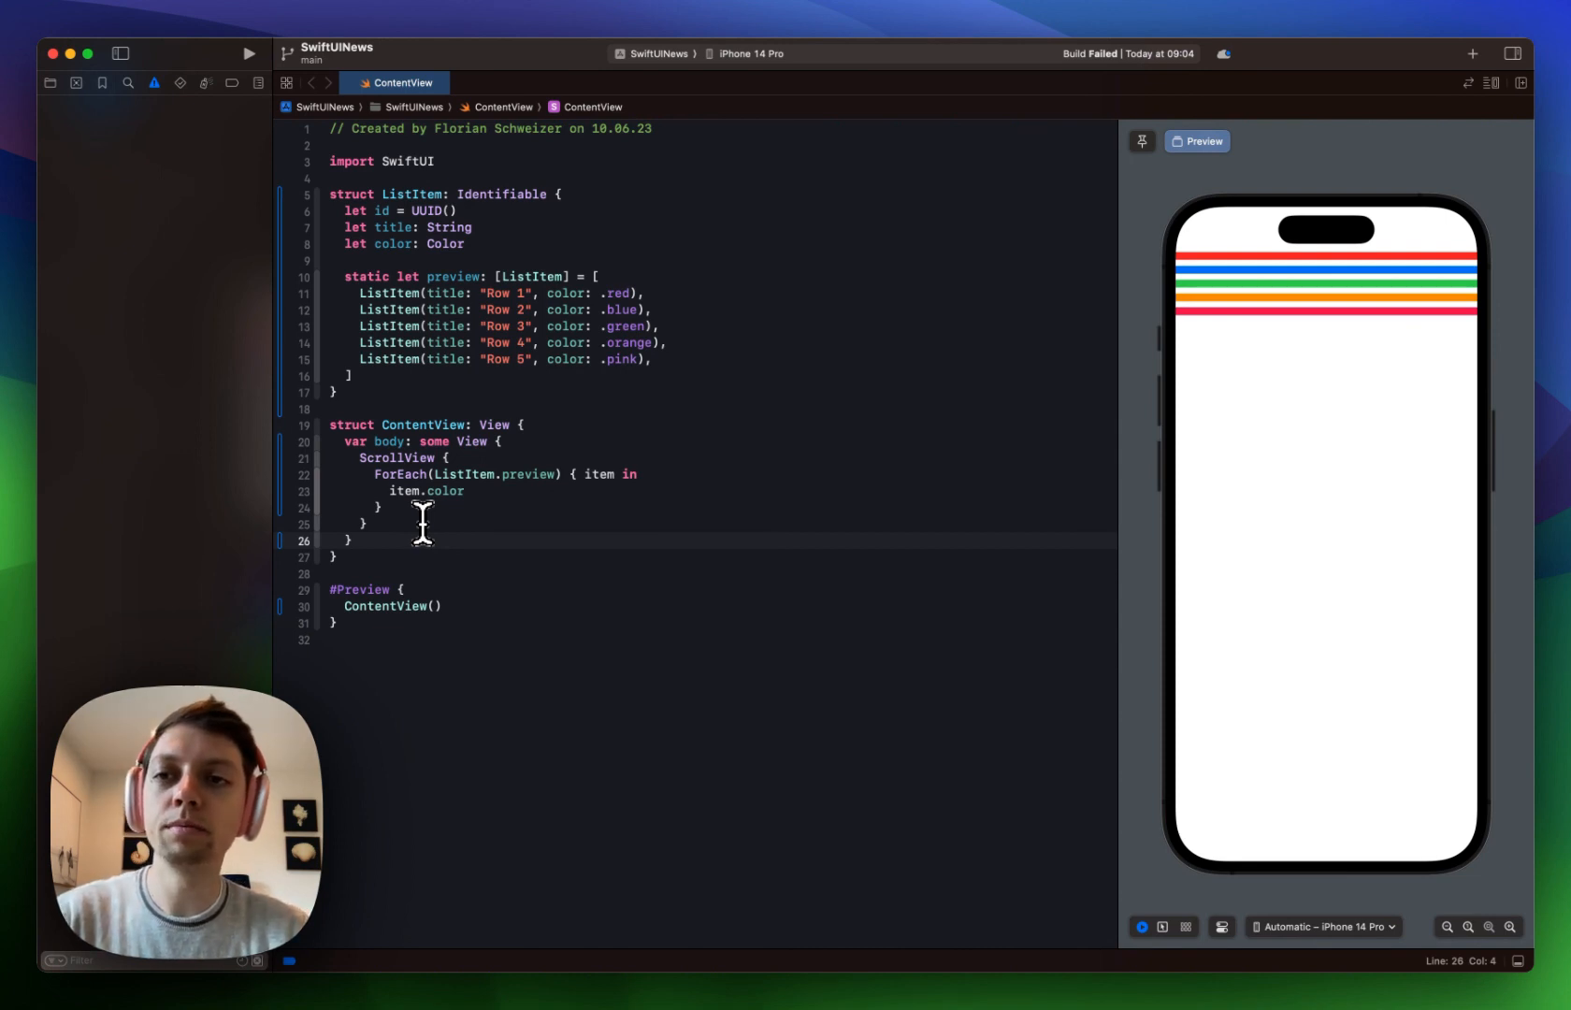
mouse_move(370, 370)
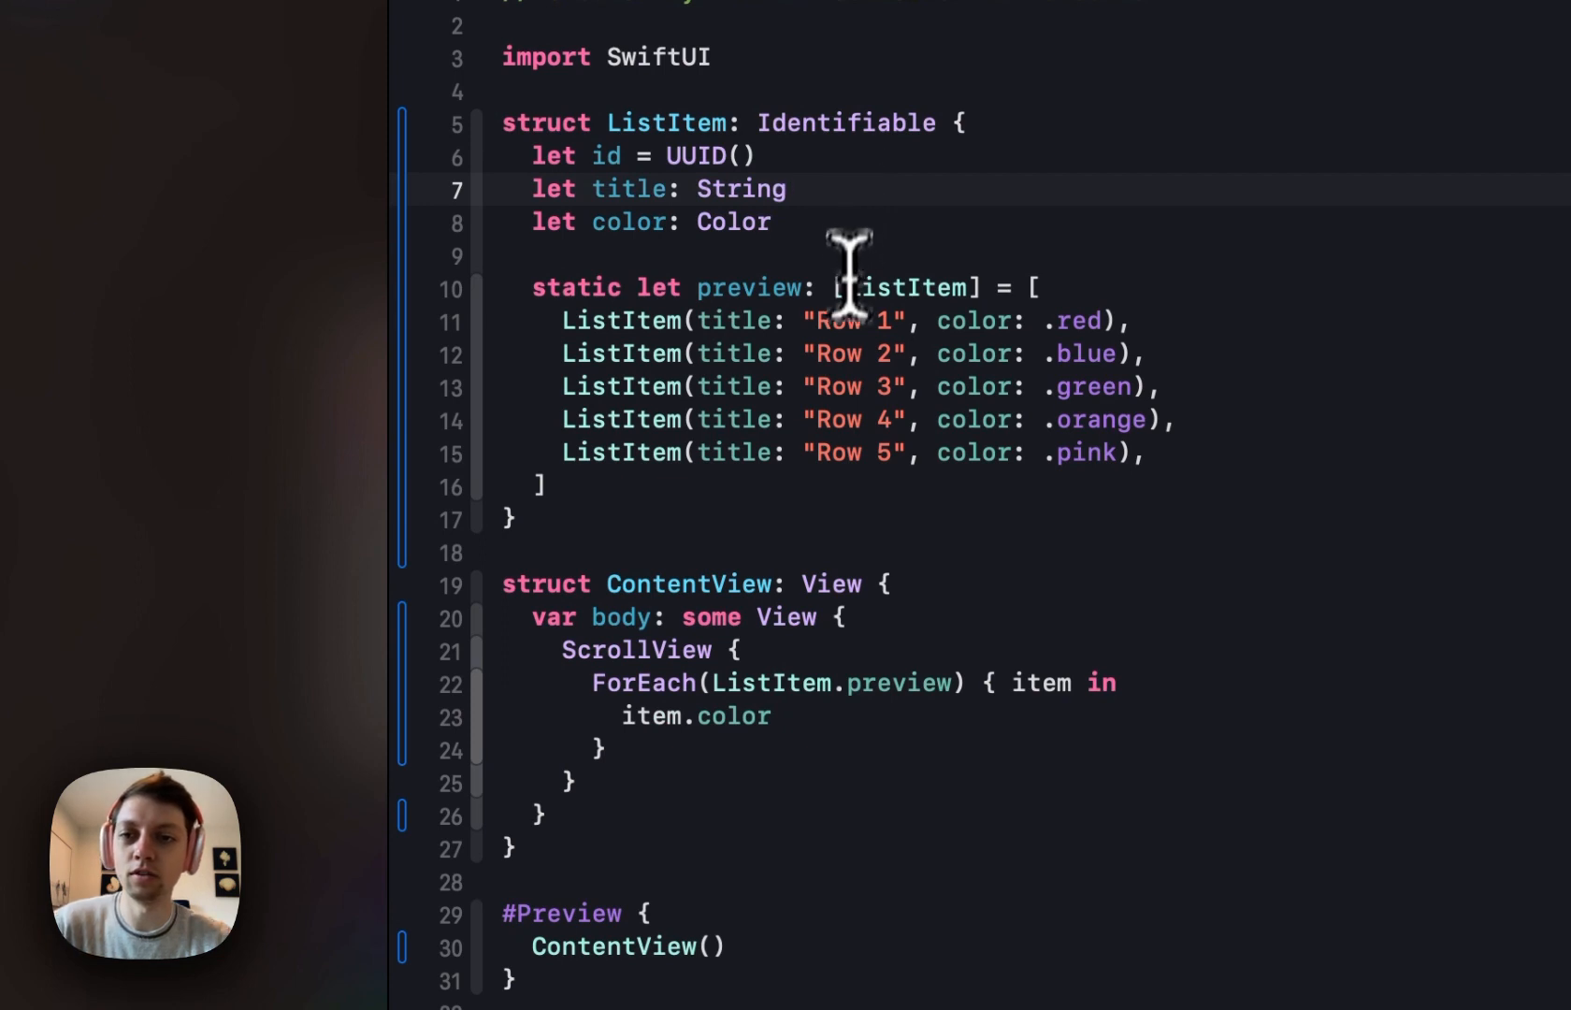
mouse_move(952, 411)
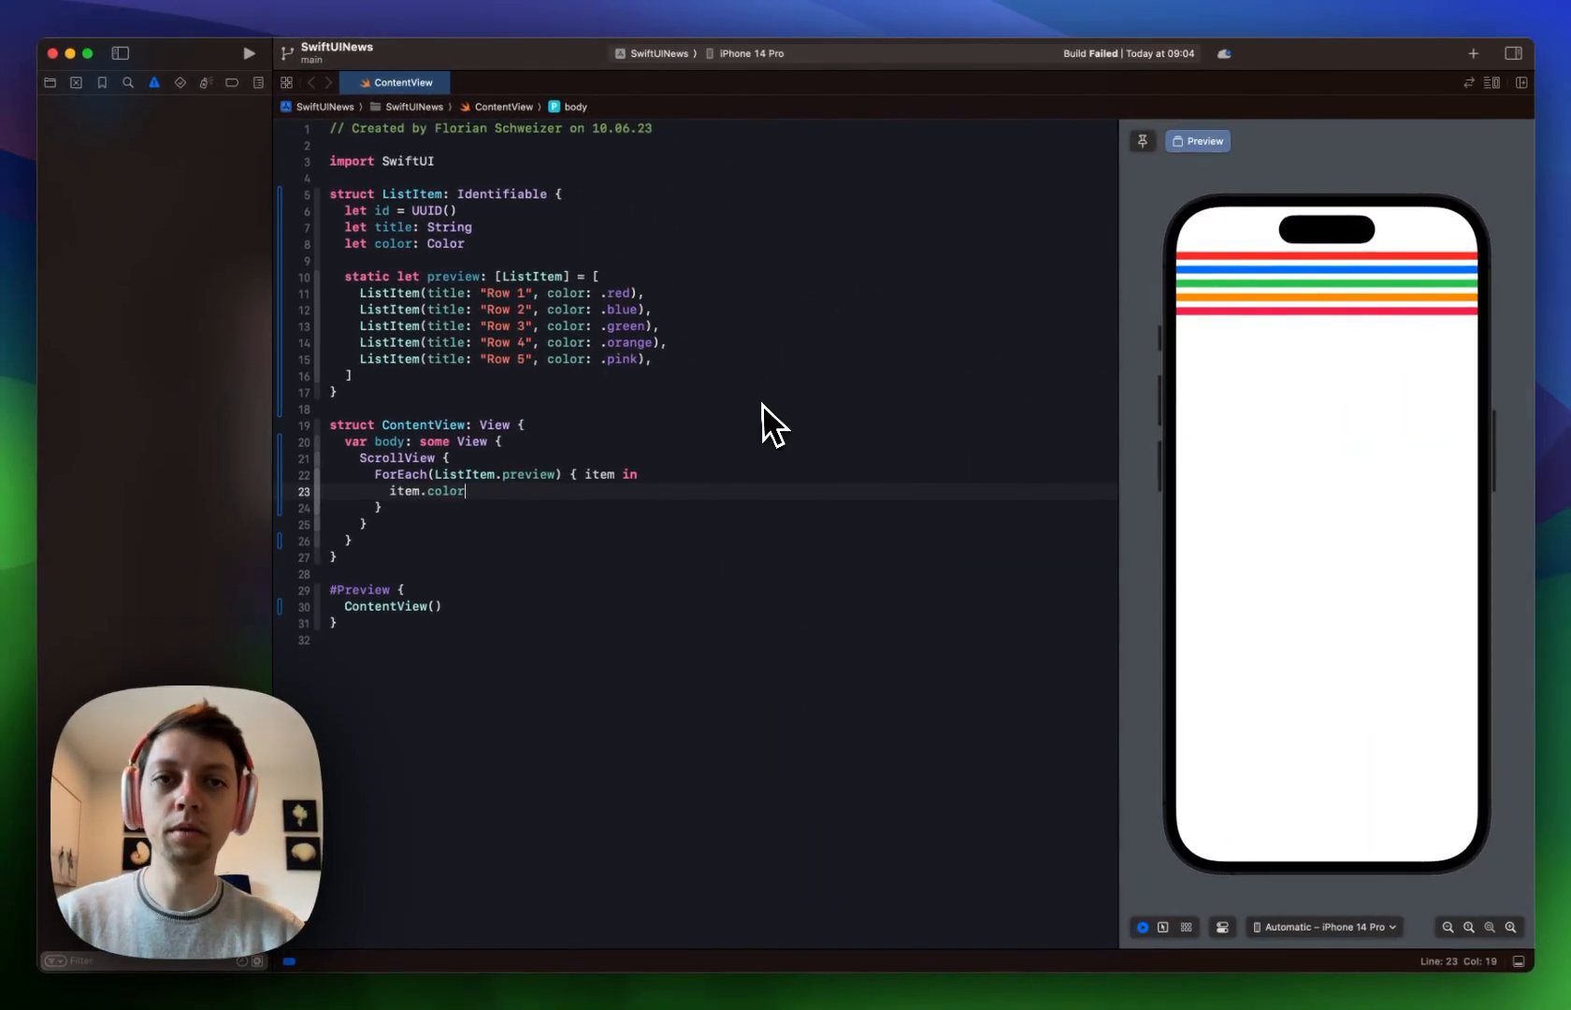
mouse_move(749, 441)
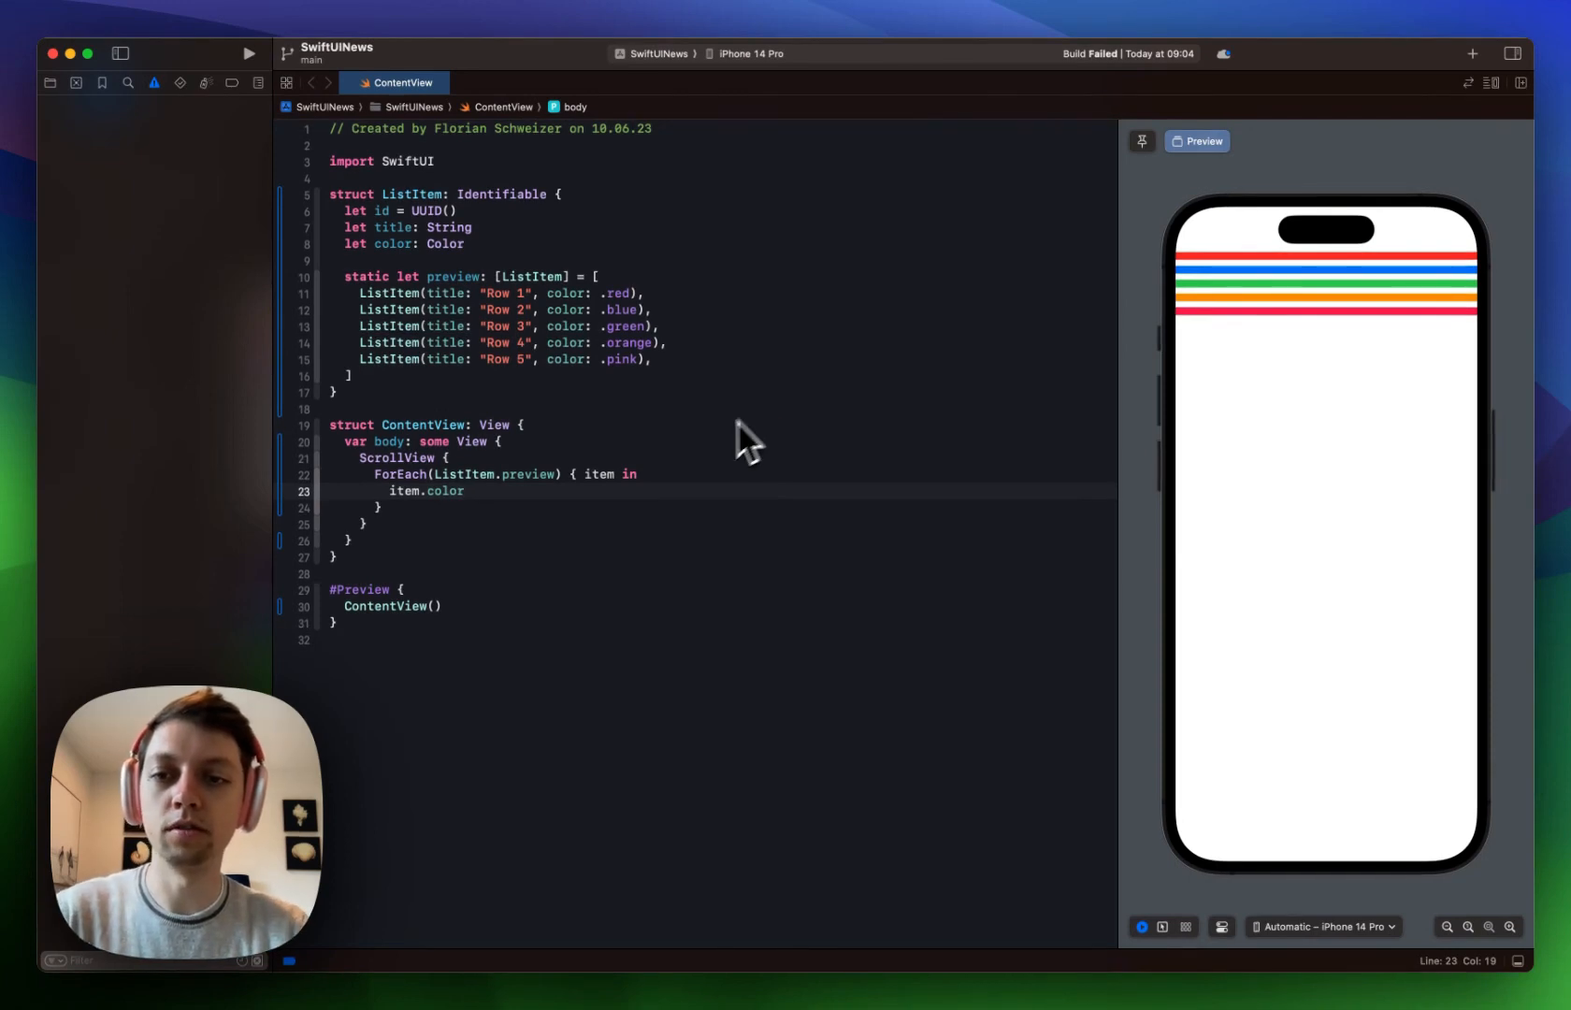
mouse_move(653, 491)
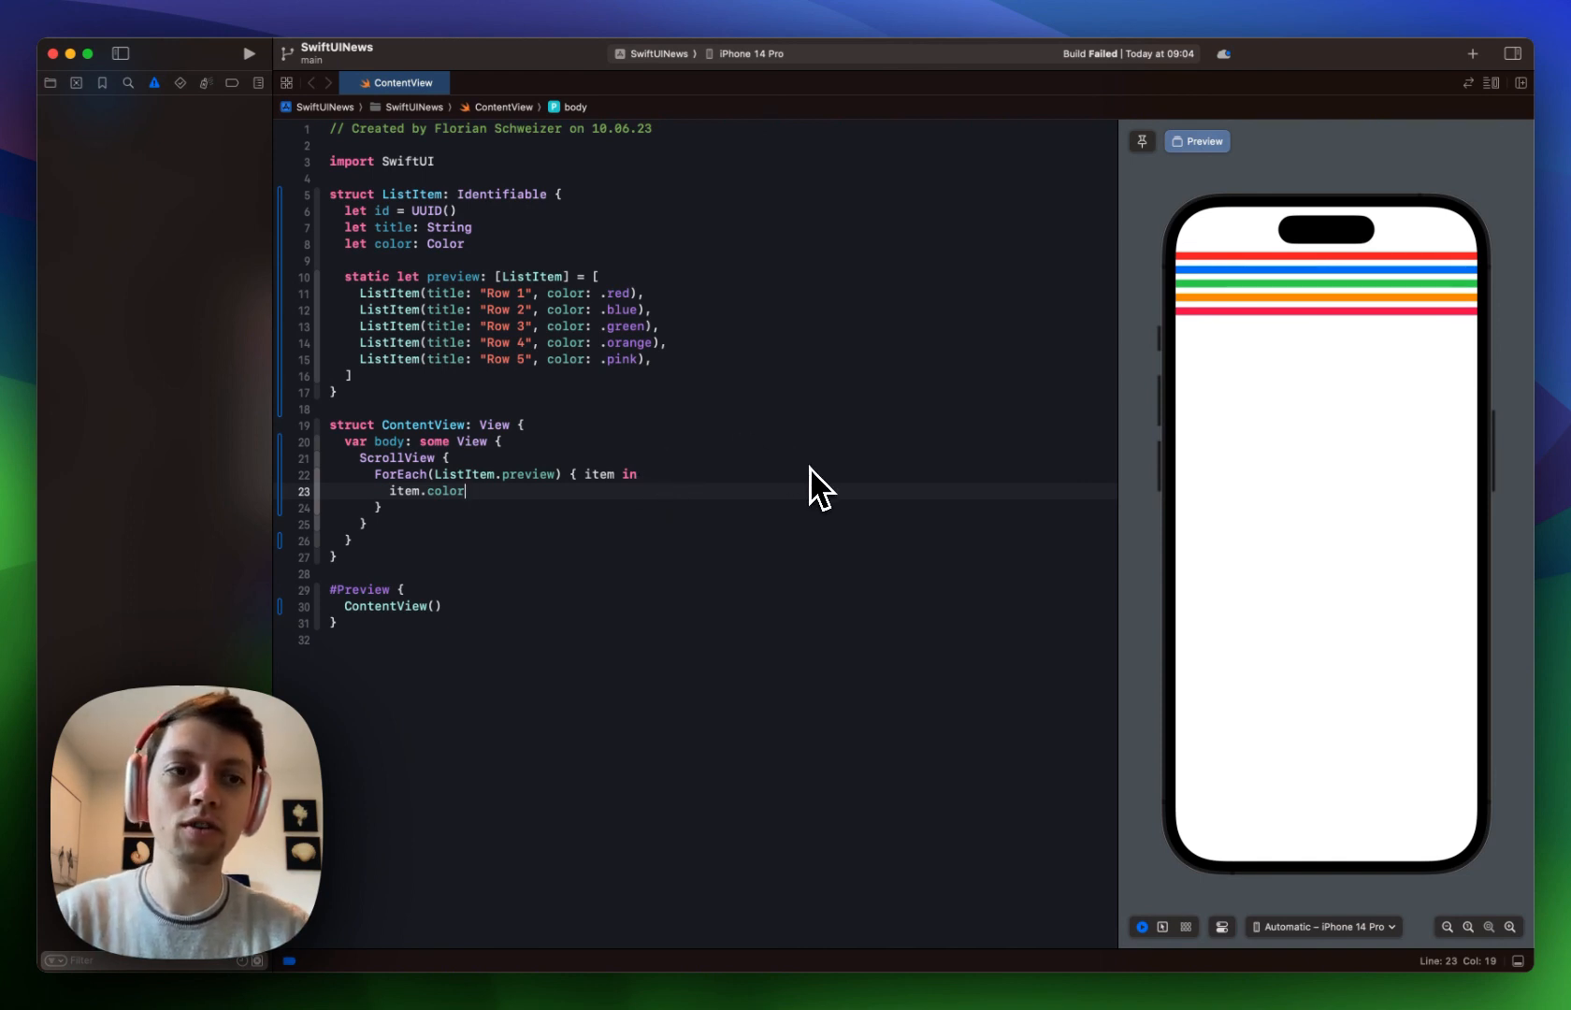
mouse_move(741, 501)
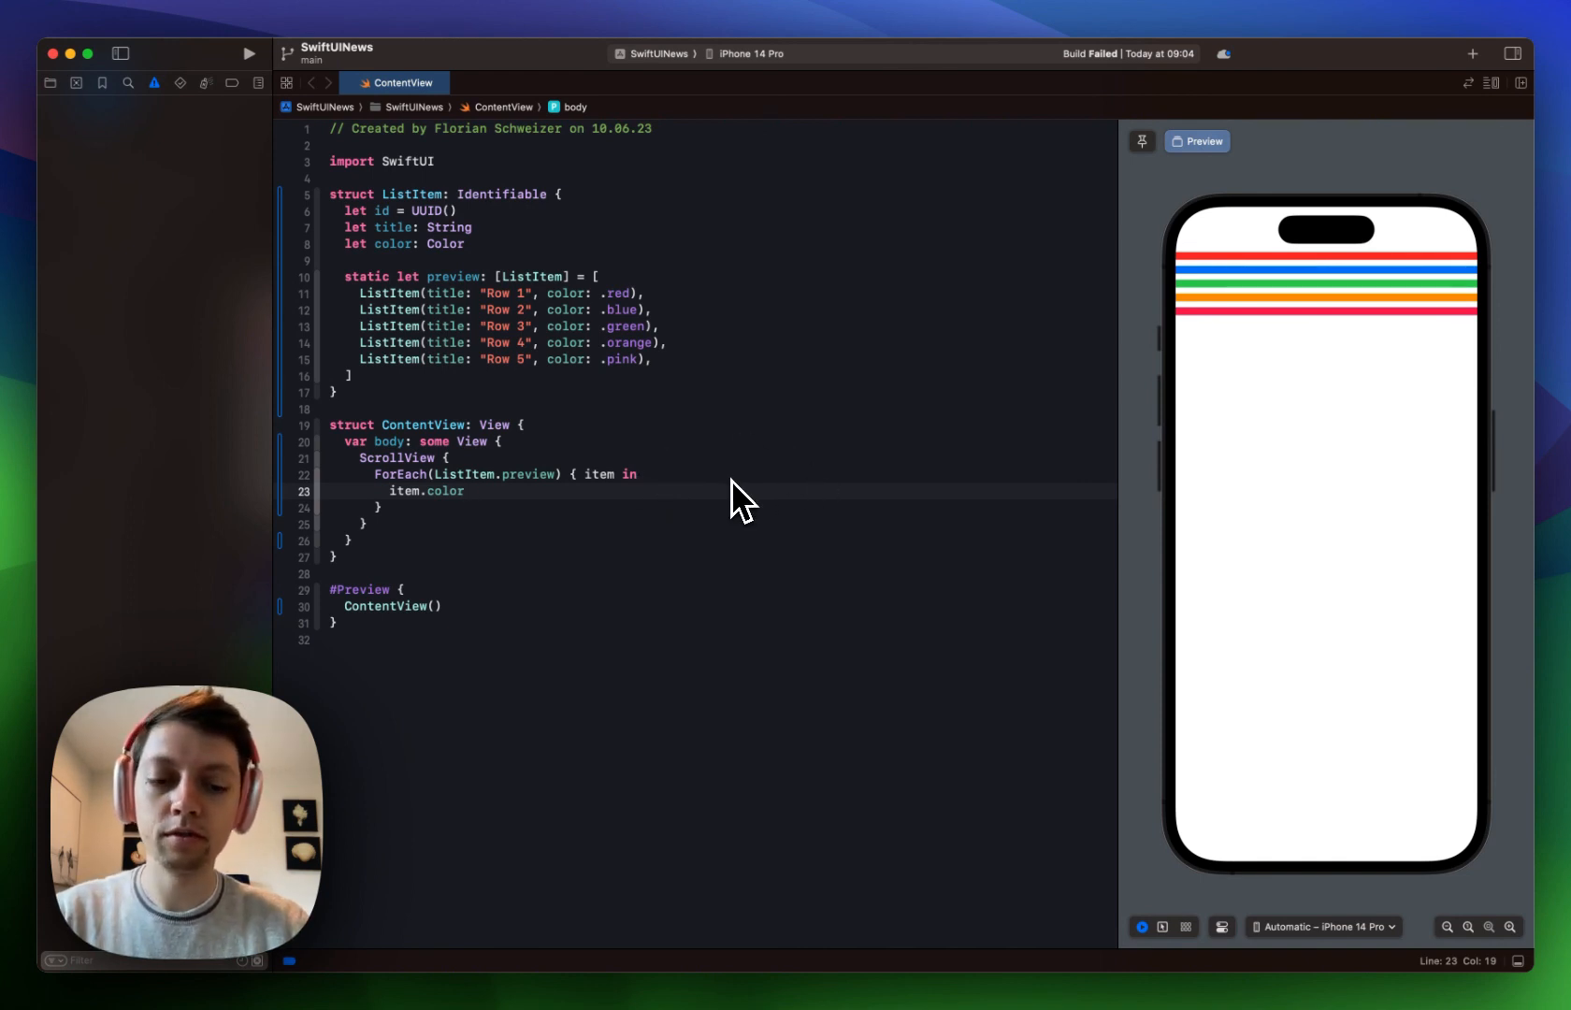
Make each color row 300 points tall with its item title overlaid.
text(.frame(height: 100))
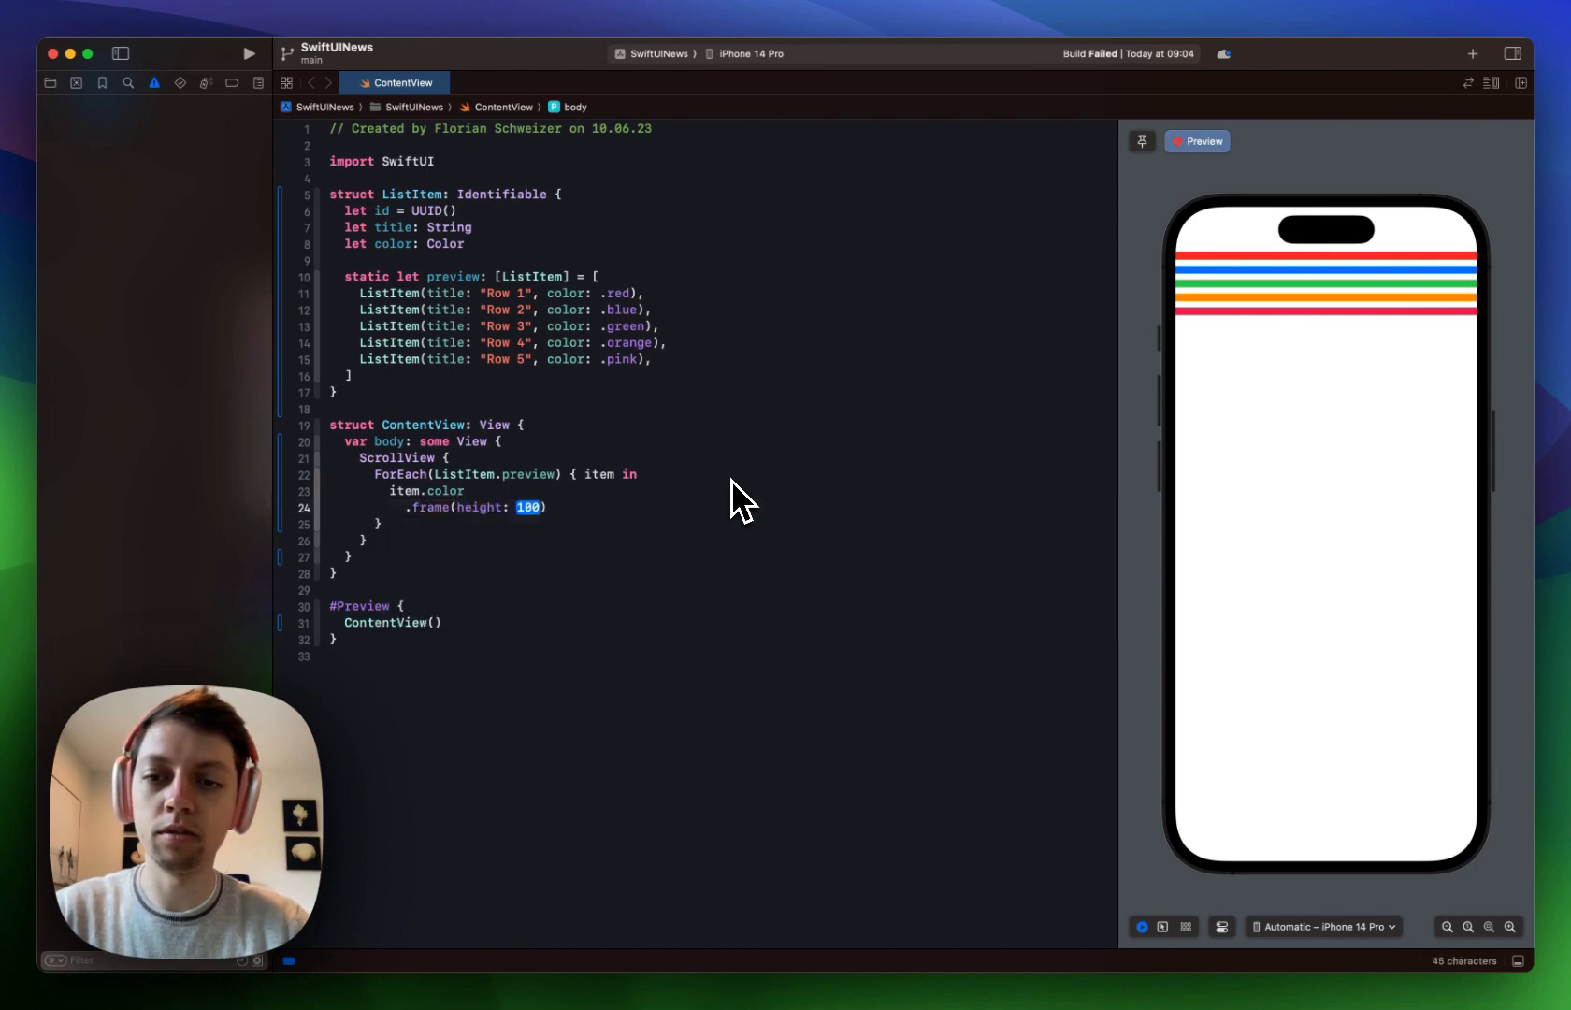
text(300)
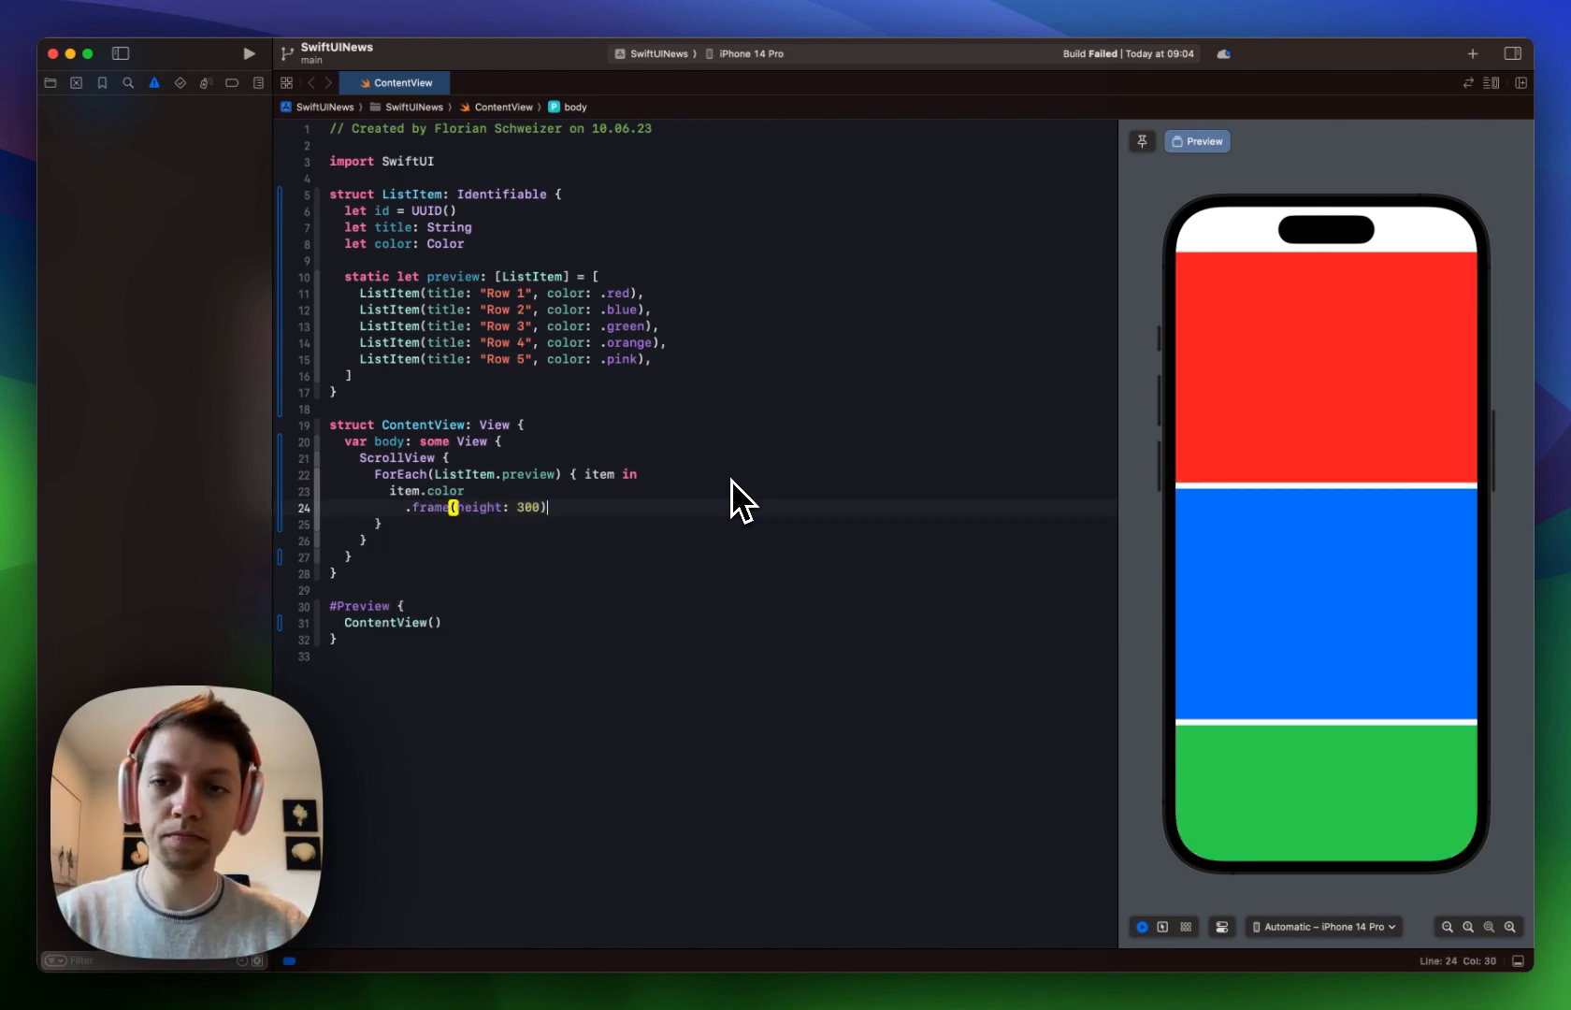
mouse_move(491, 336)
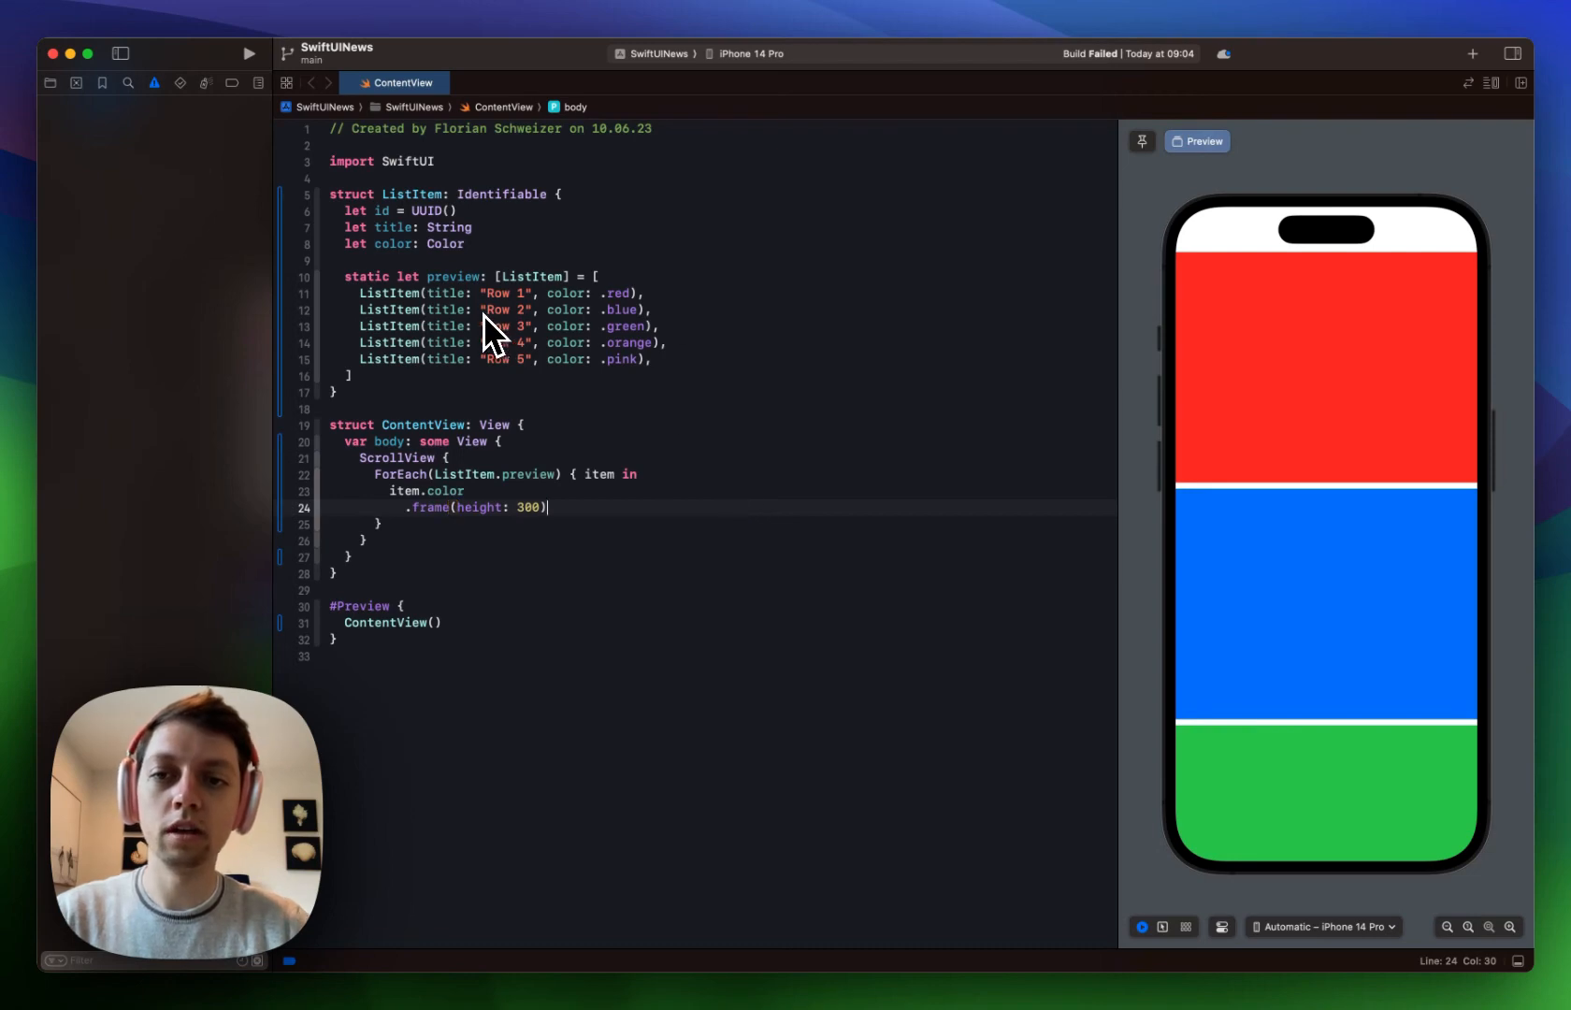
text(.overlay {)
text(Te)
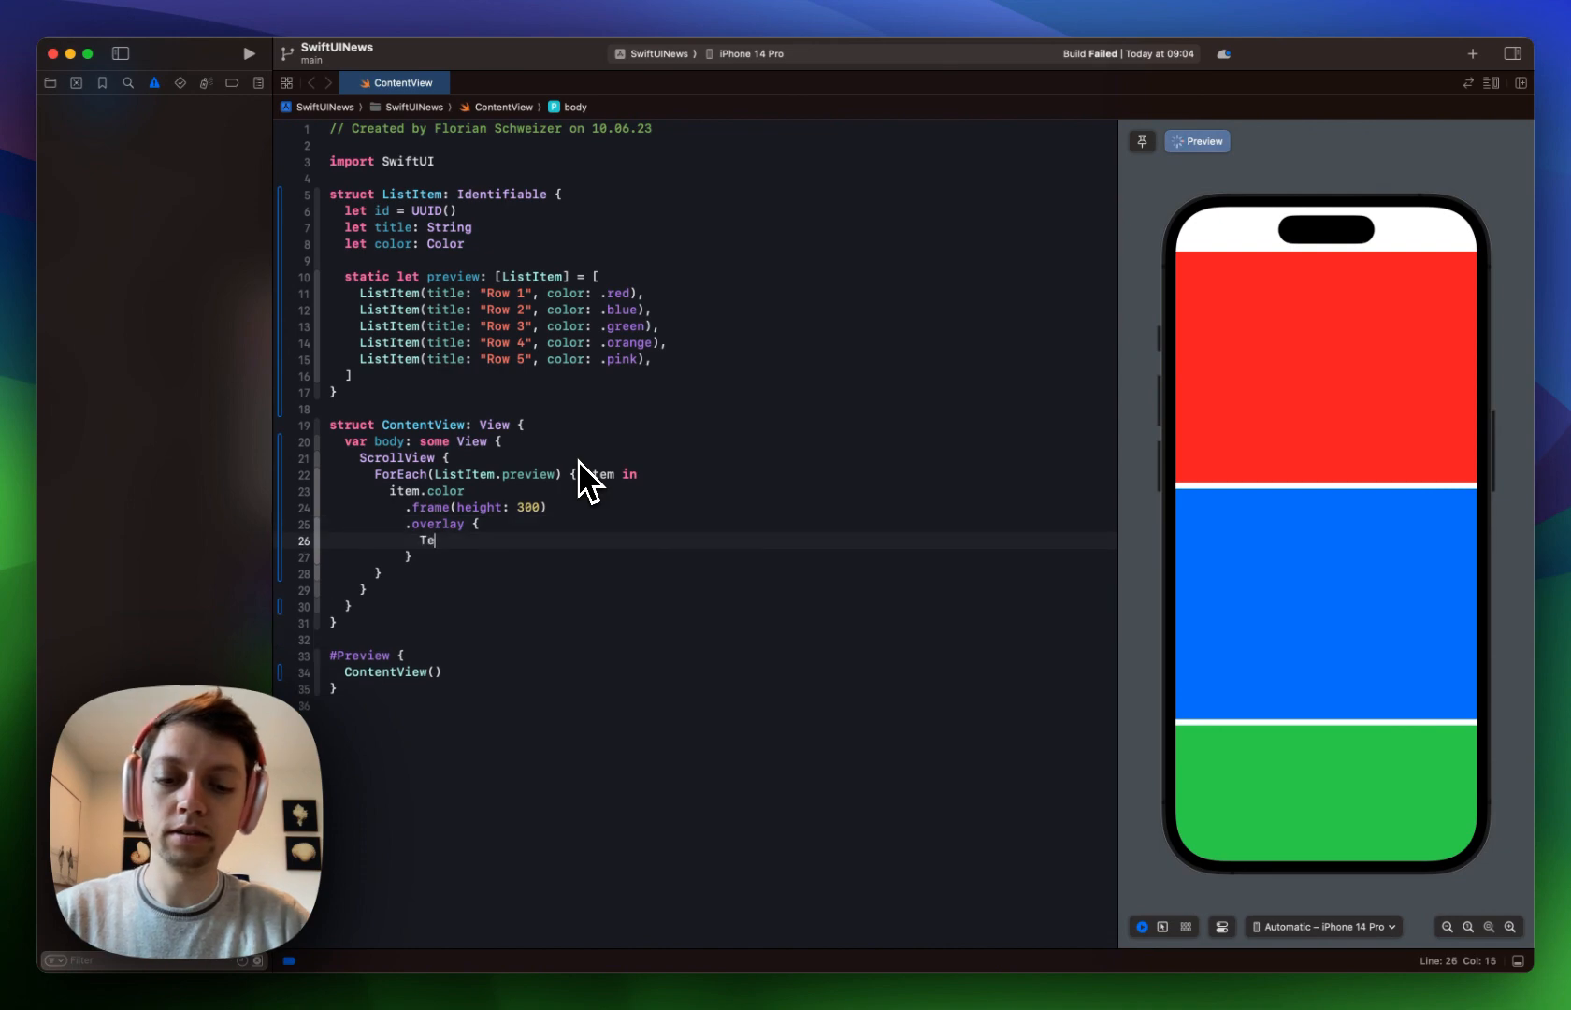
text(xt(item.)
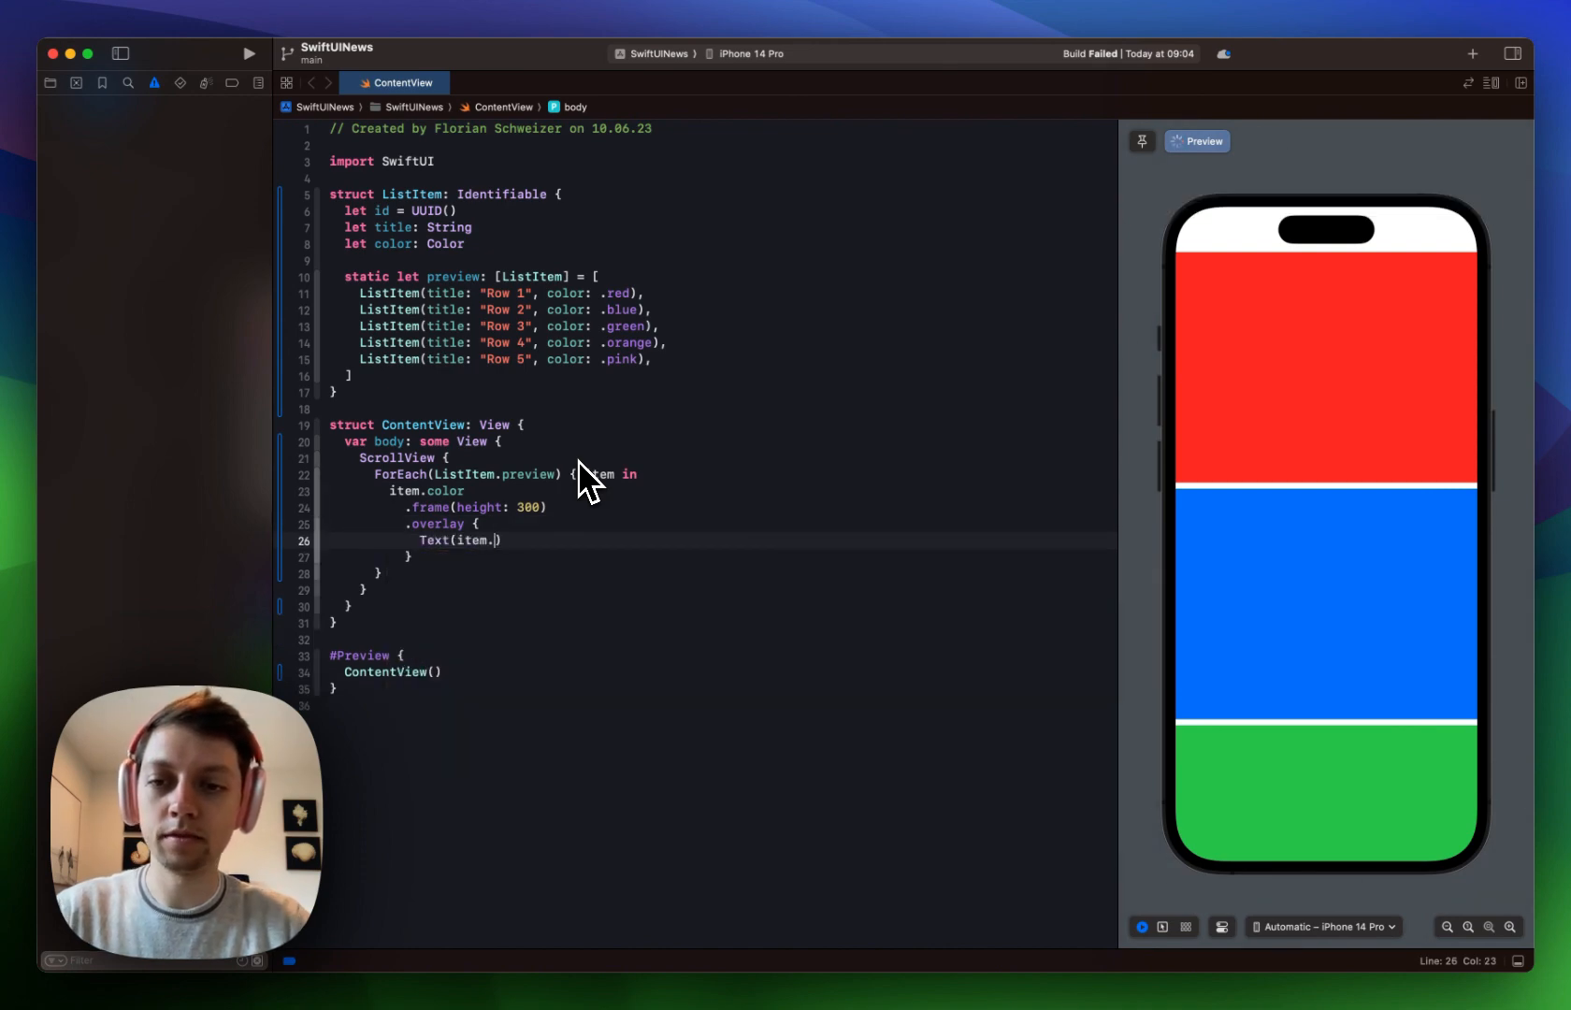
text(title)
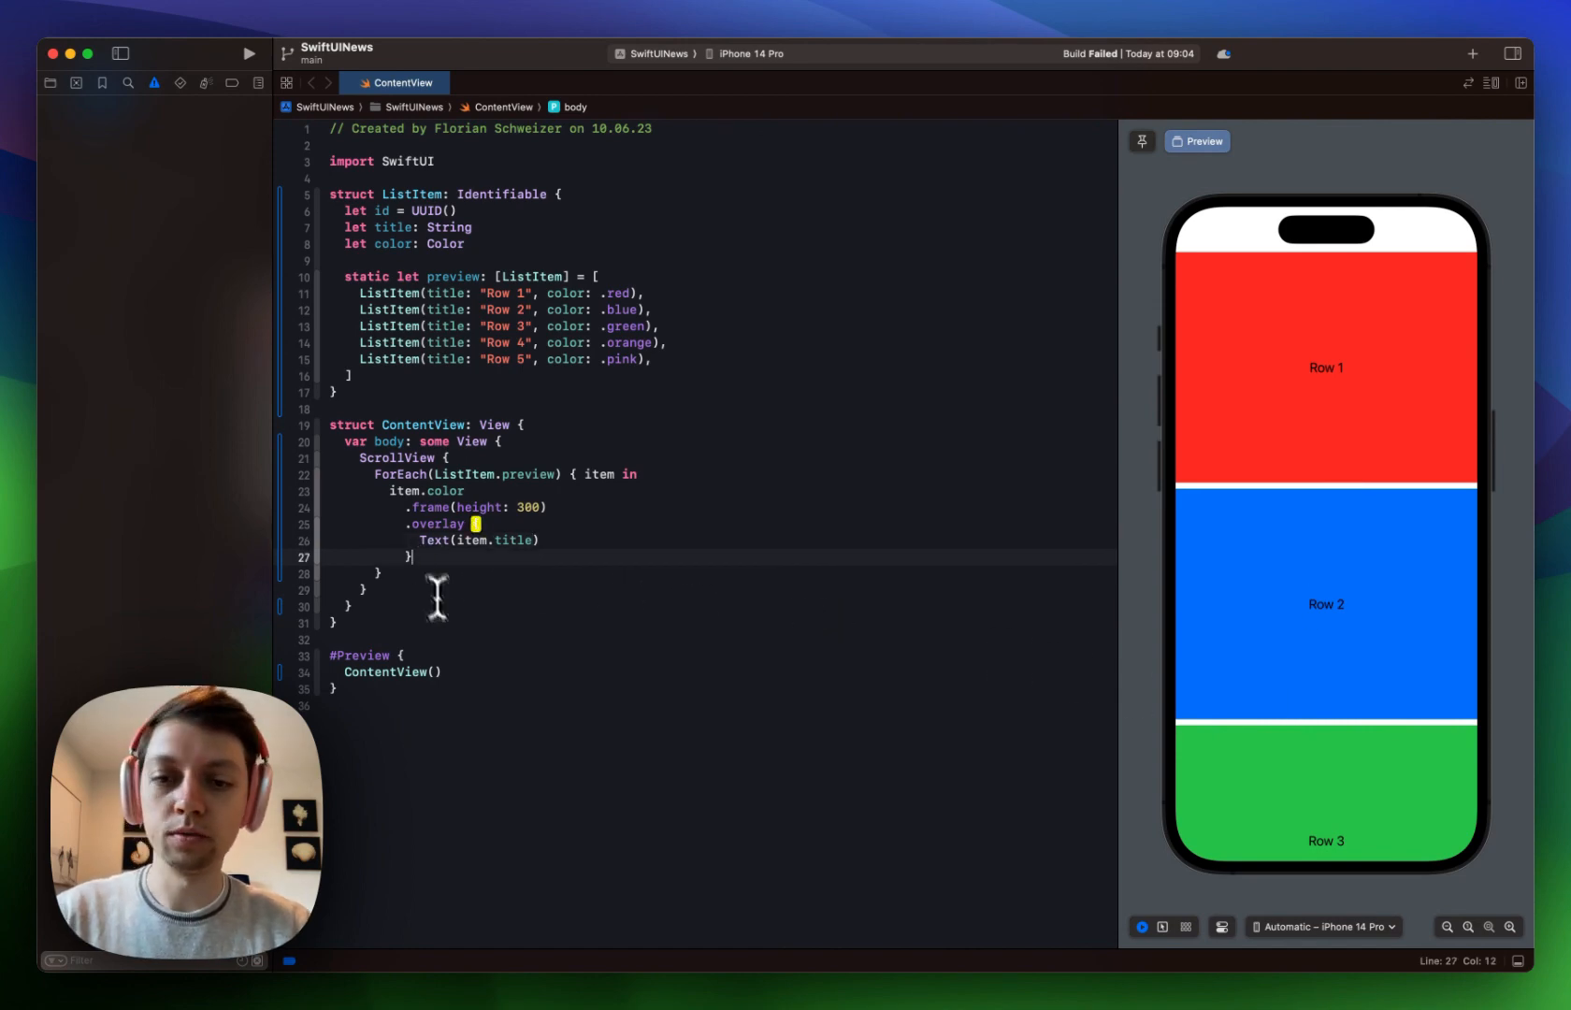
Round the cards' corners with radius 16 and add horizontal padding.
text(.cornerRadius(16)
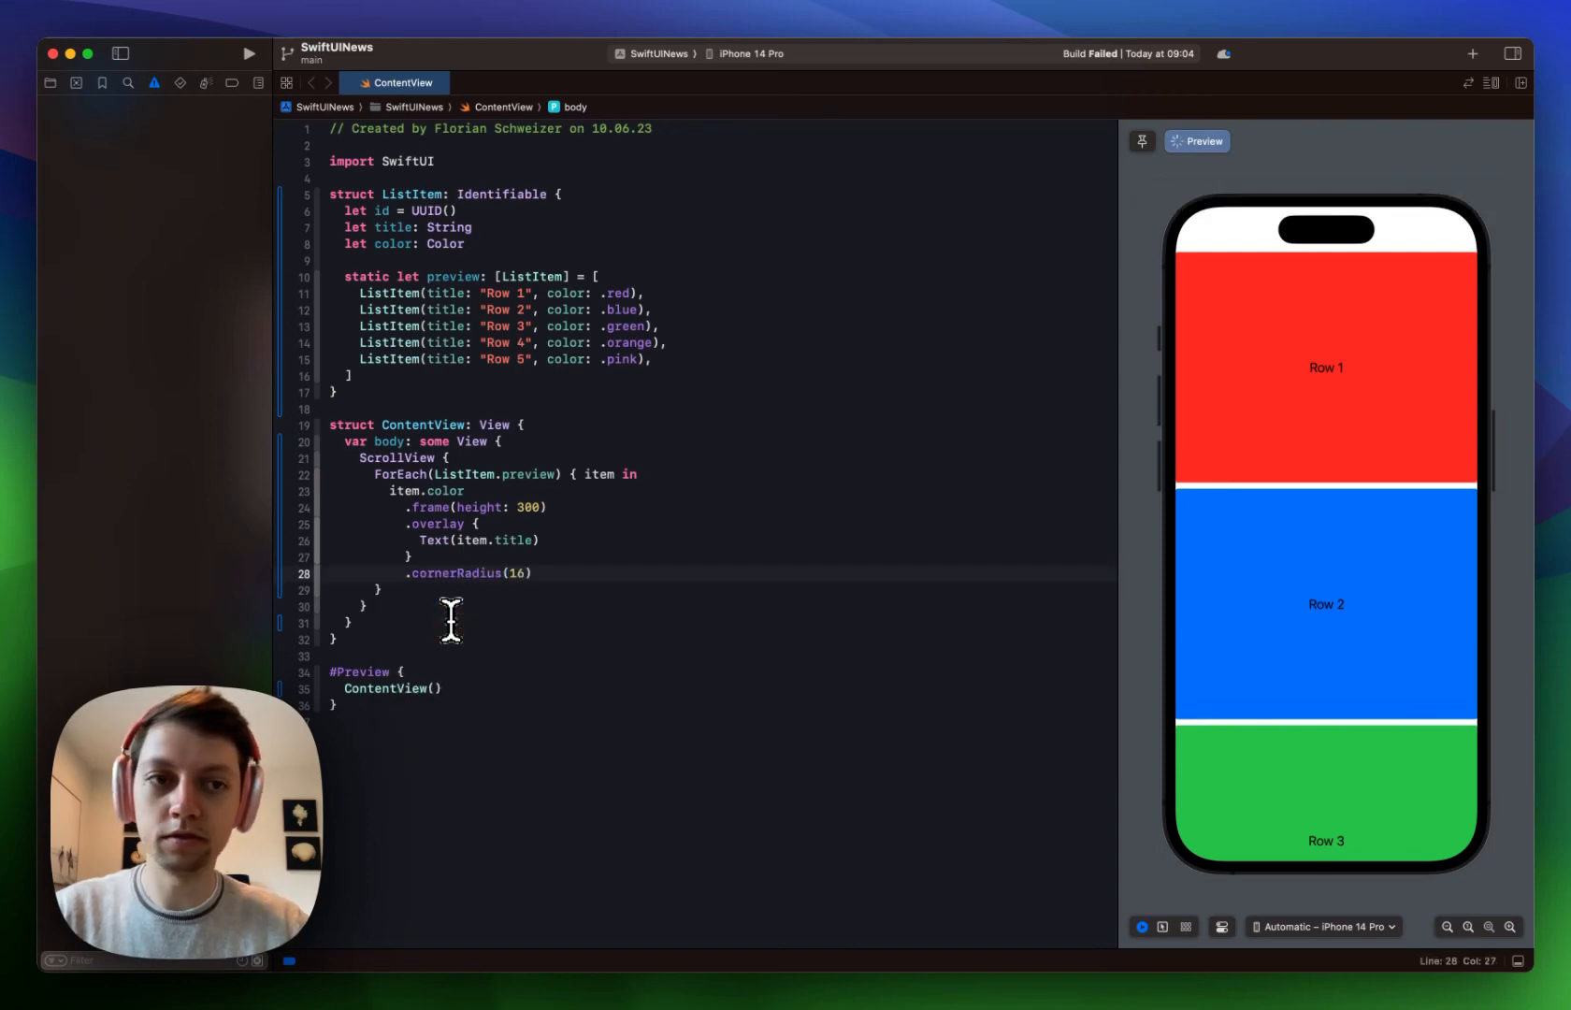
text(.pad)
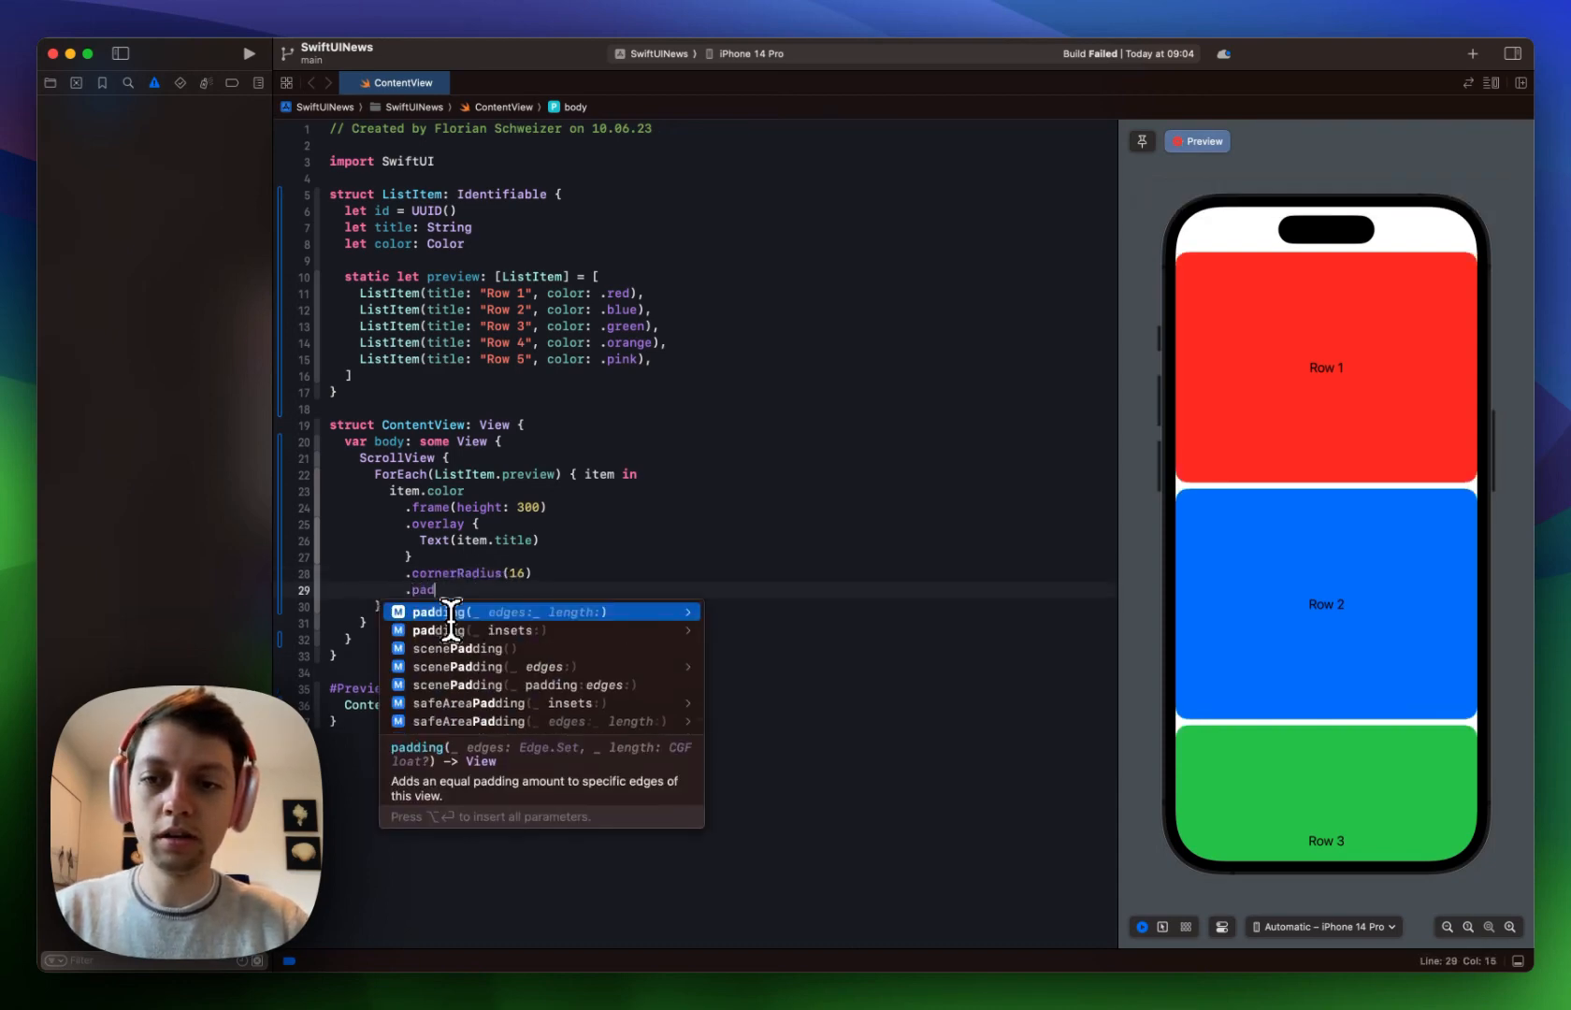
text((.horizontal)
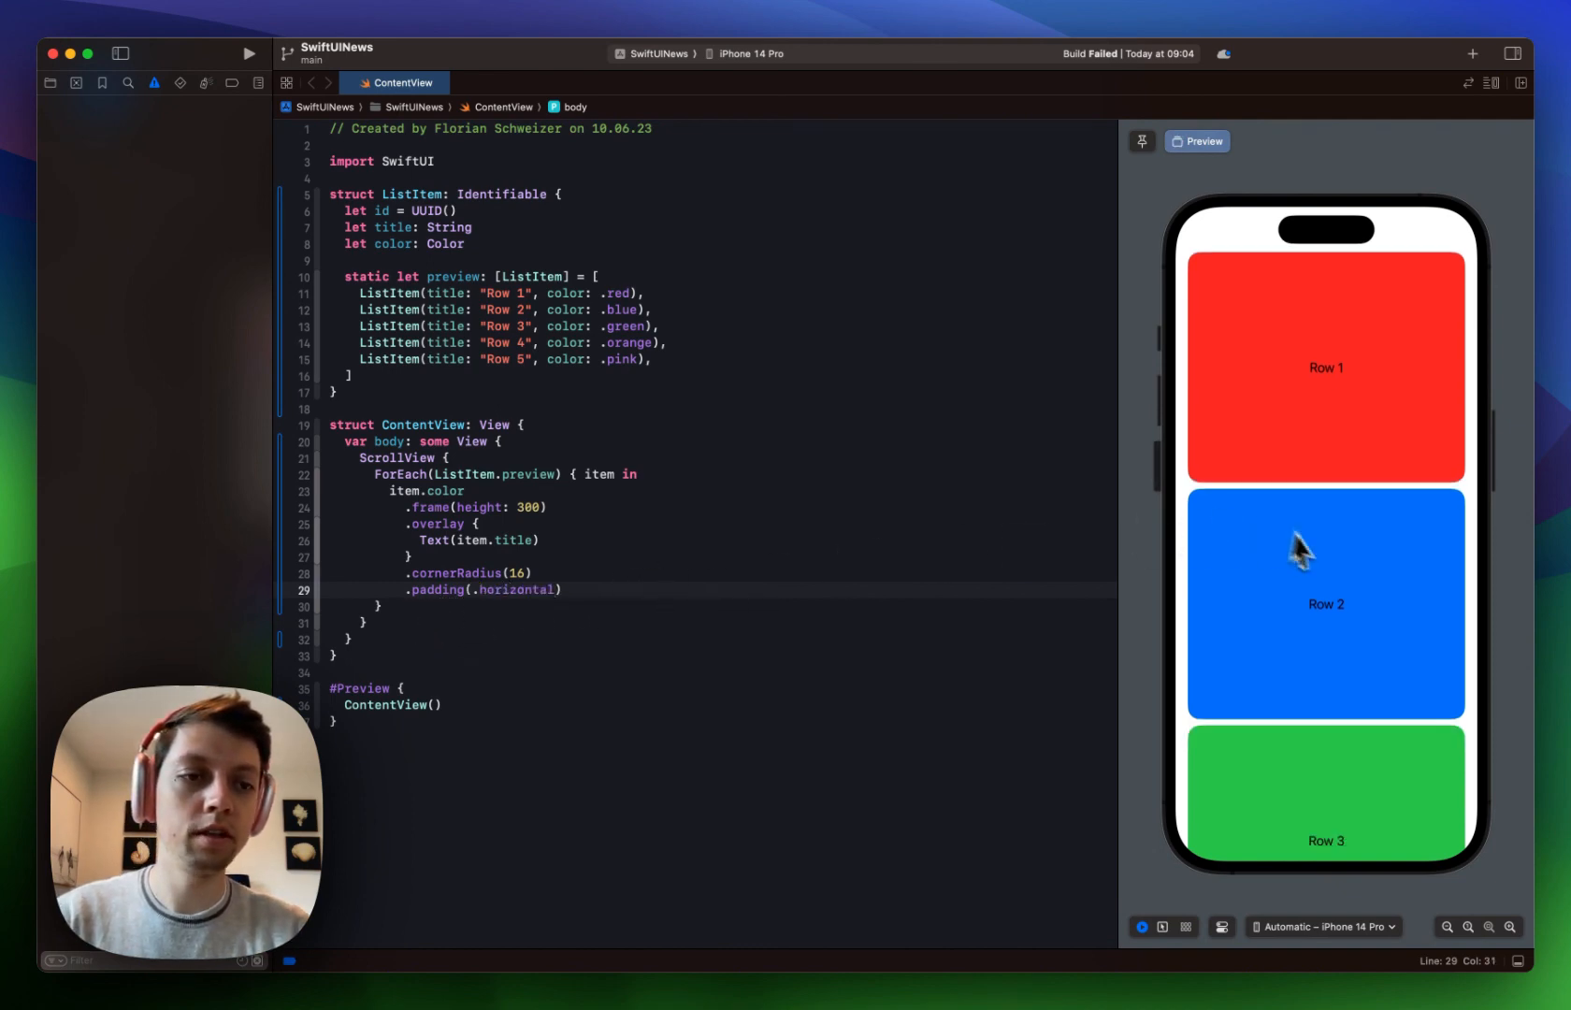
scroll(down, 3)
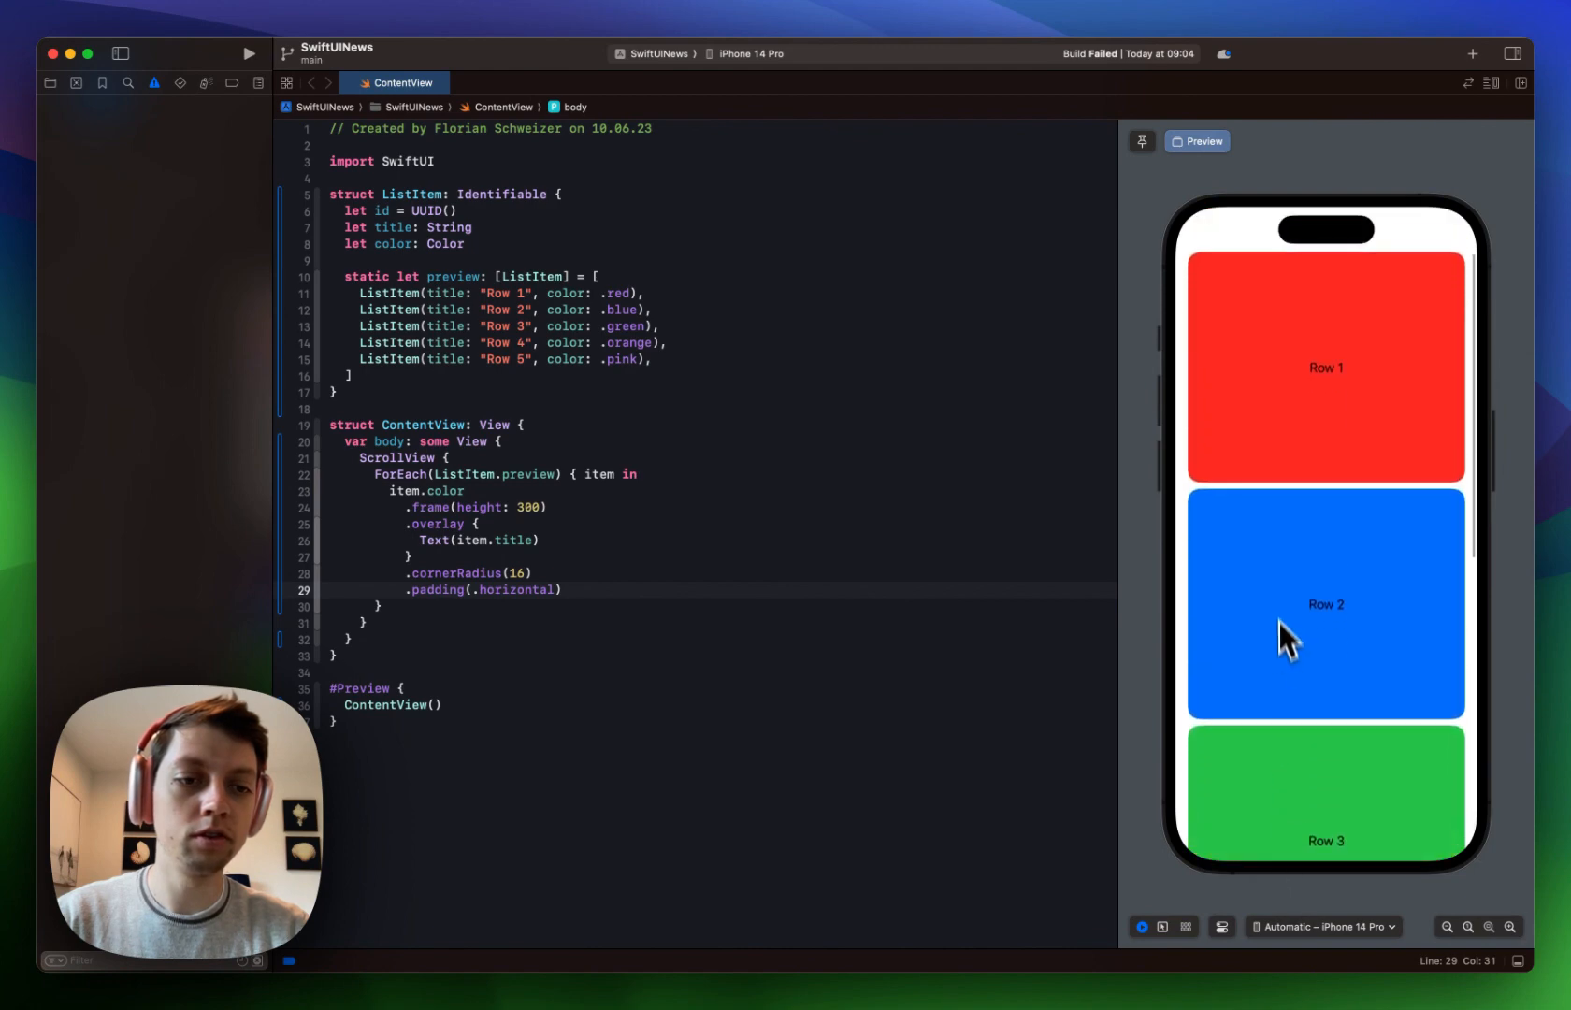
mouse_move(1271, 800)
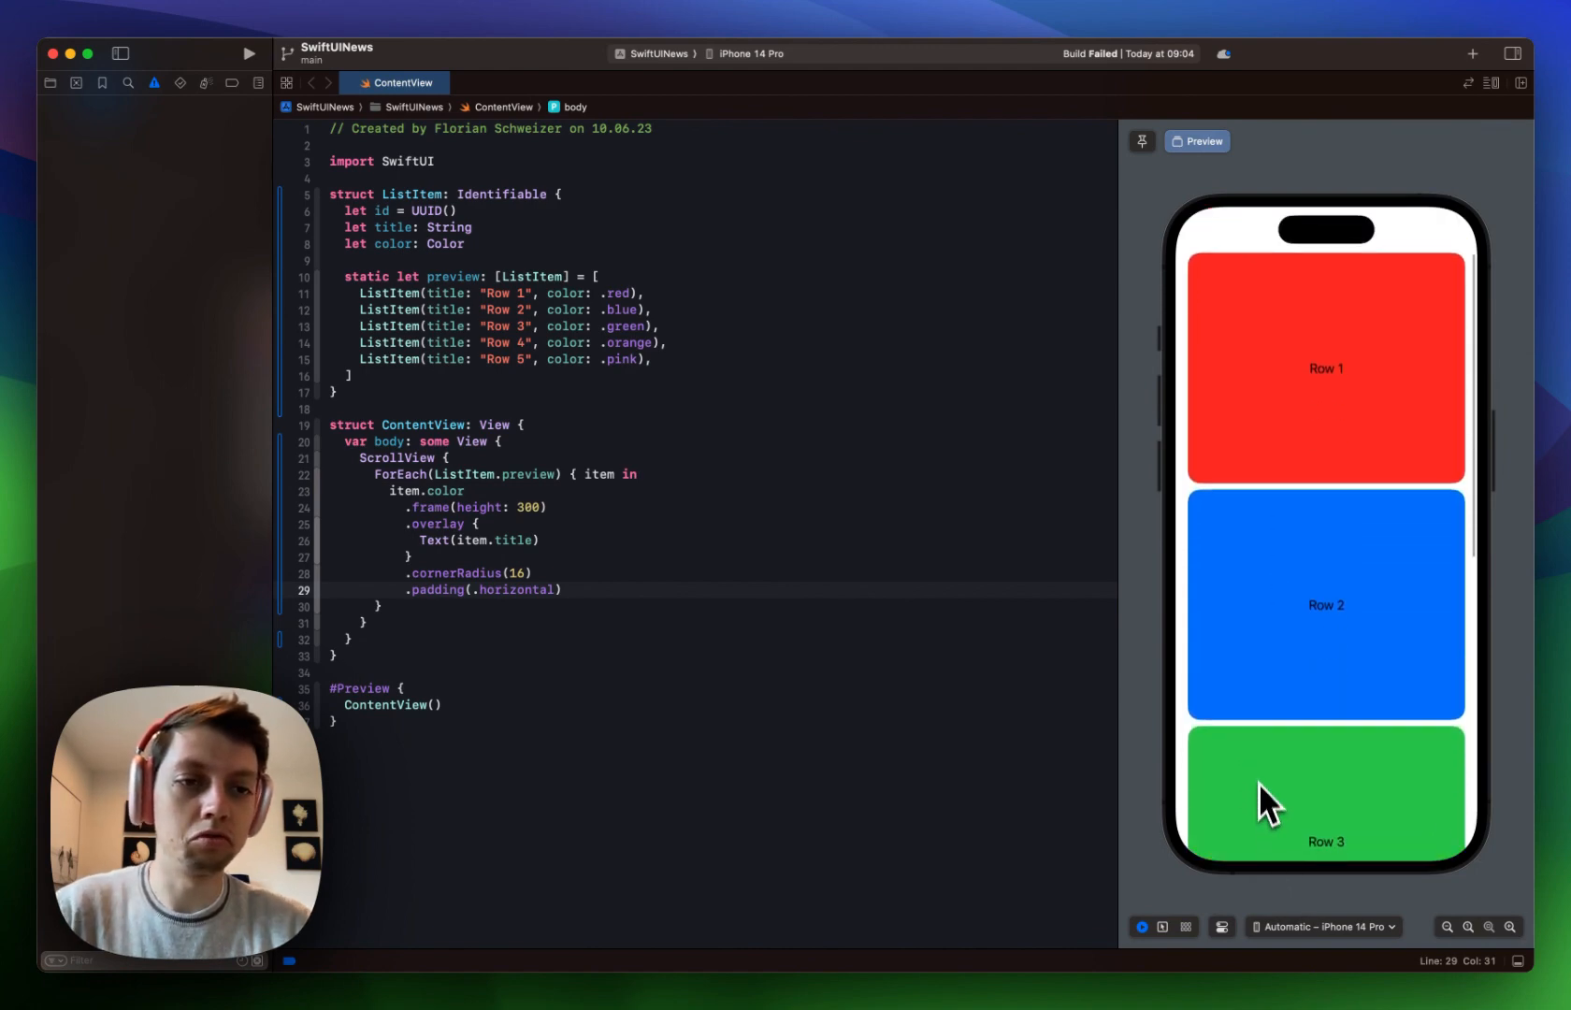
mouse_move(1238, 782)
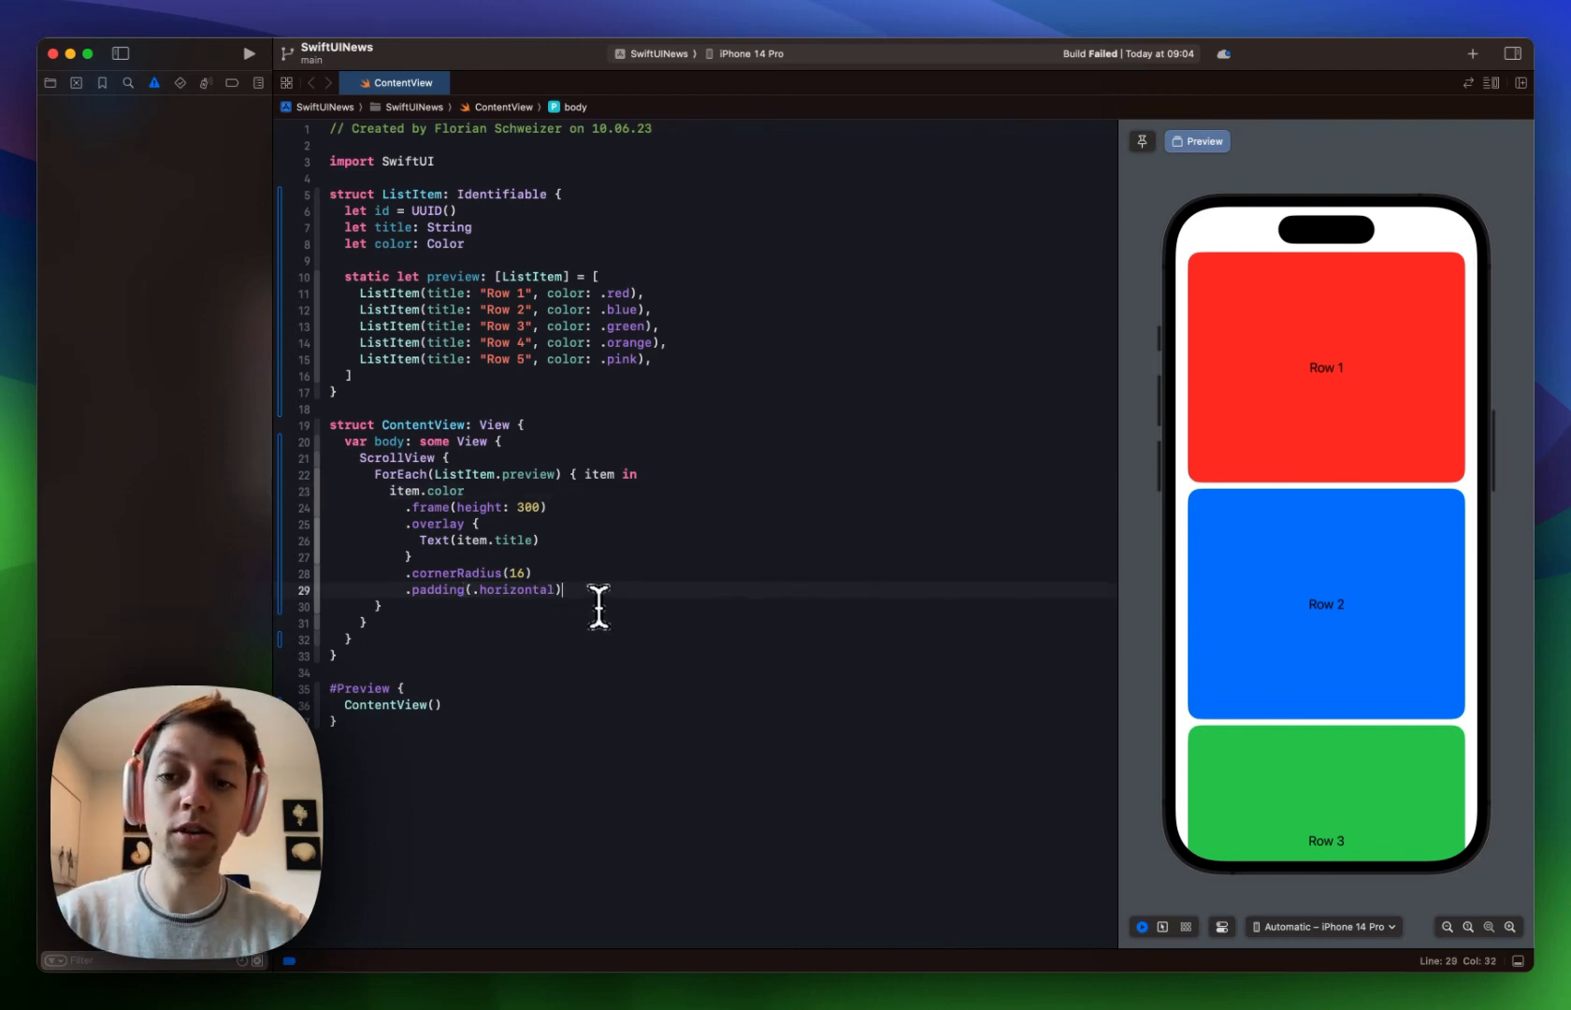
Attach .scrollTransition with effect and phase parameters and start an effect.scaleEffect call.
key(Return)
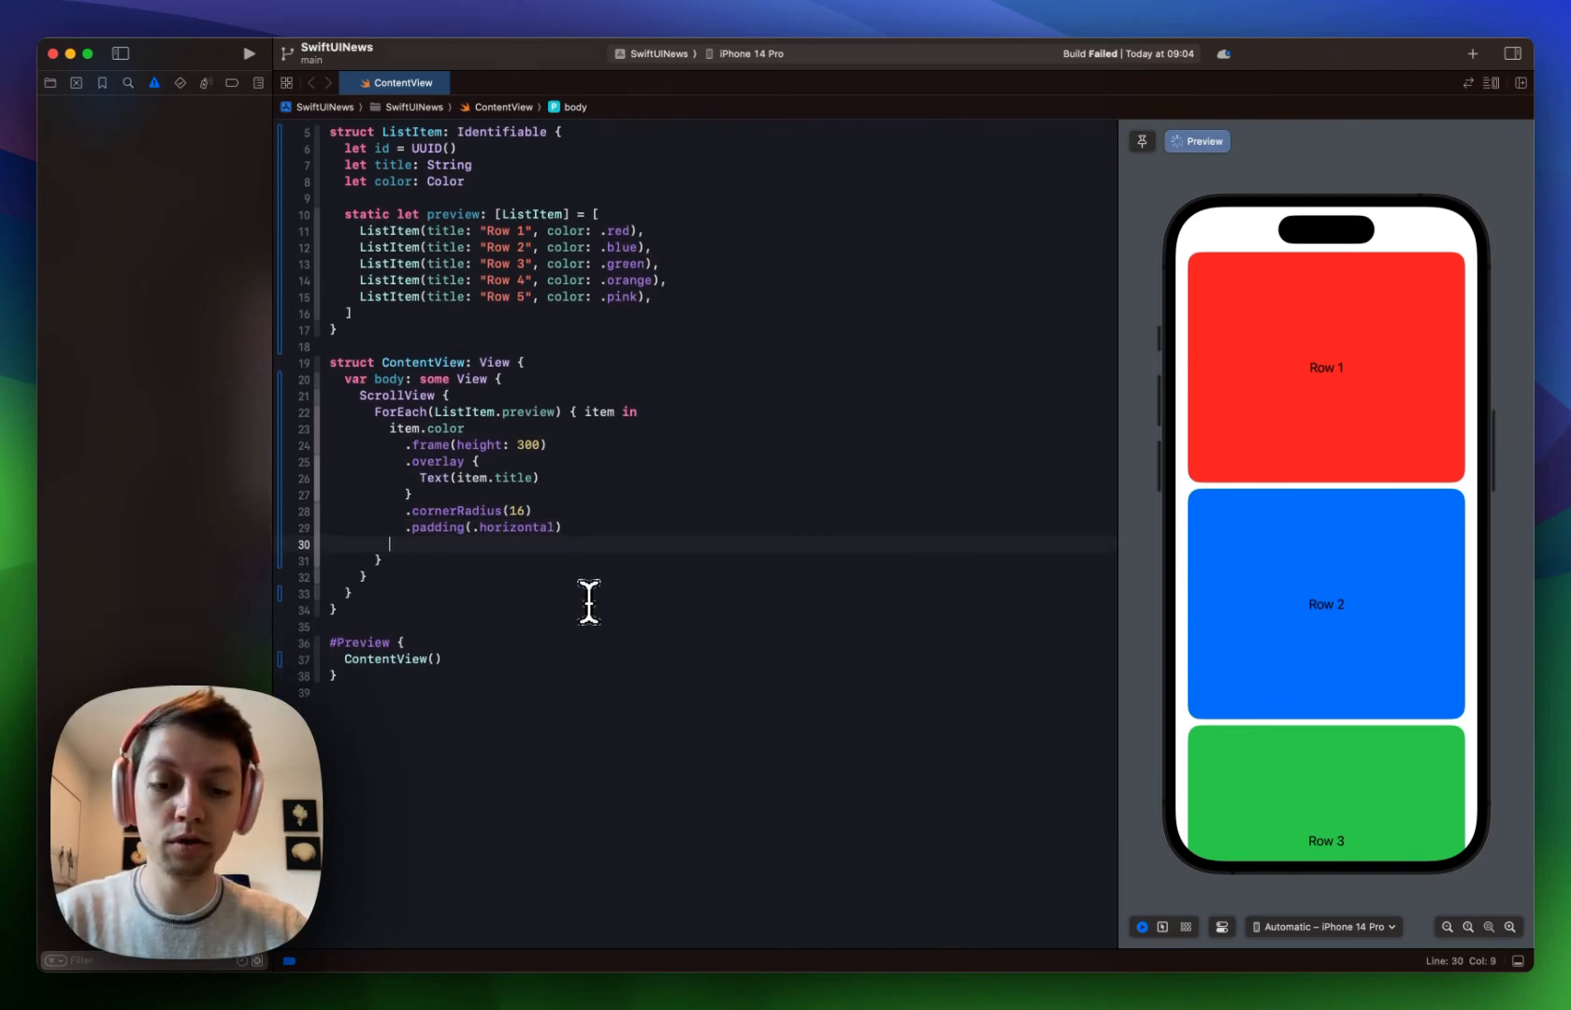
text(.scrolltr)
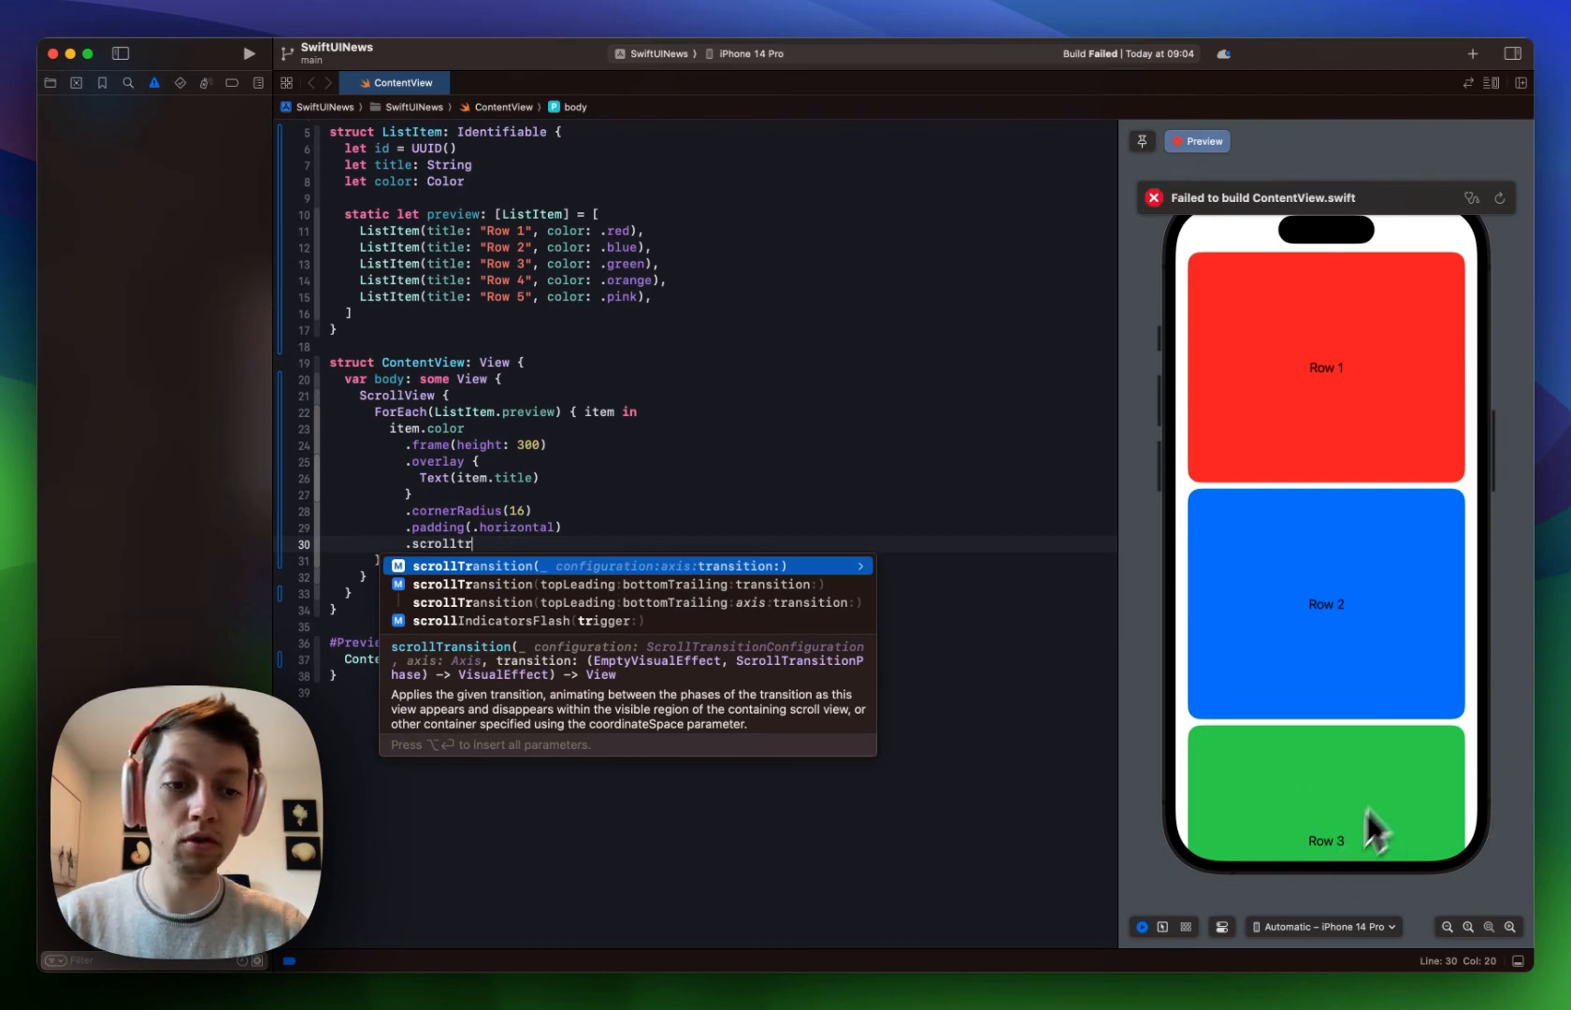
mouse_move(822, 676)
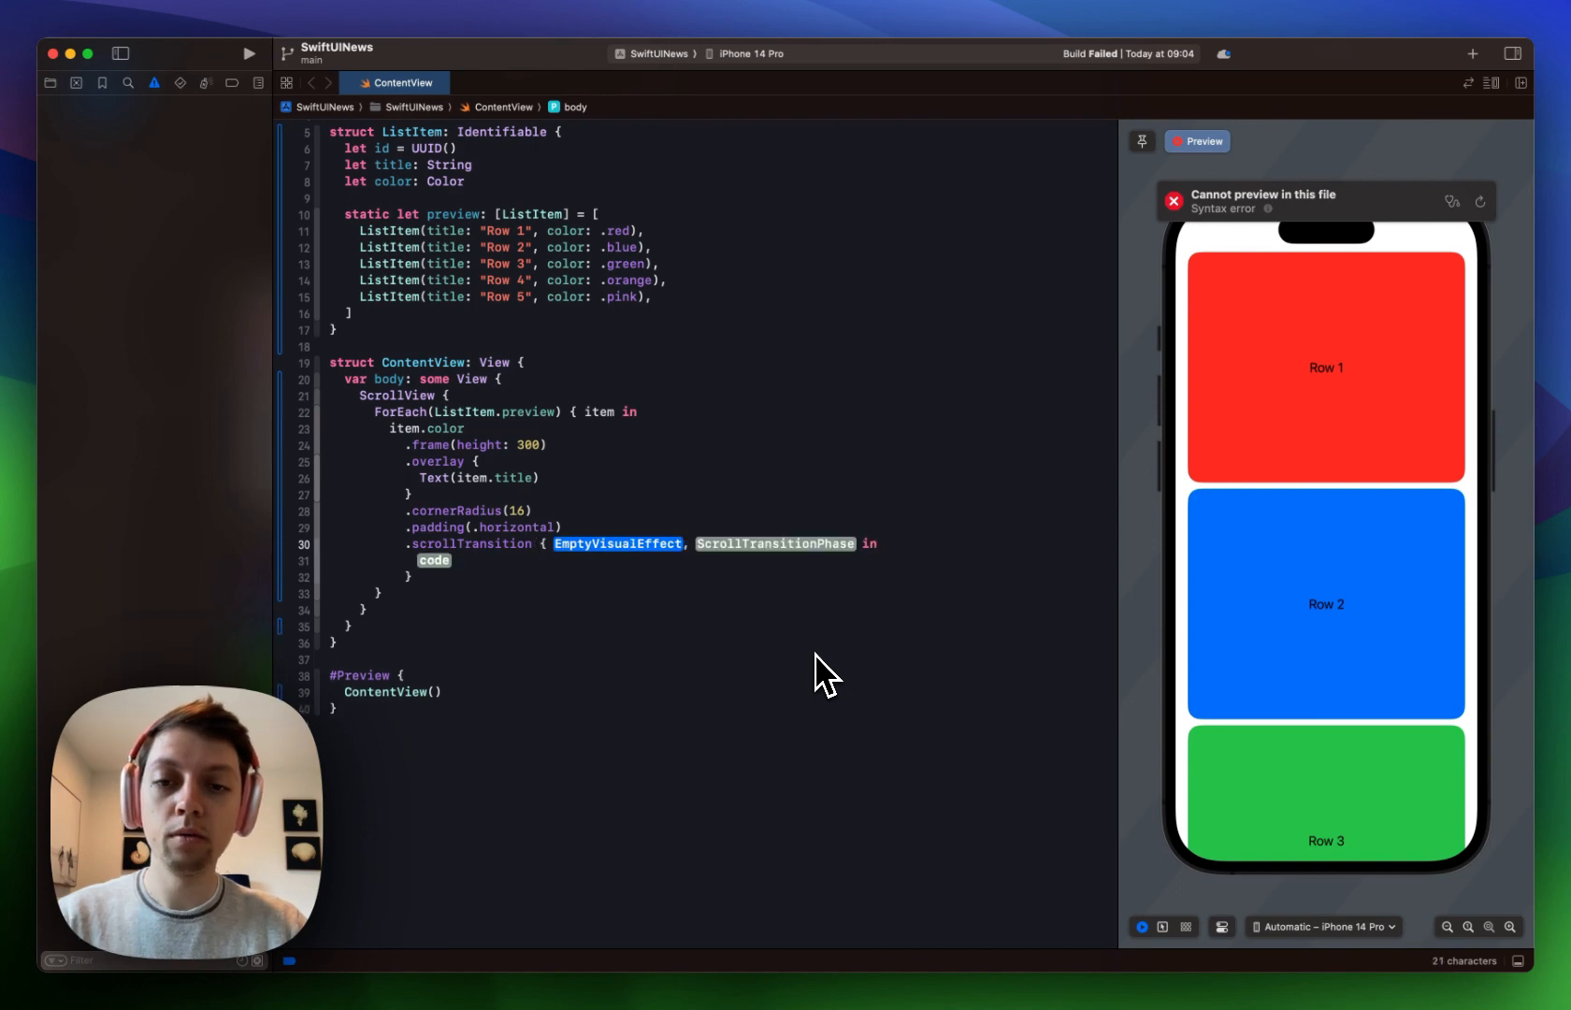
text(effect)
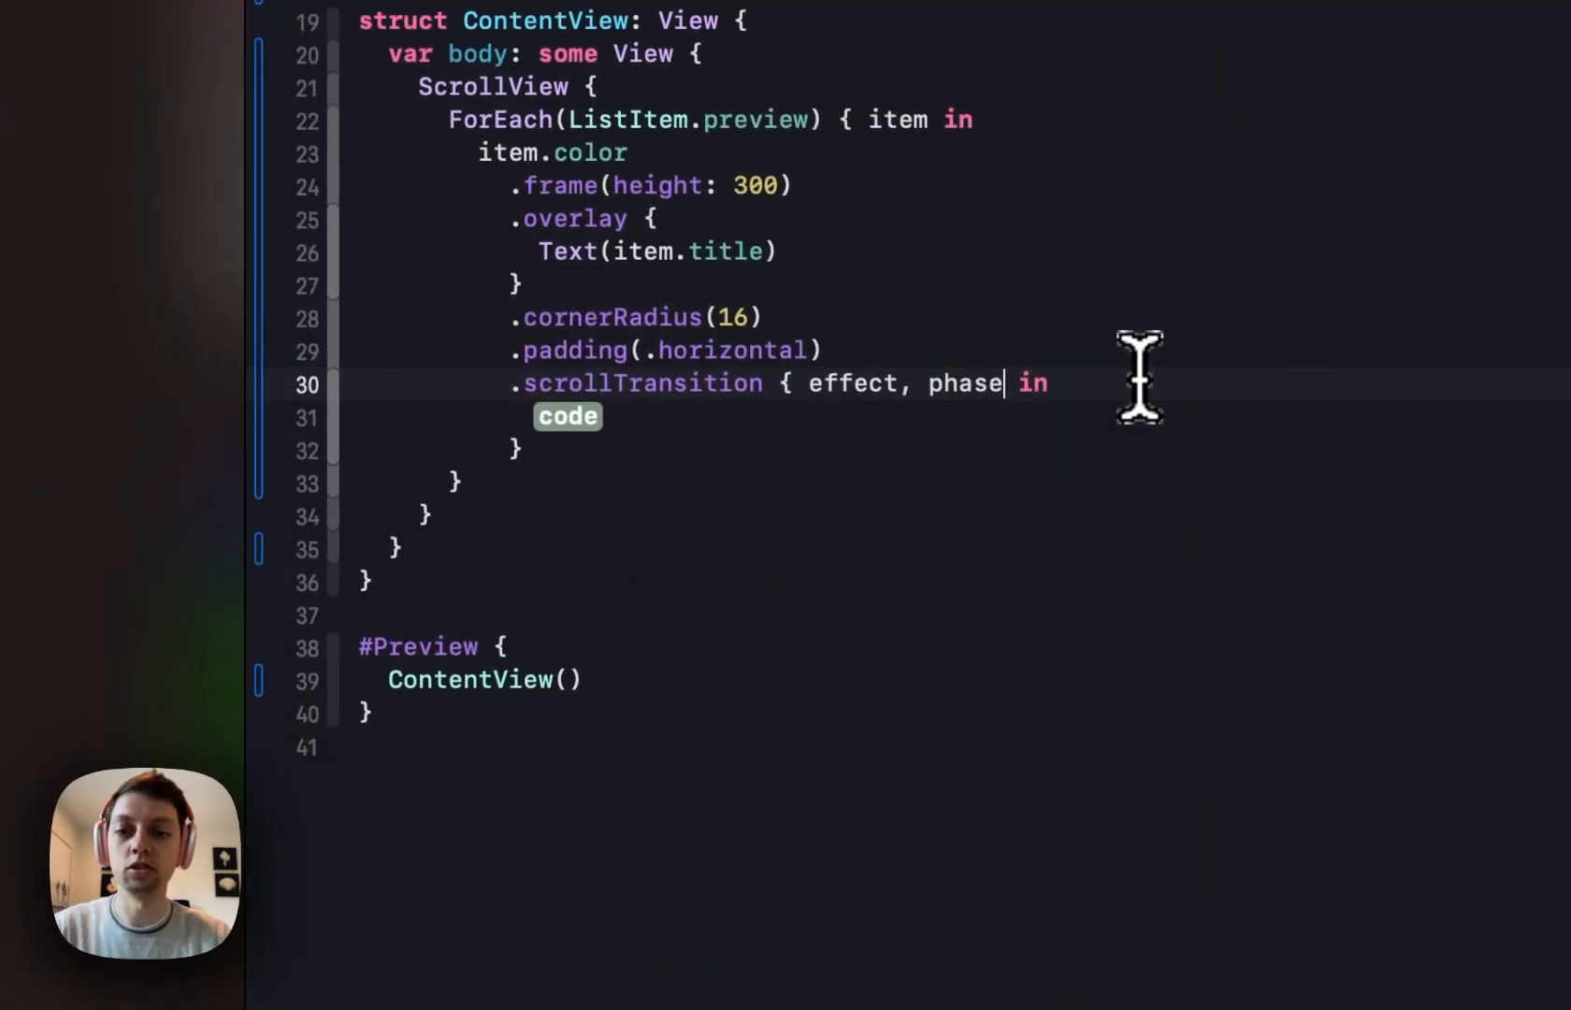
double_click(567, 416)
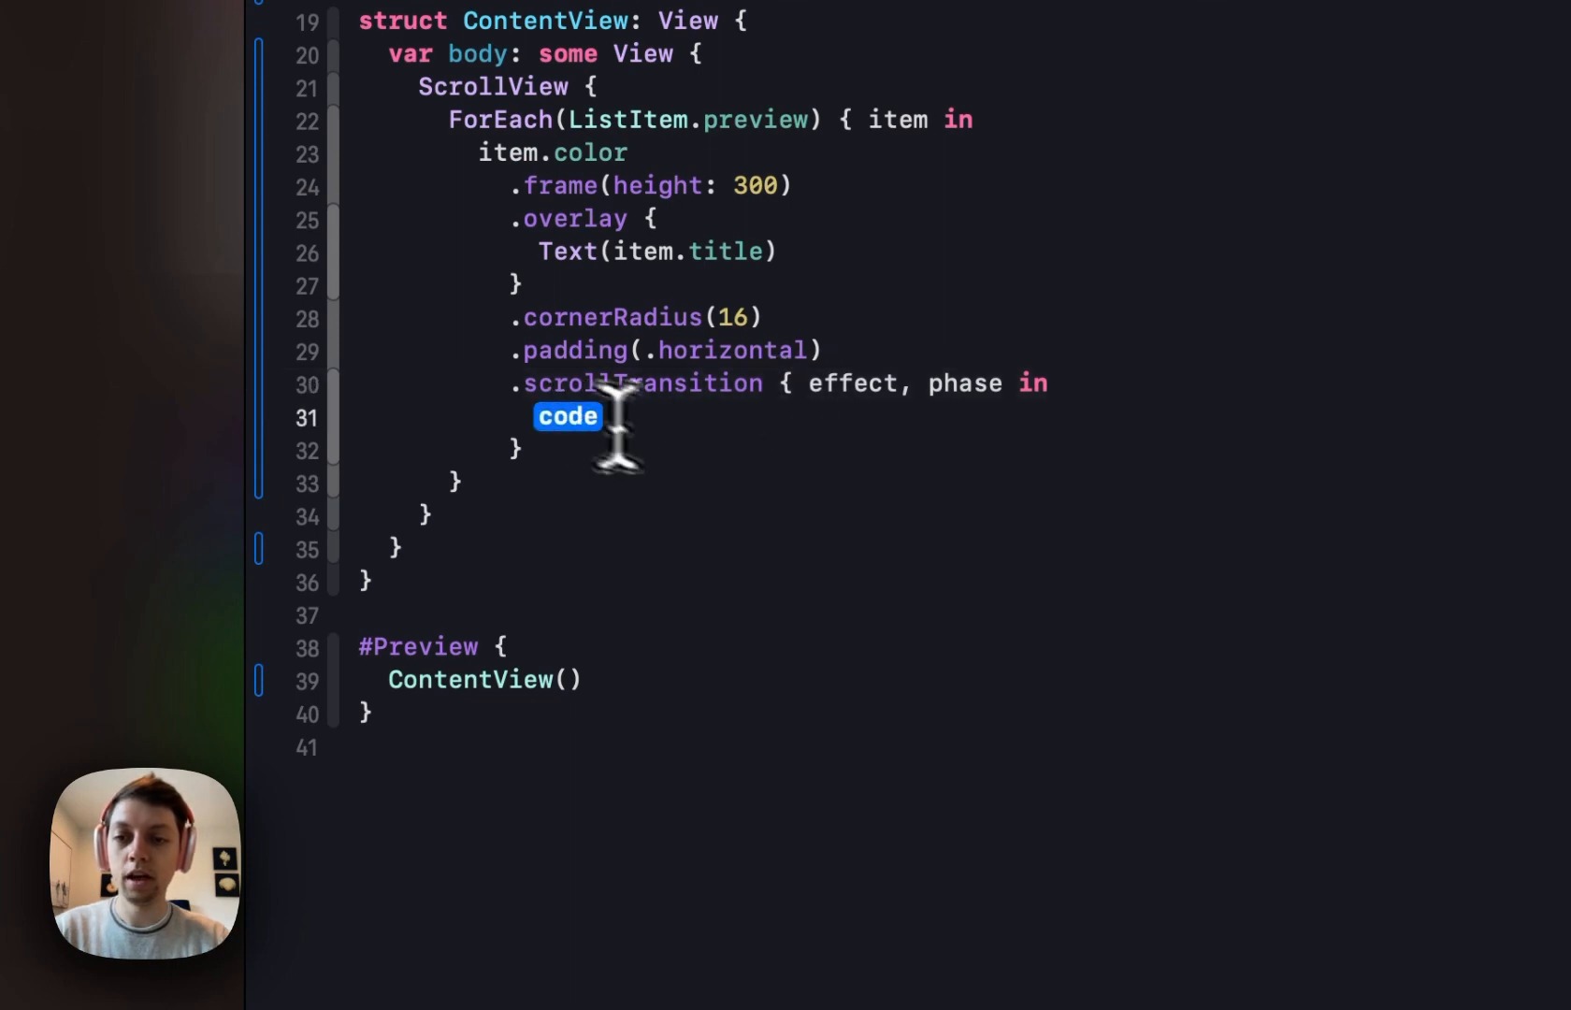
text(effect)
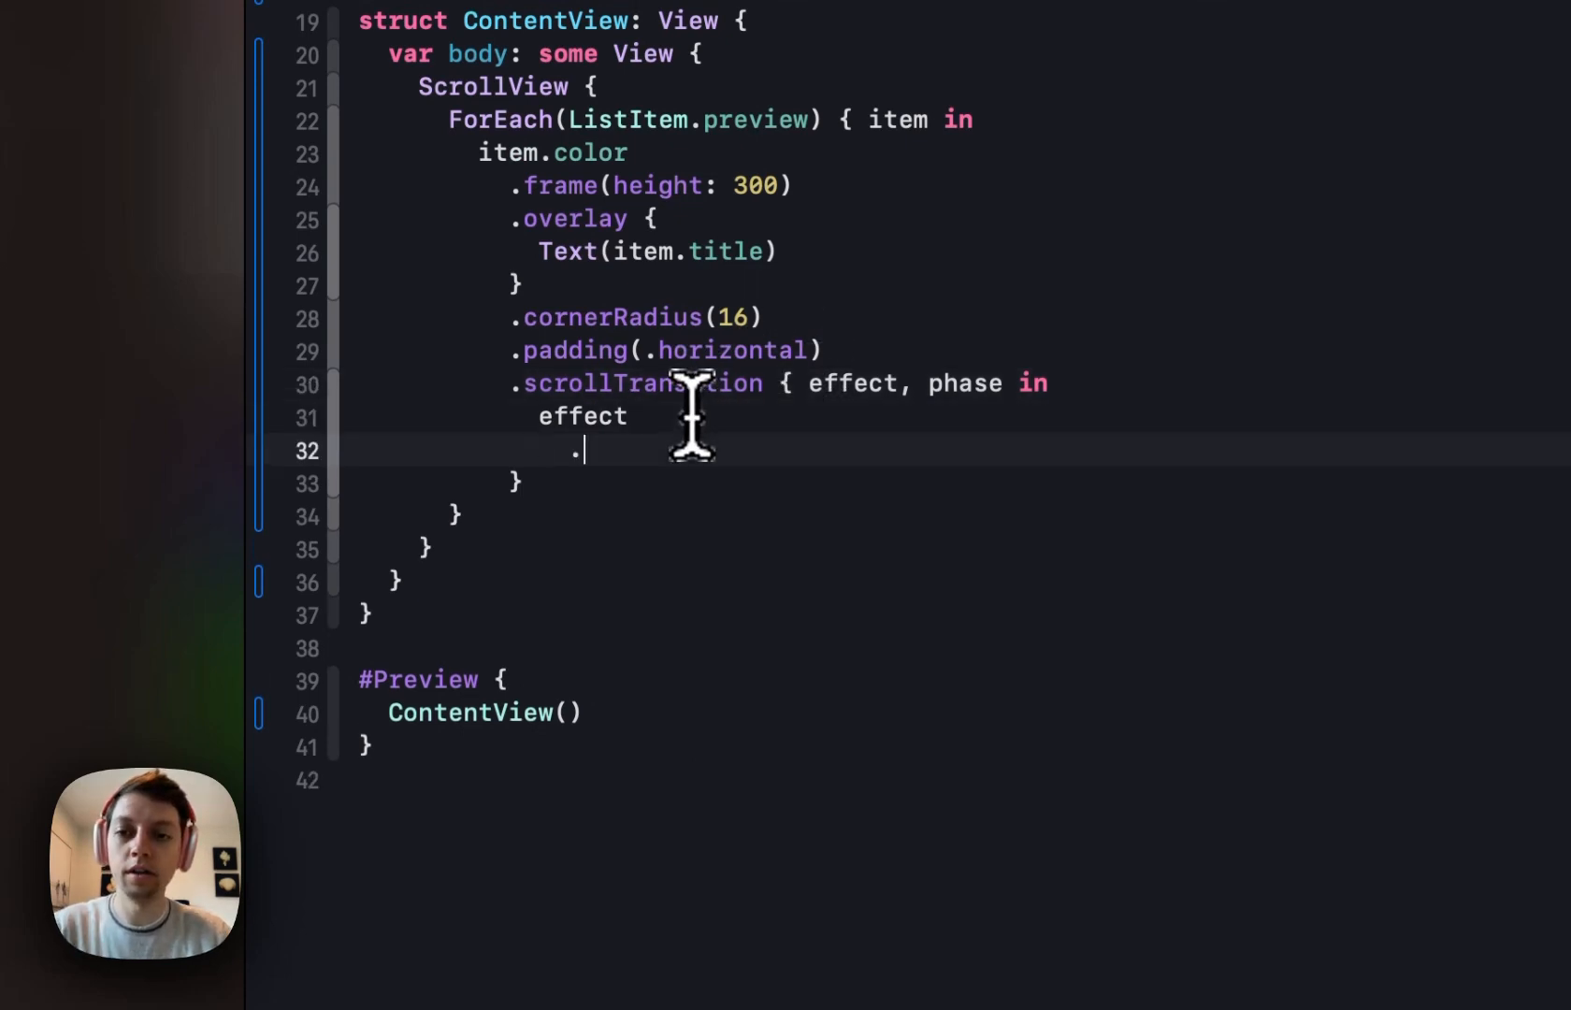
text(.)
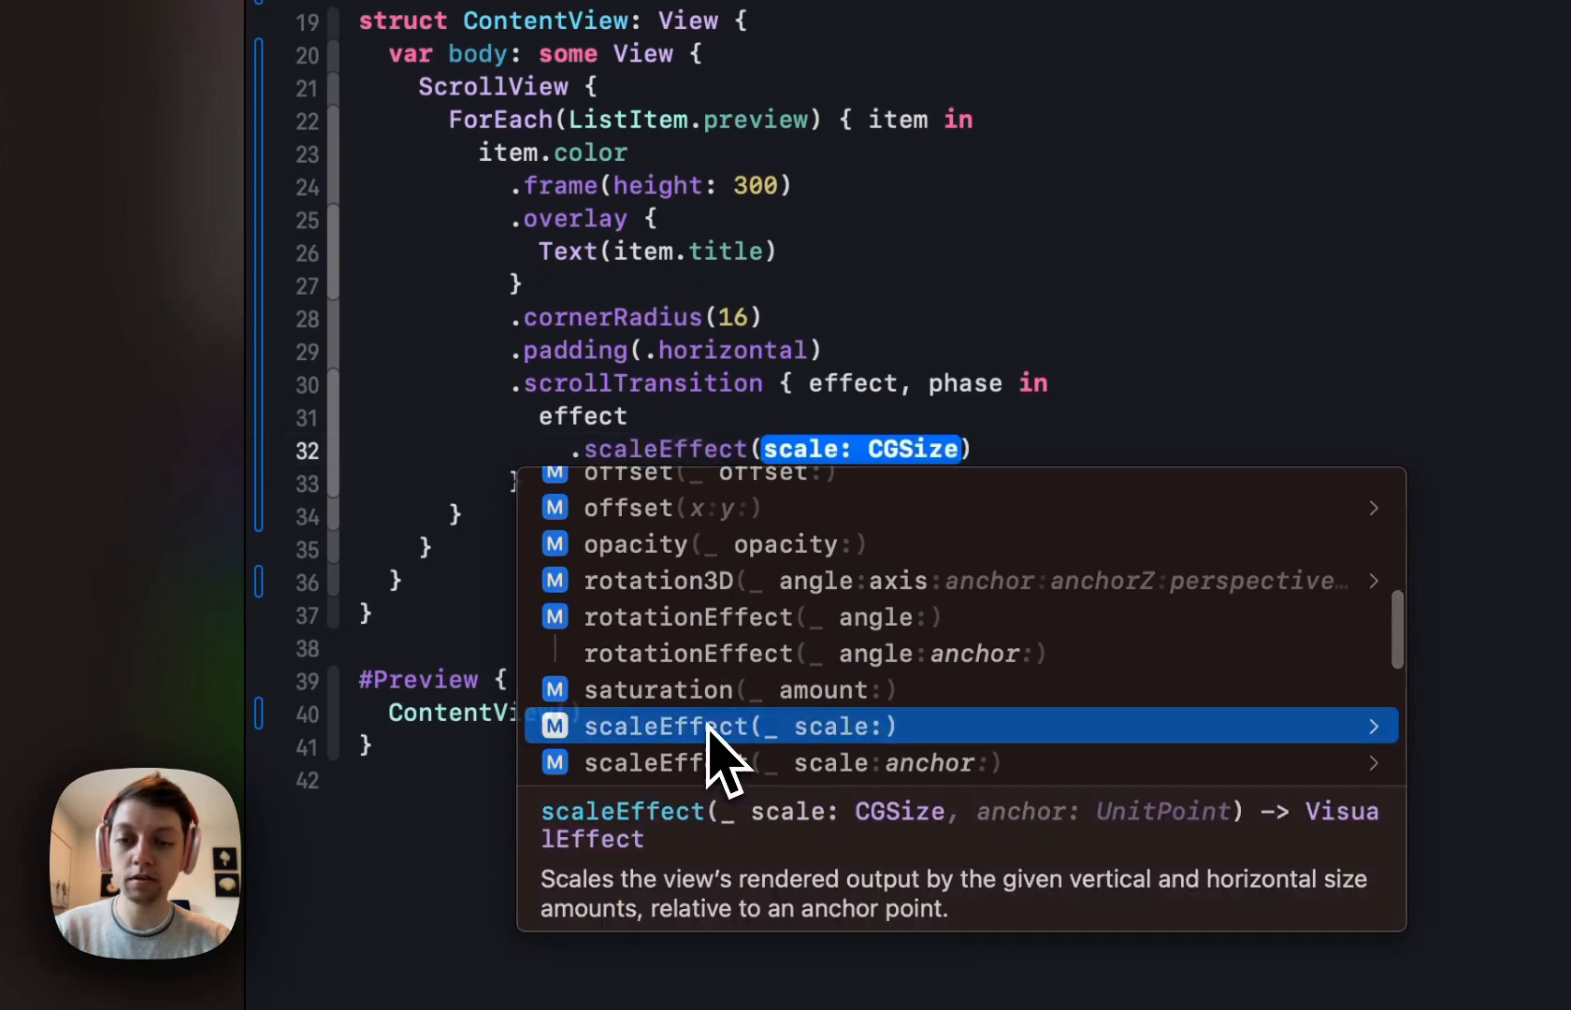
Set the scale effect to phase.isIdentity ? 1 : 0.8.
text(phase.isIdentity)
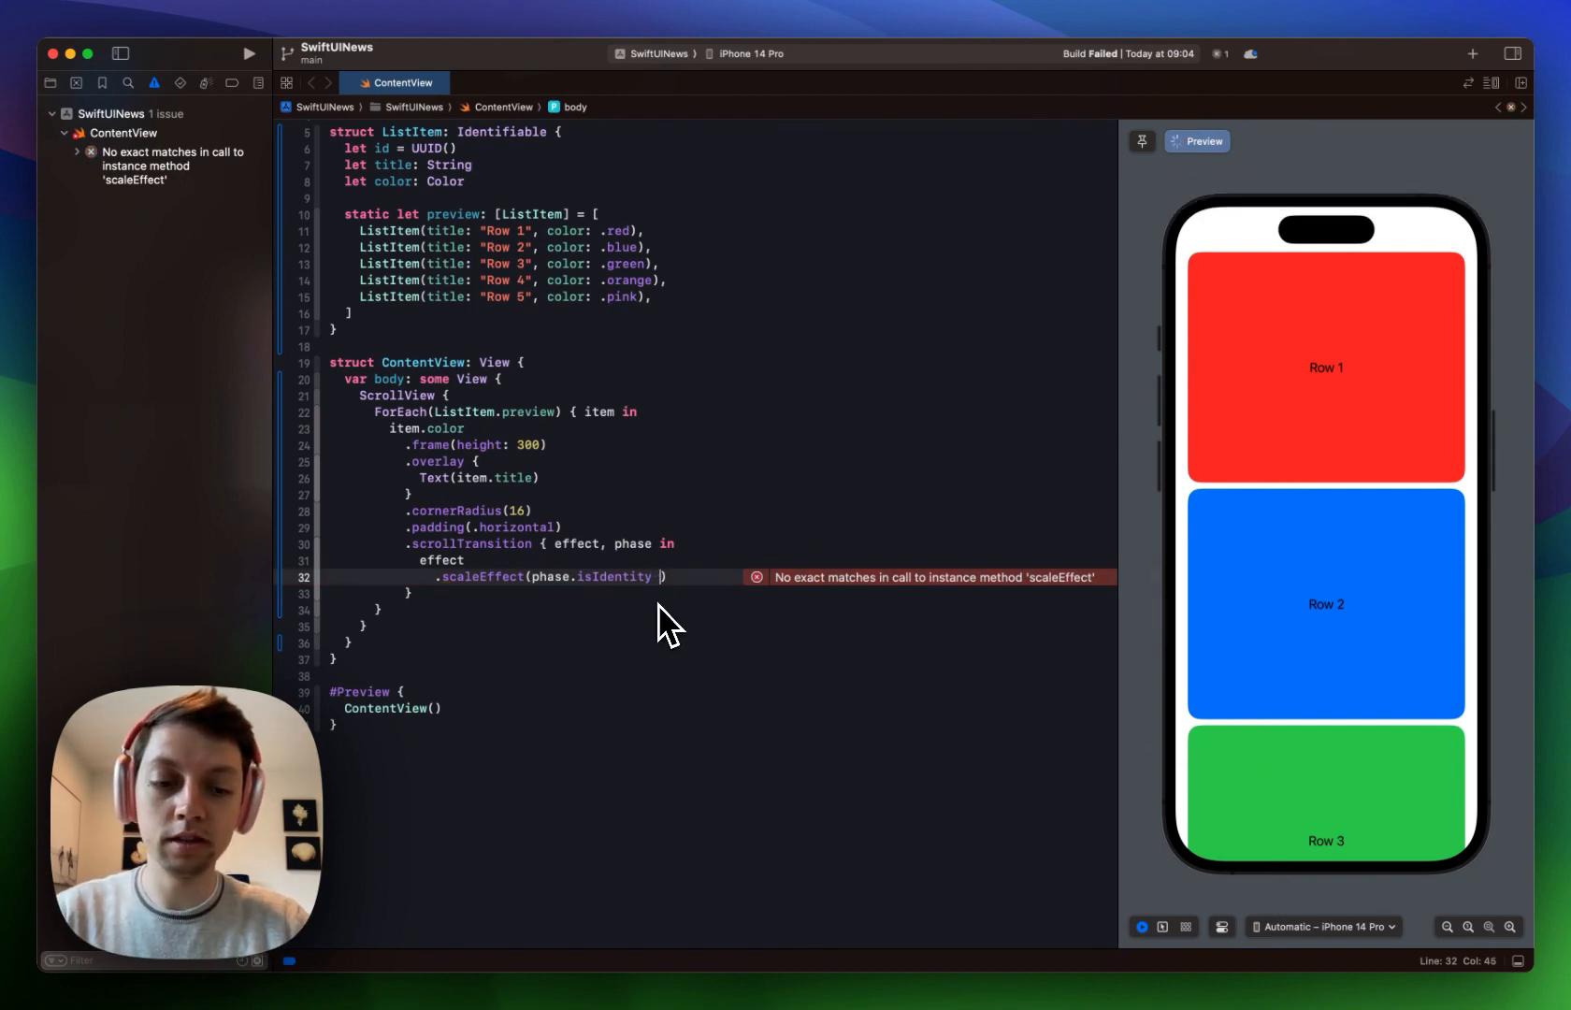
text(? 1 :)
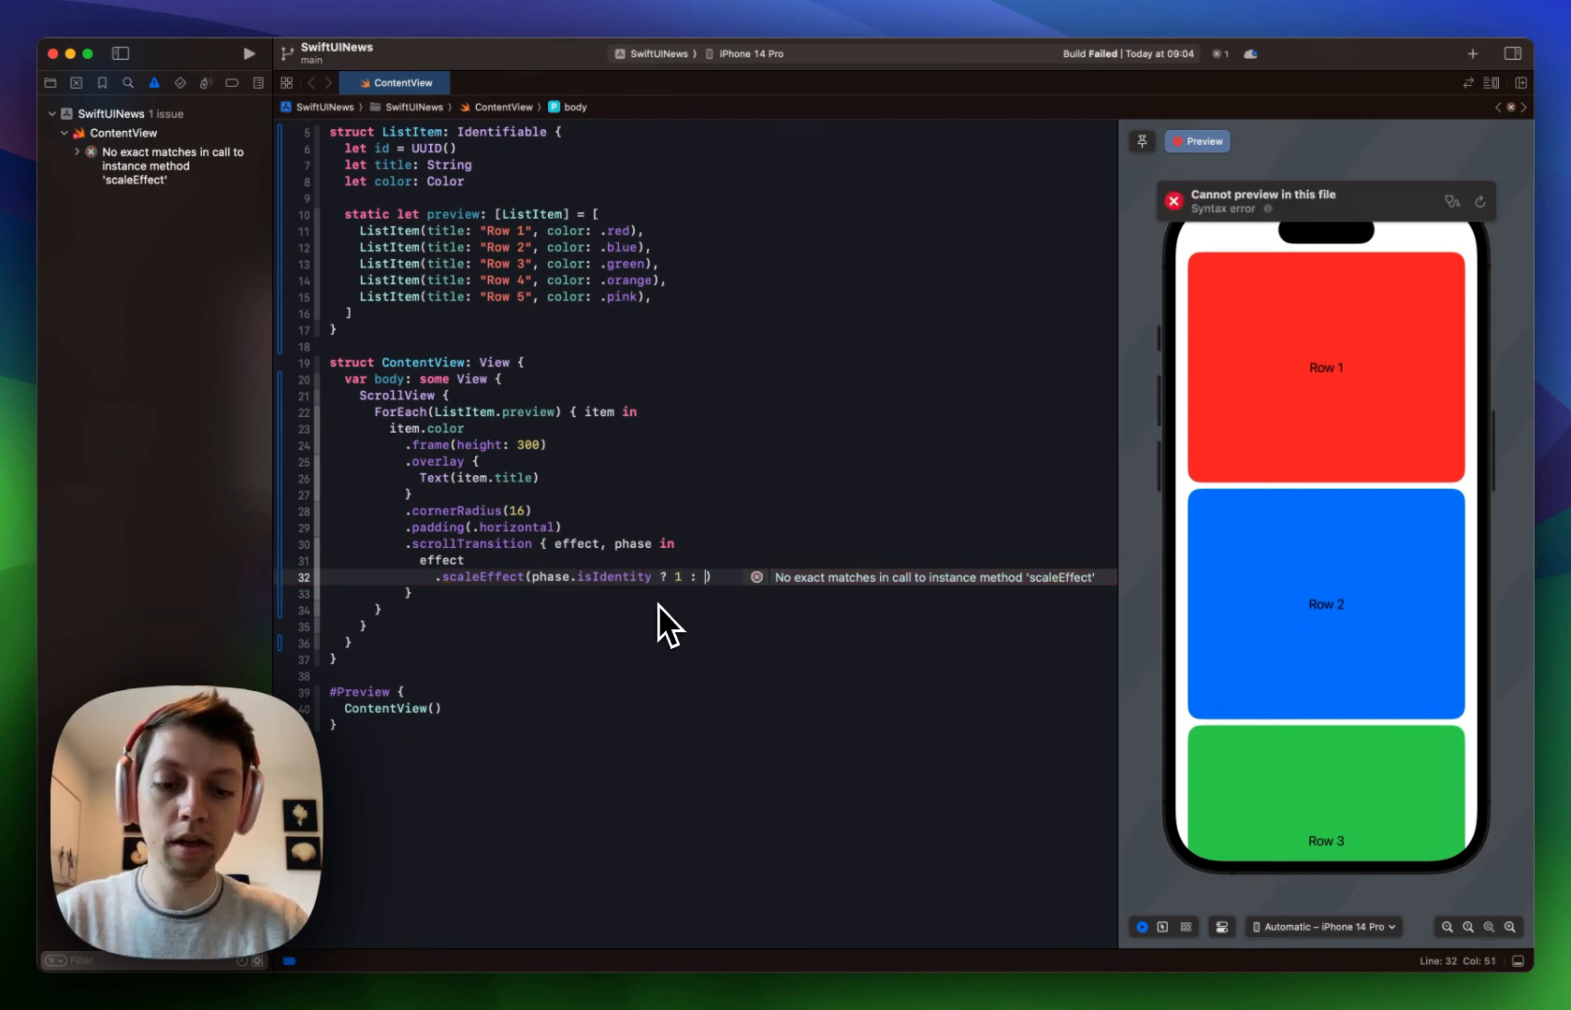
text(0.8)
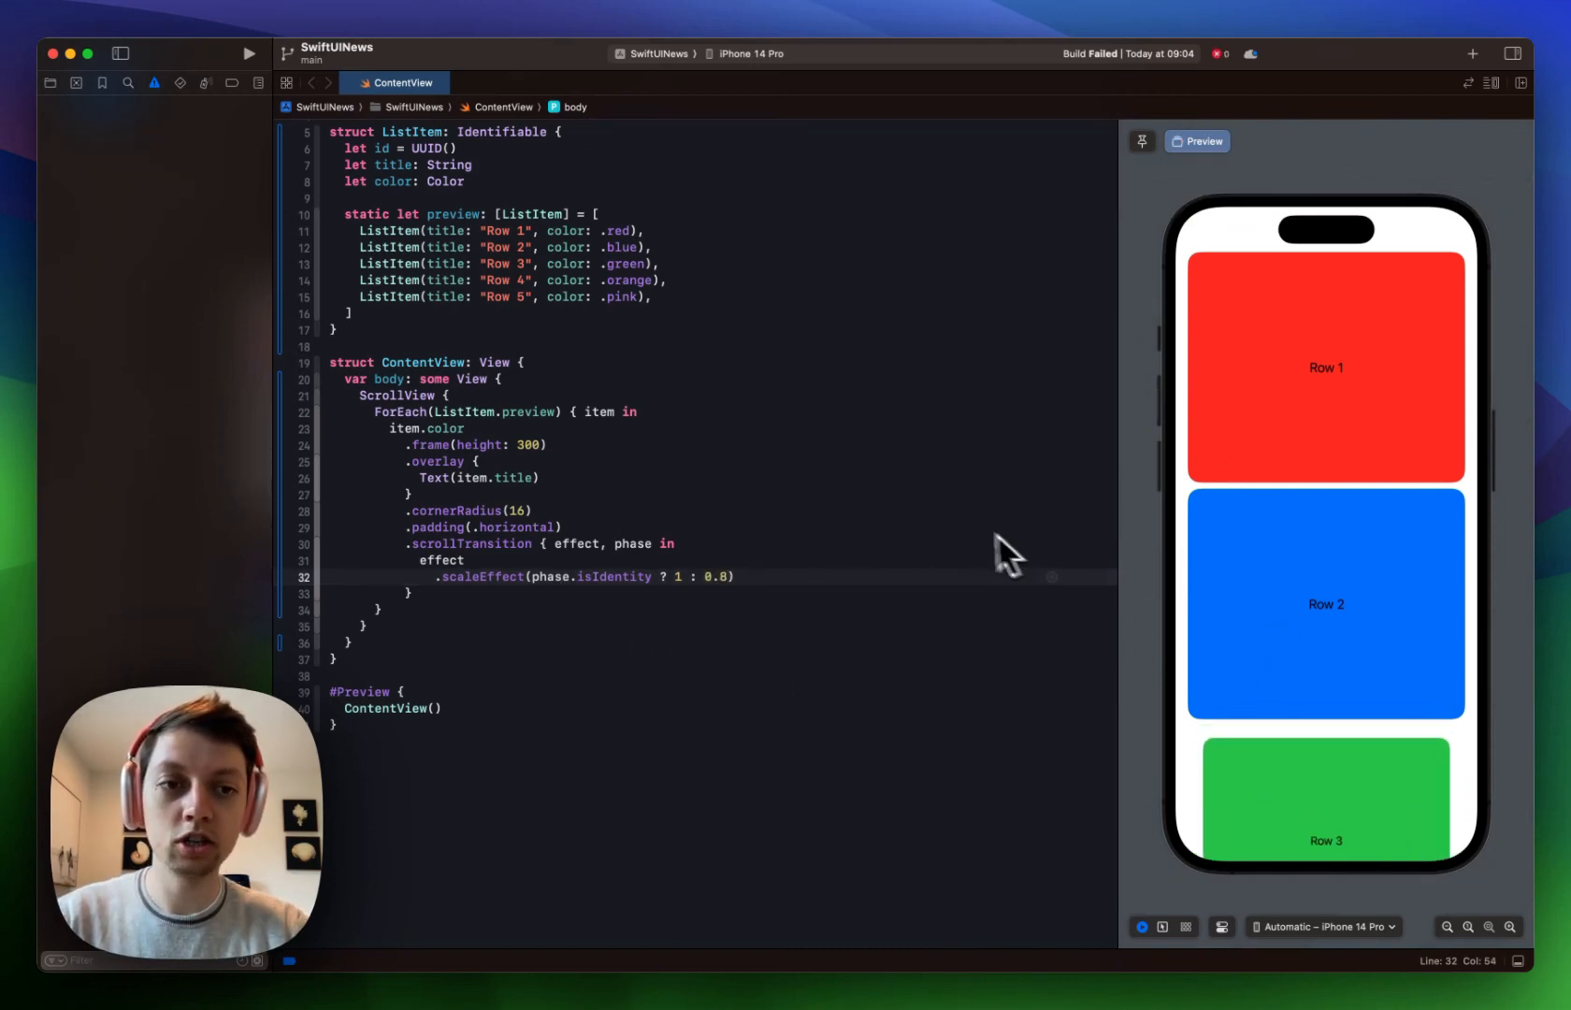
mouse_move(1355, 649)
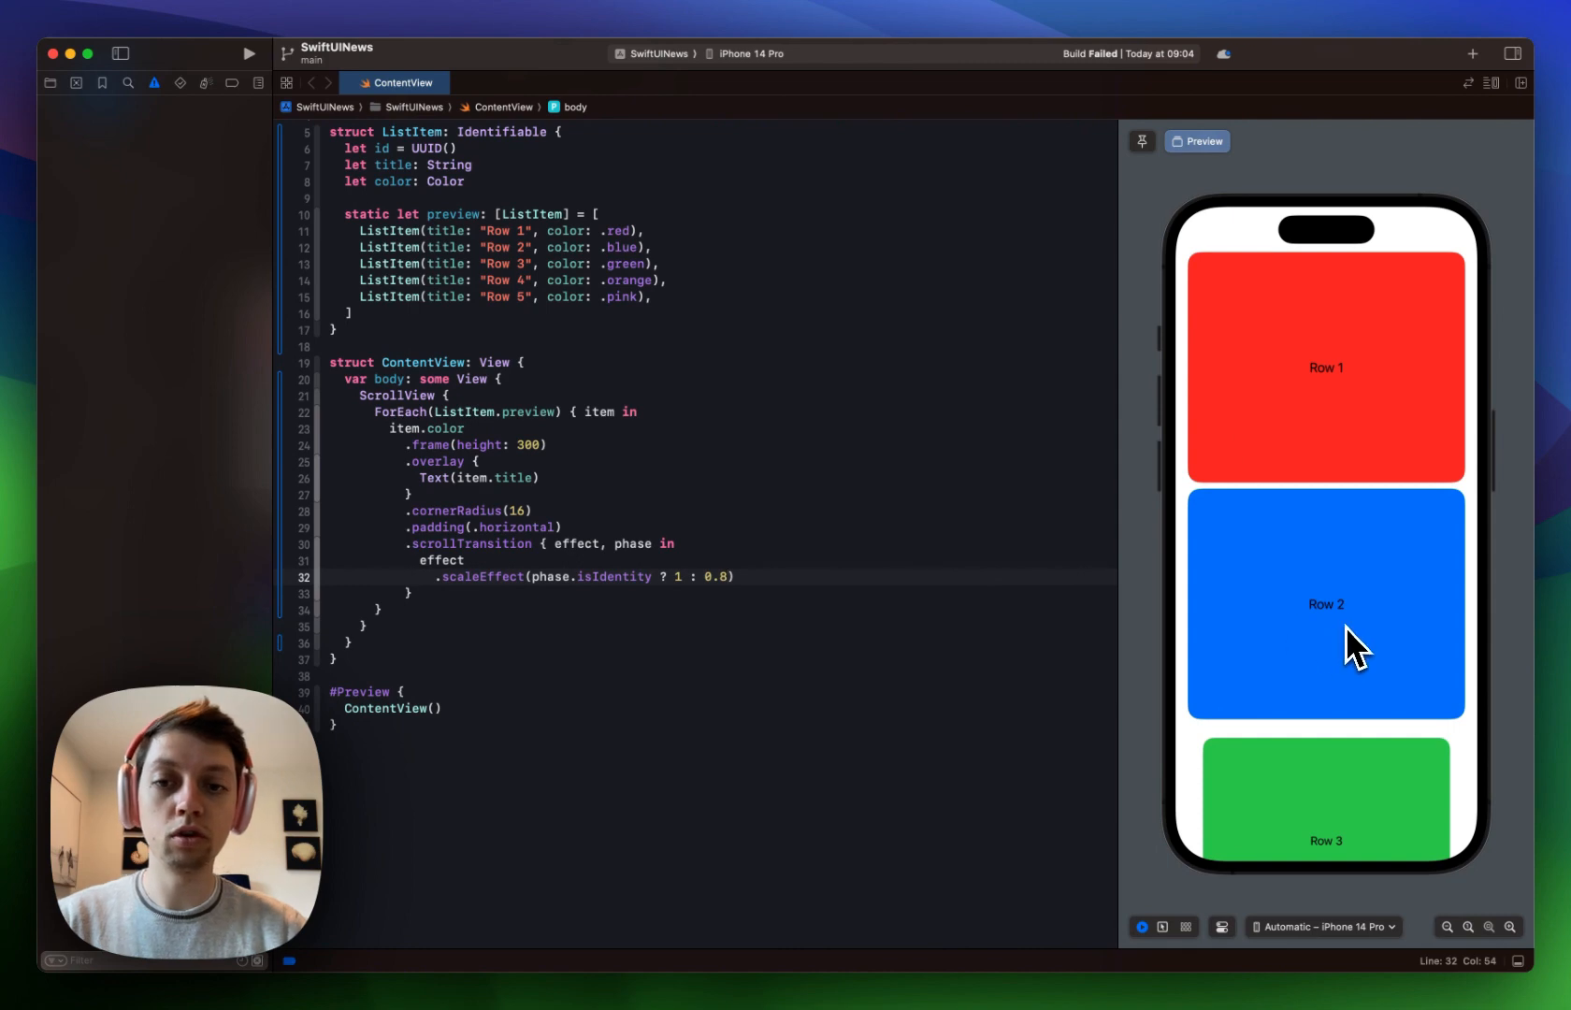
mouse_move(1301, 379)
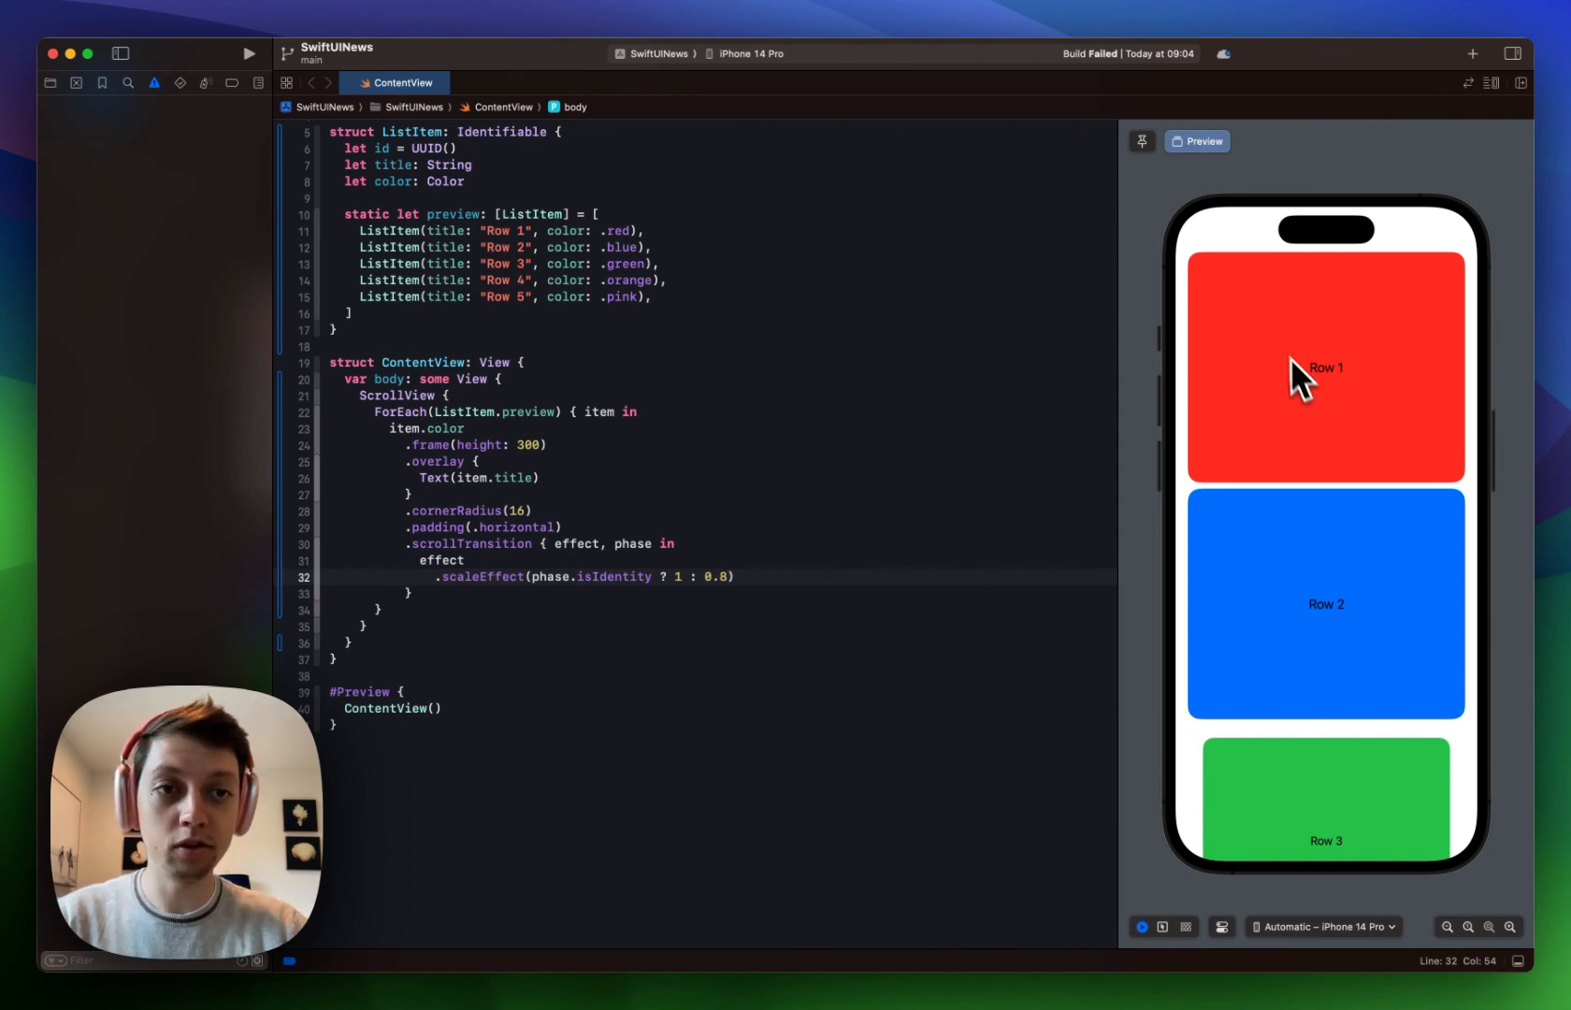
mouse_move(1262, 761)
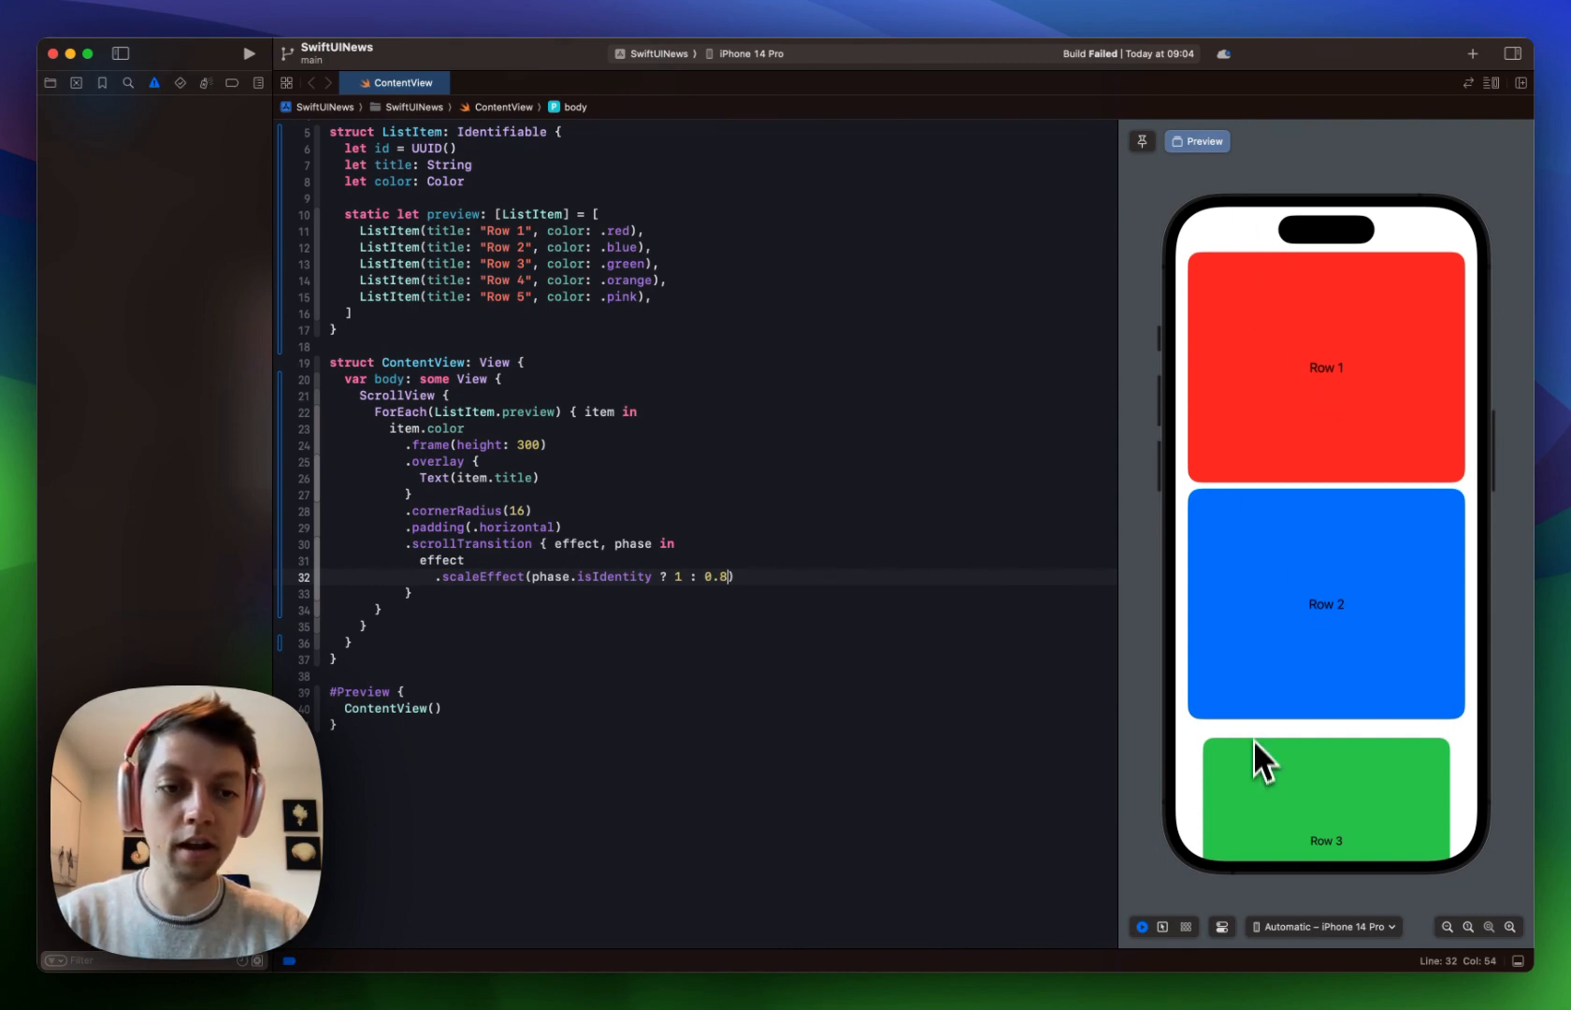
mouse_move(1311, 872)
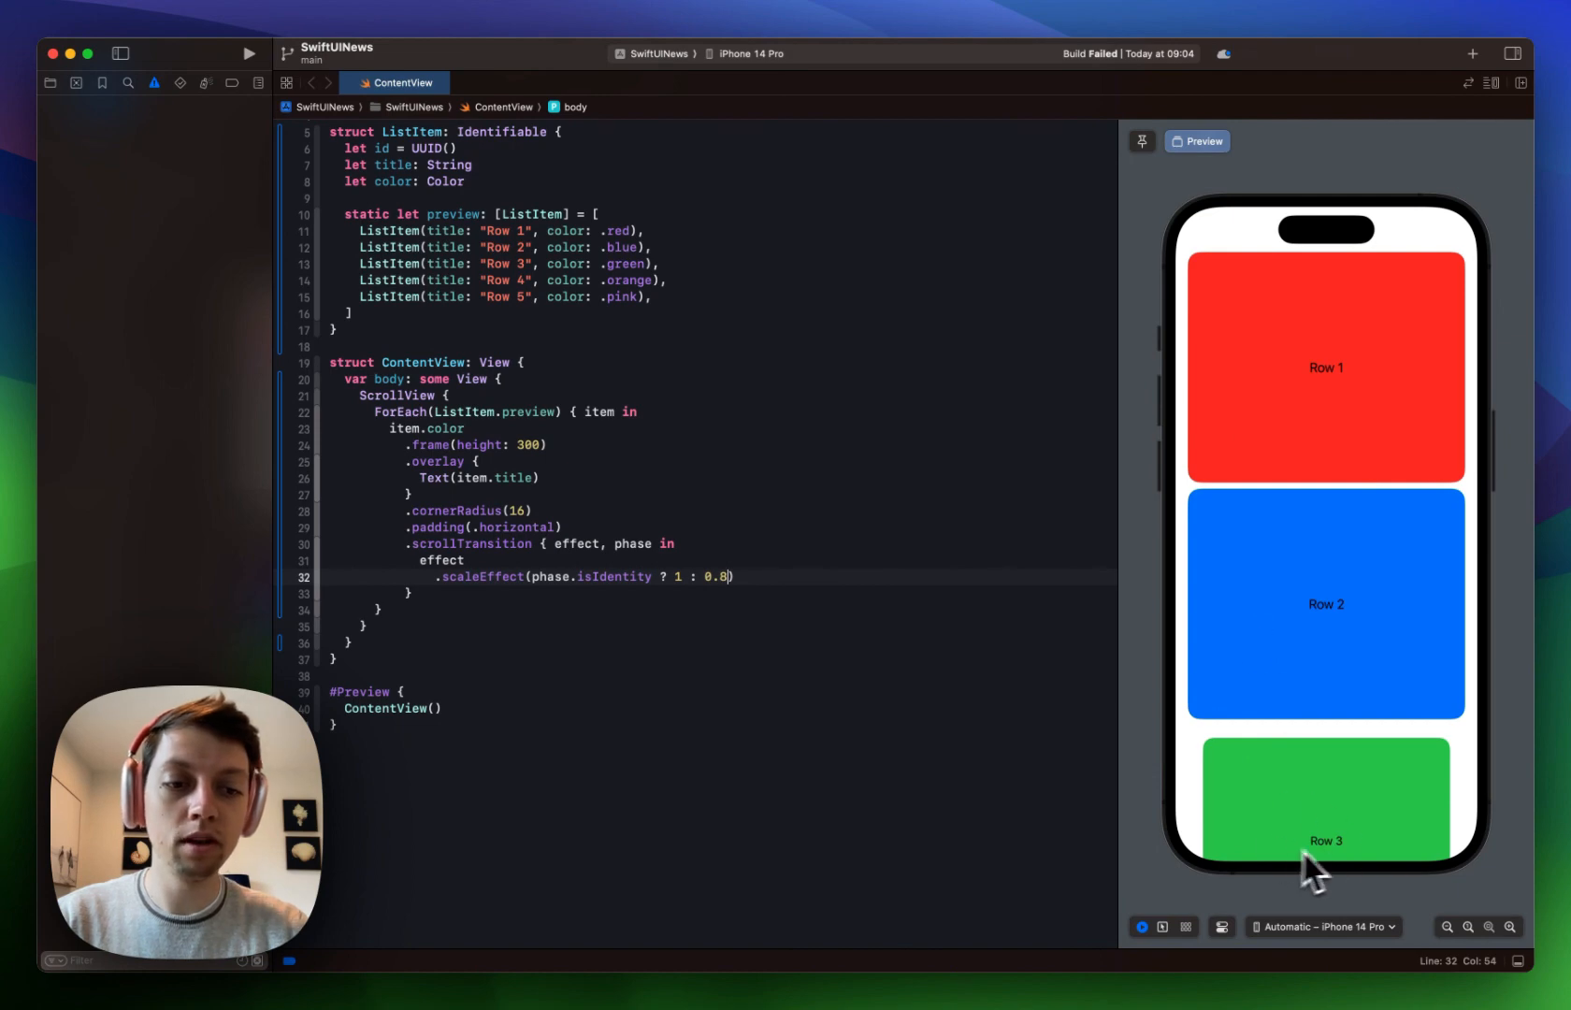
mouse_move(1295, 870)
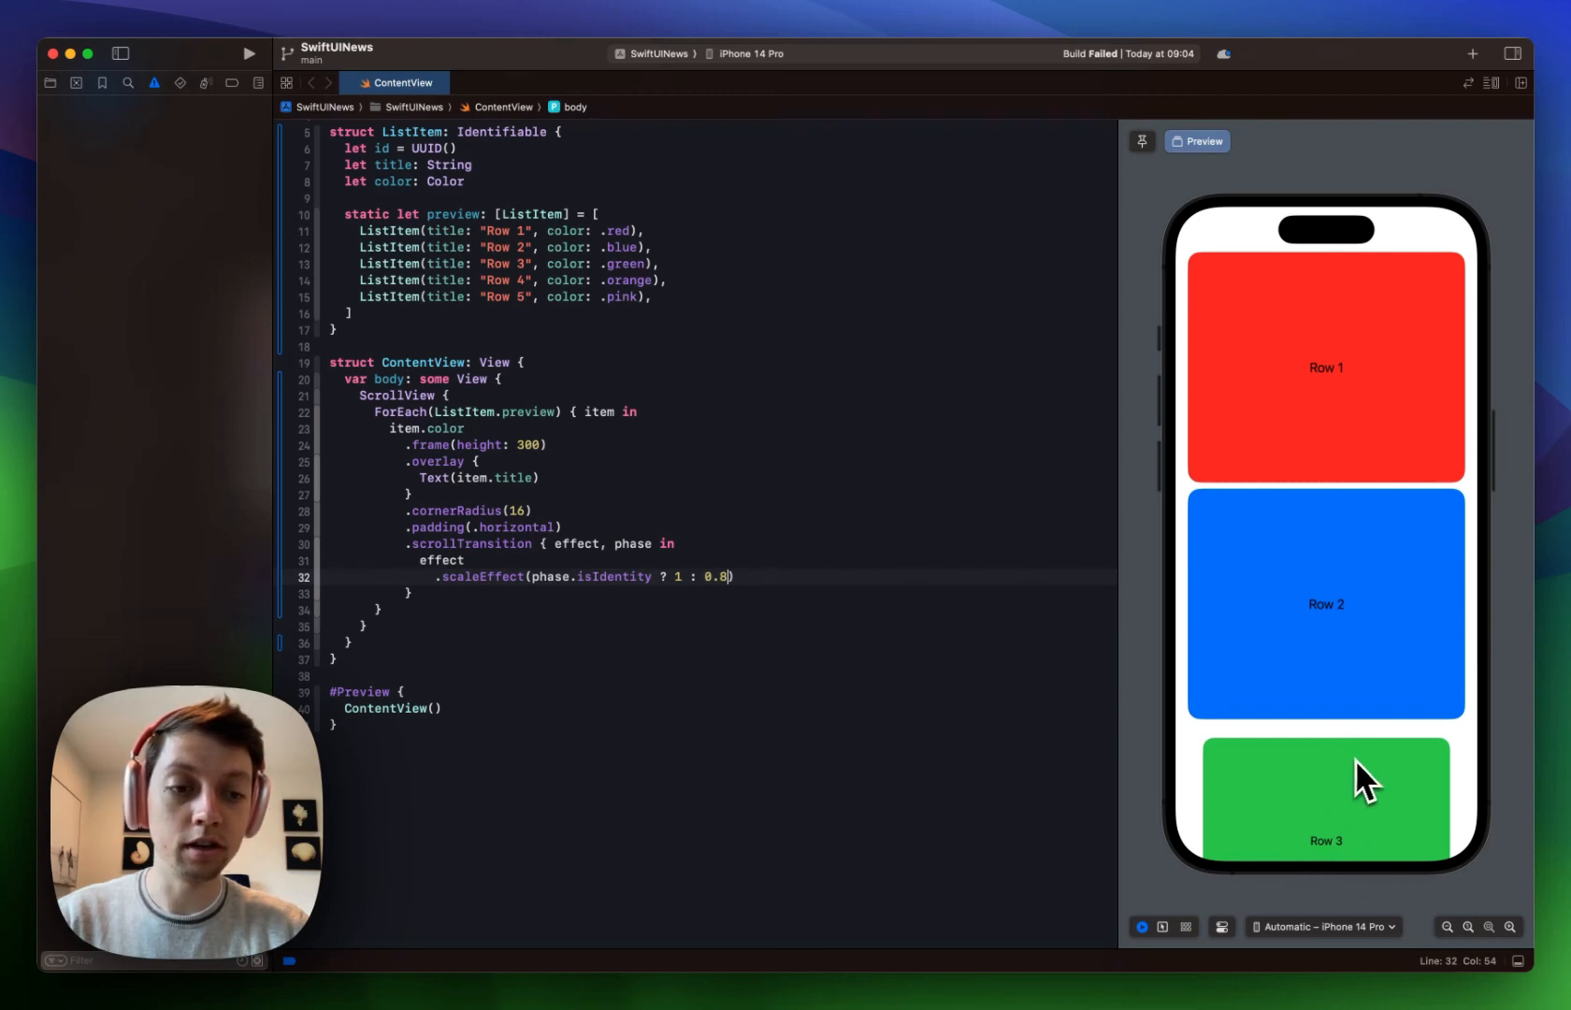
Scroll the canvas preview to watch the cards shrink away from rest.
scroll(down, 3)
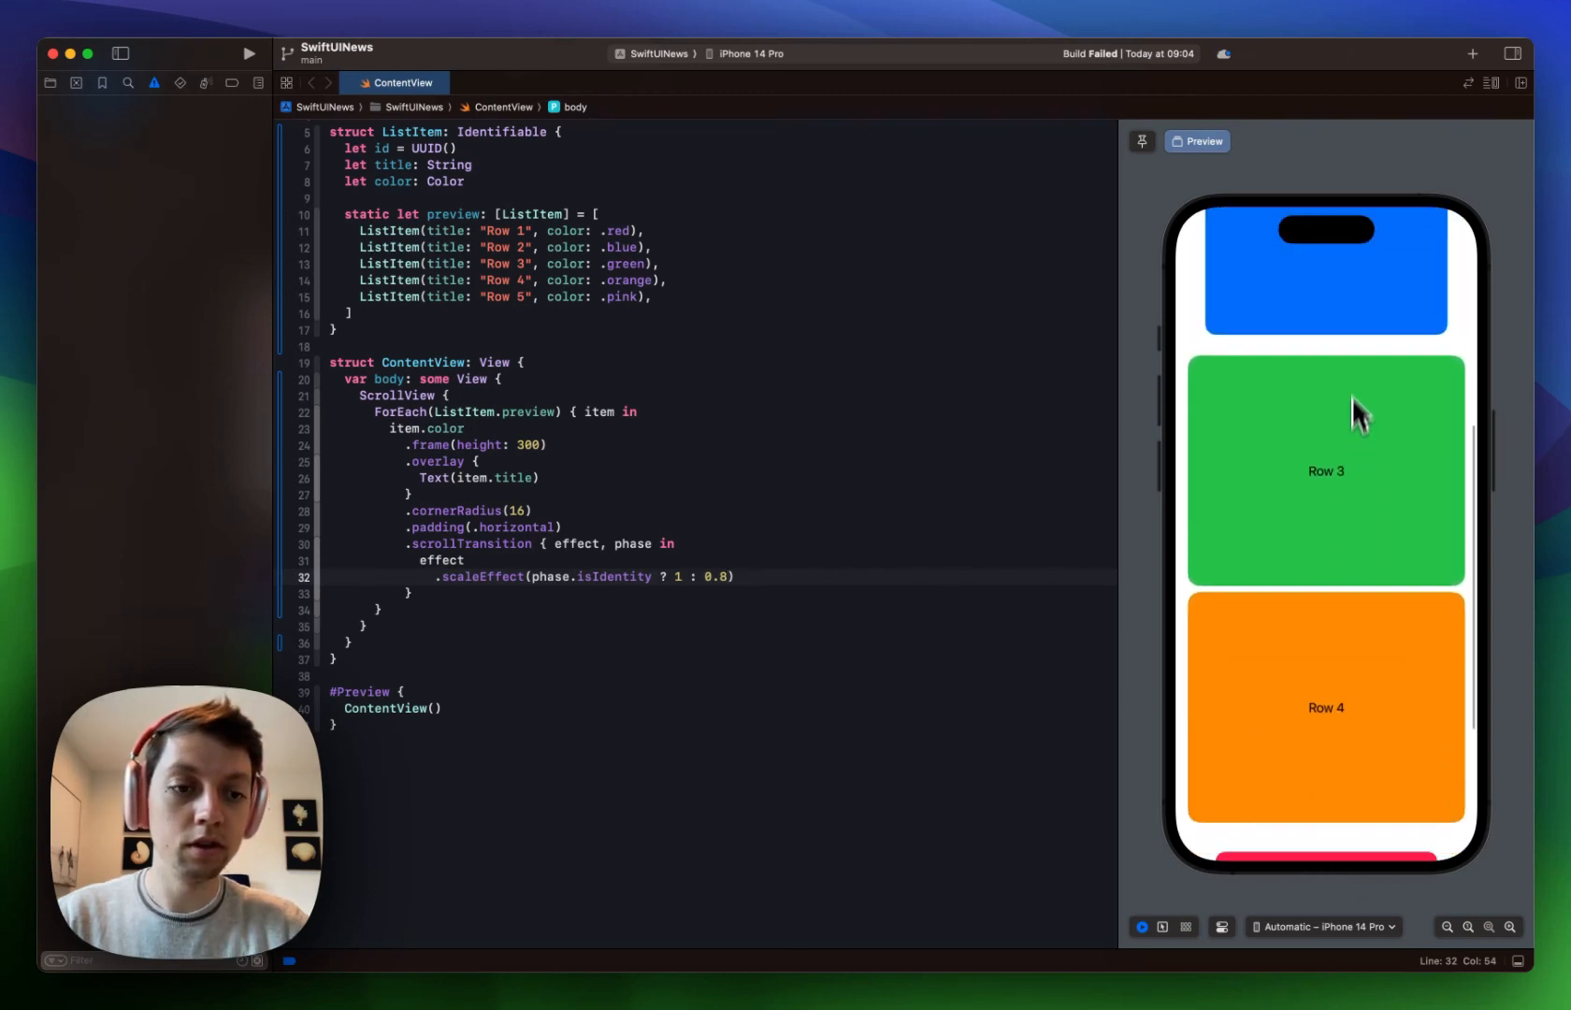
scroll(down, 3)
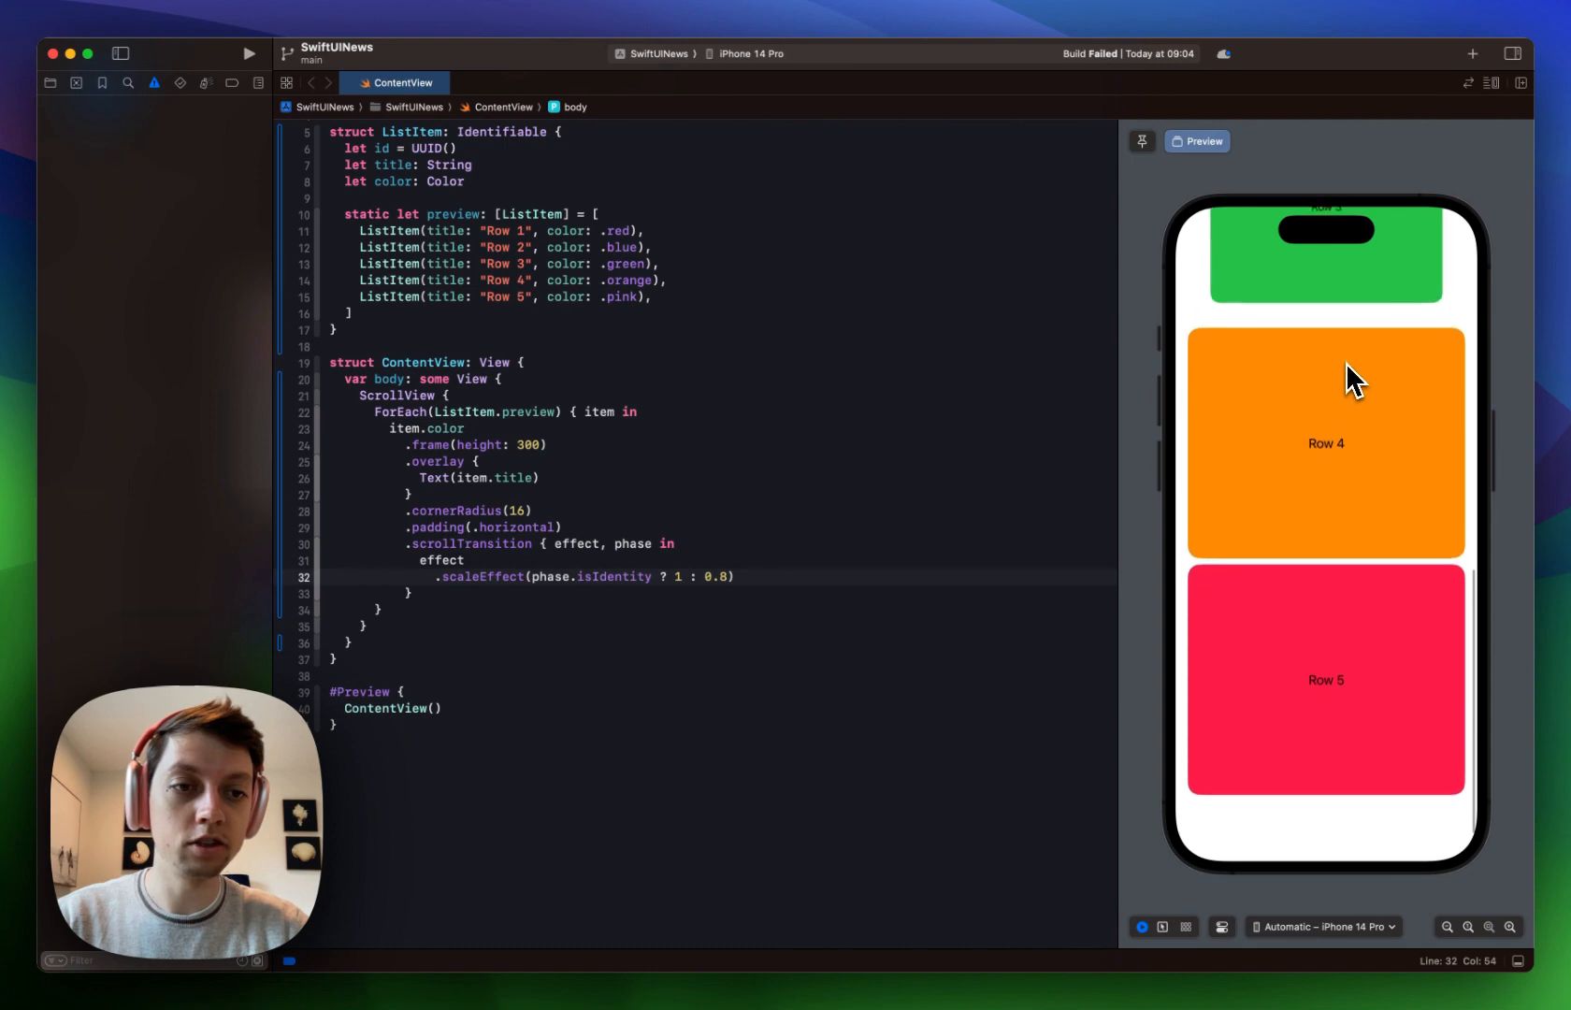
scroll(down, 3)
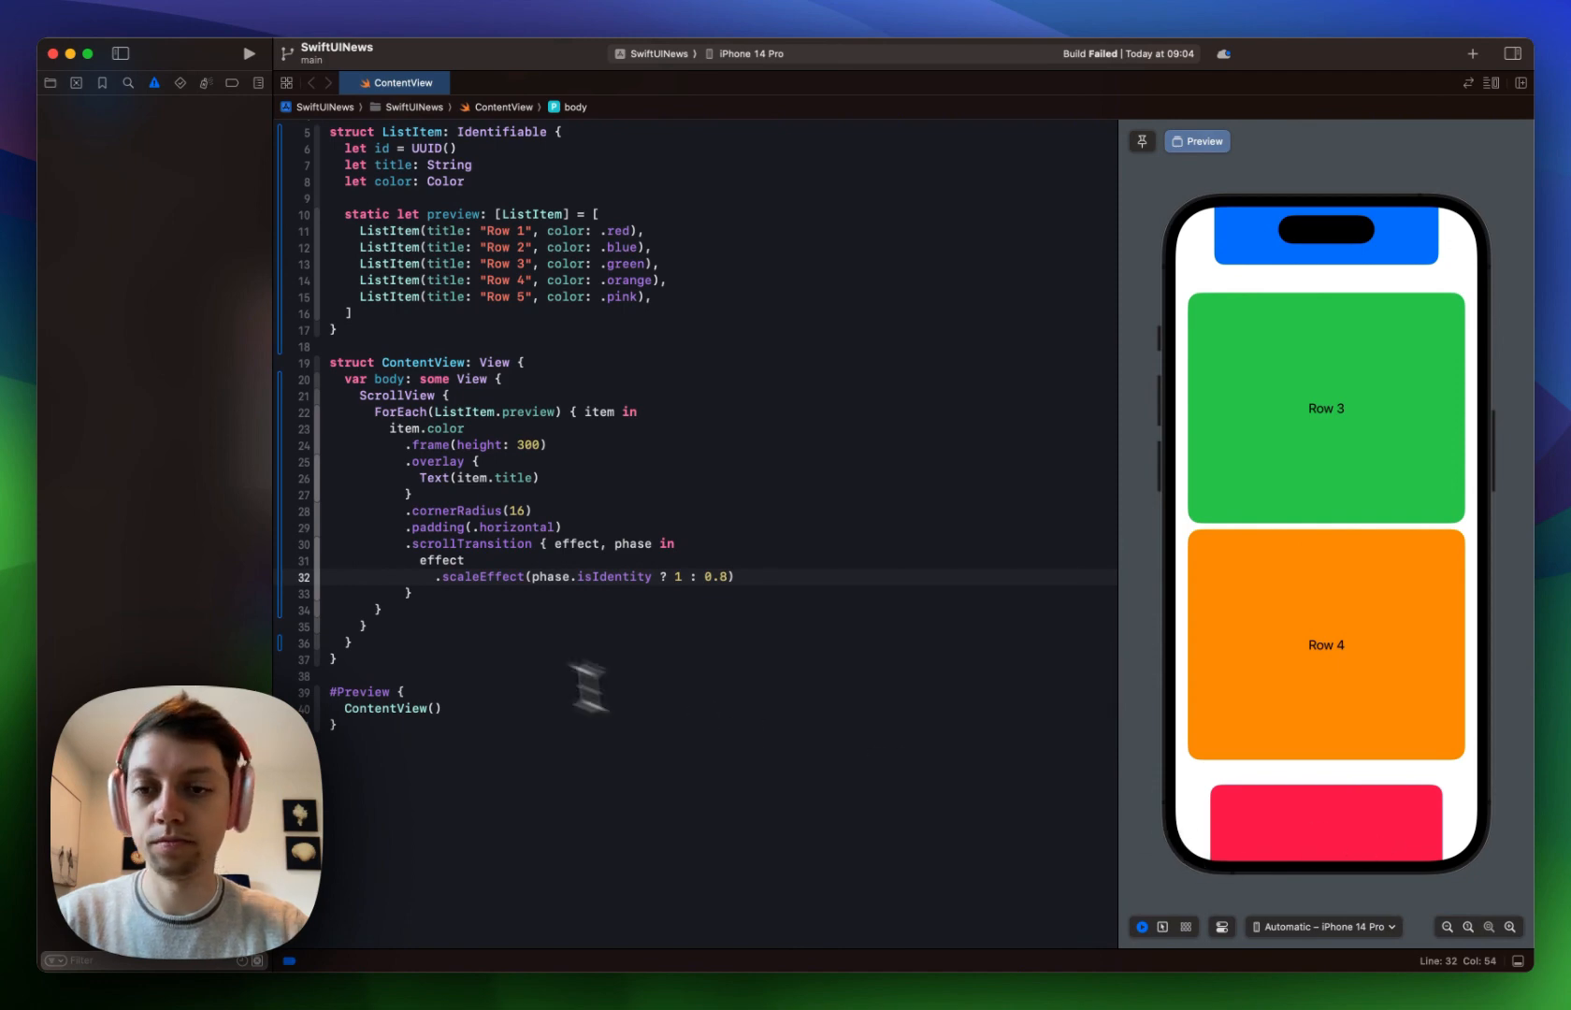
Add .offset(x:) after the scaleEffect, leaving the CGFloat placeholder unfilled.
click(410, 592)
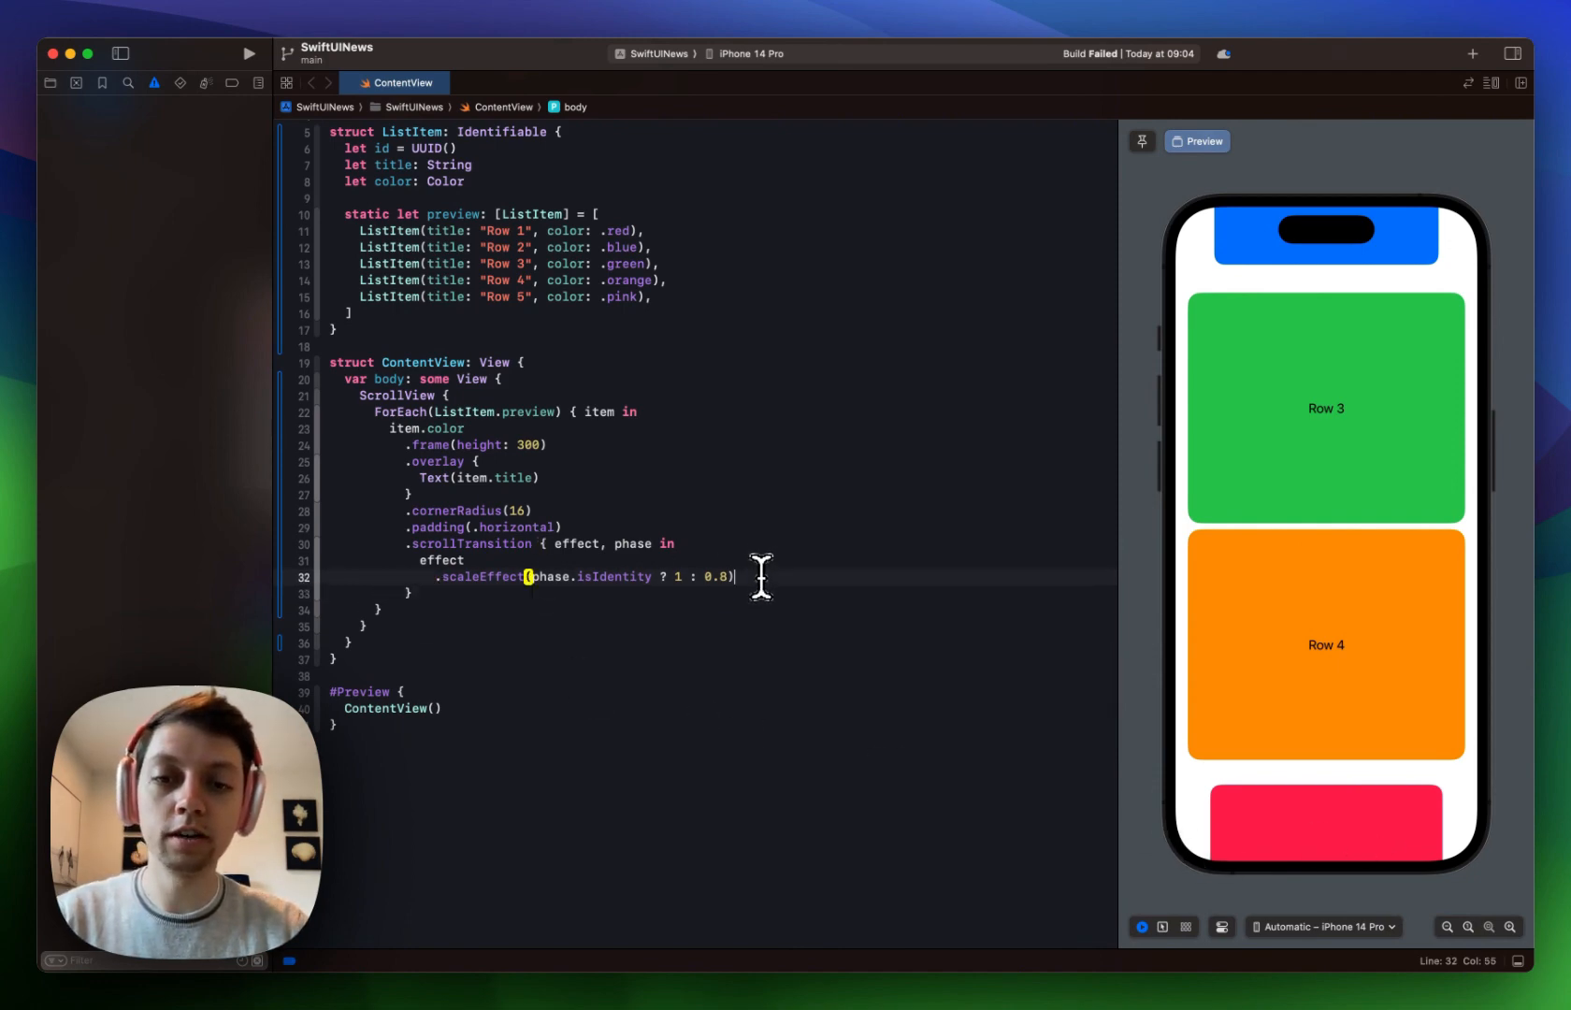
text(.offset(x: CGFloat)
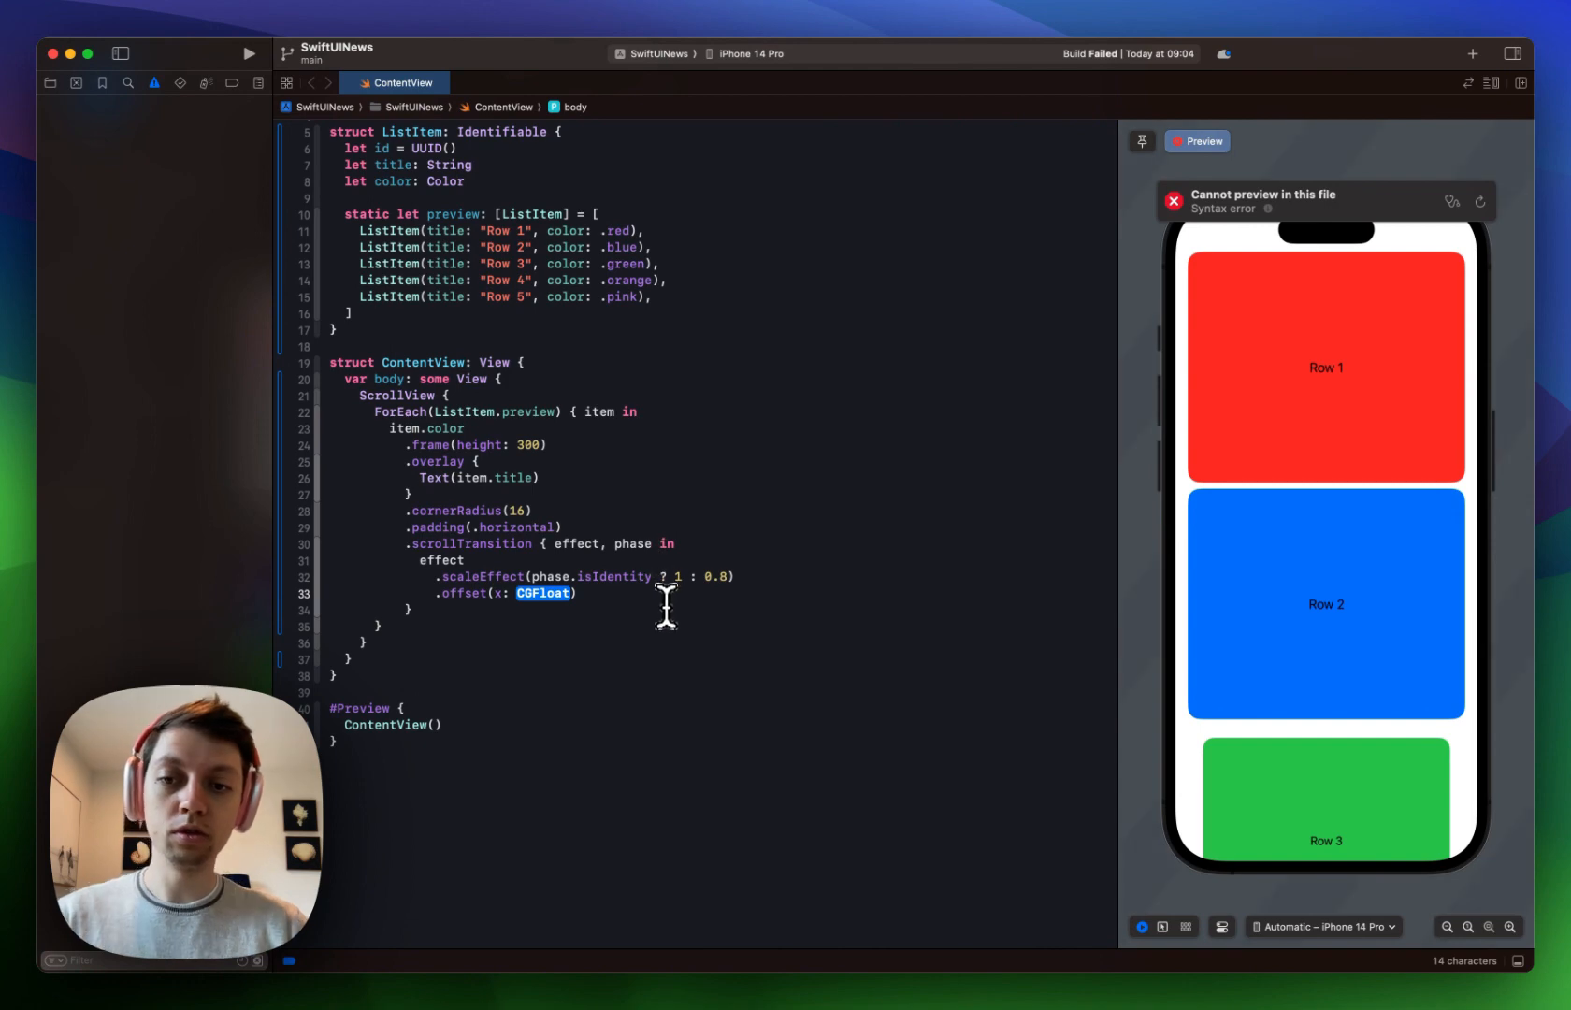
mouse_move(1137, 356)
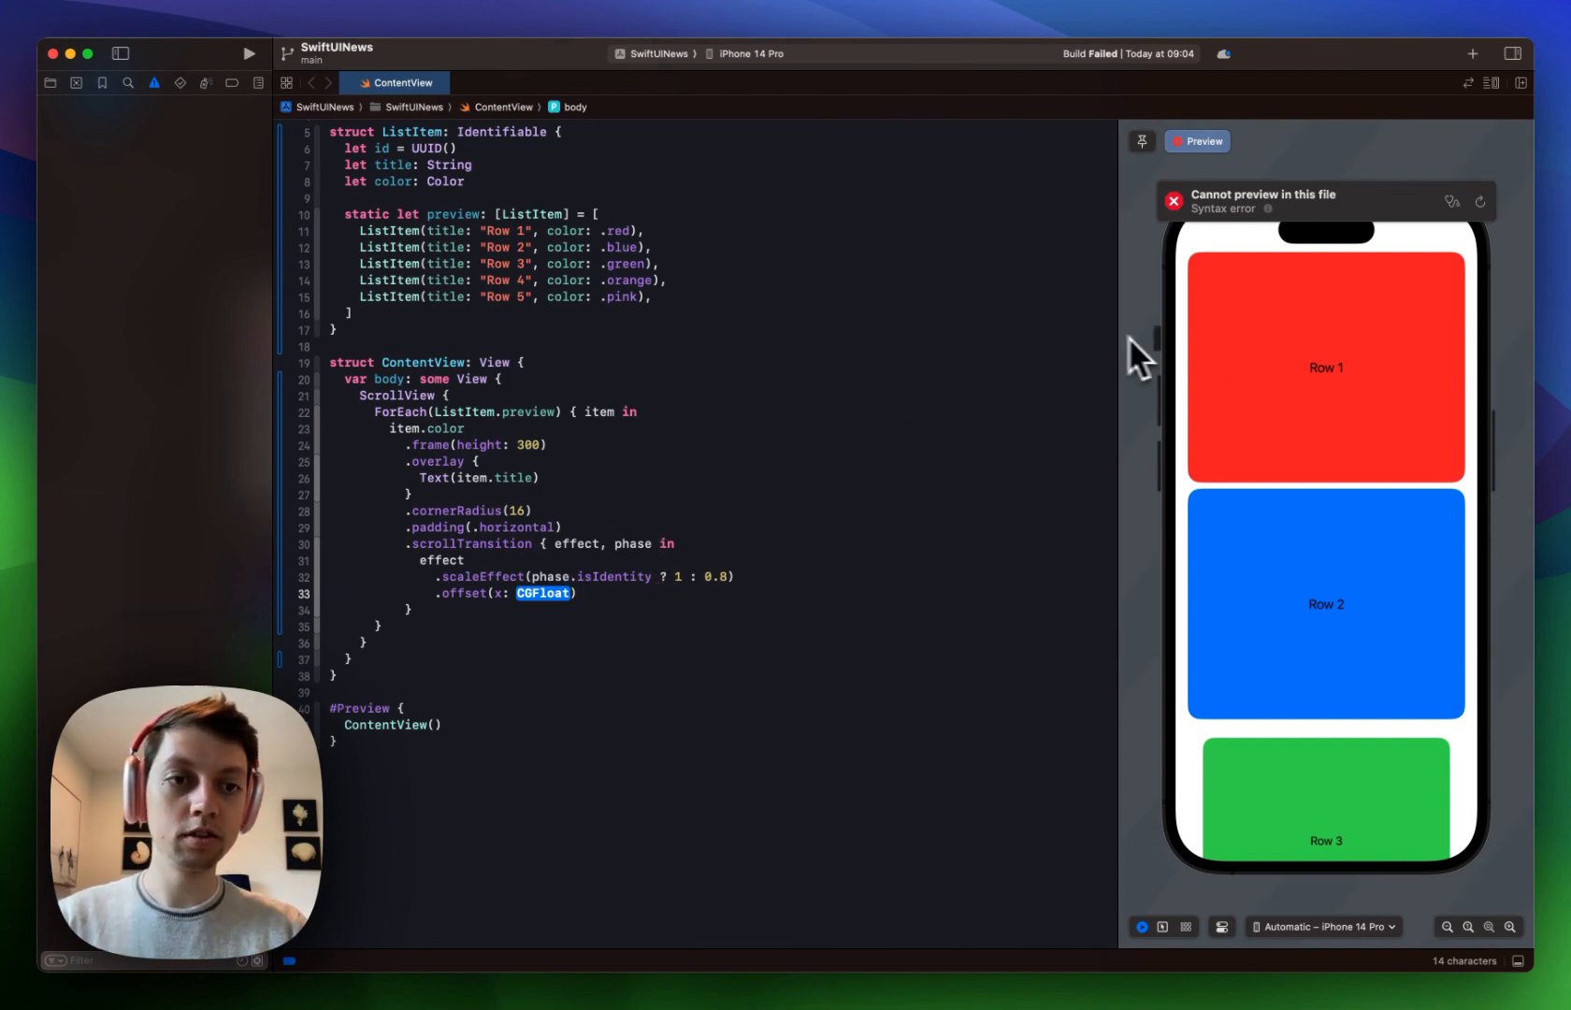
mouse_move(1318, 316)
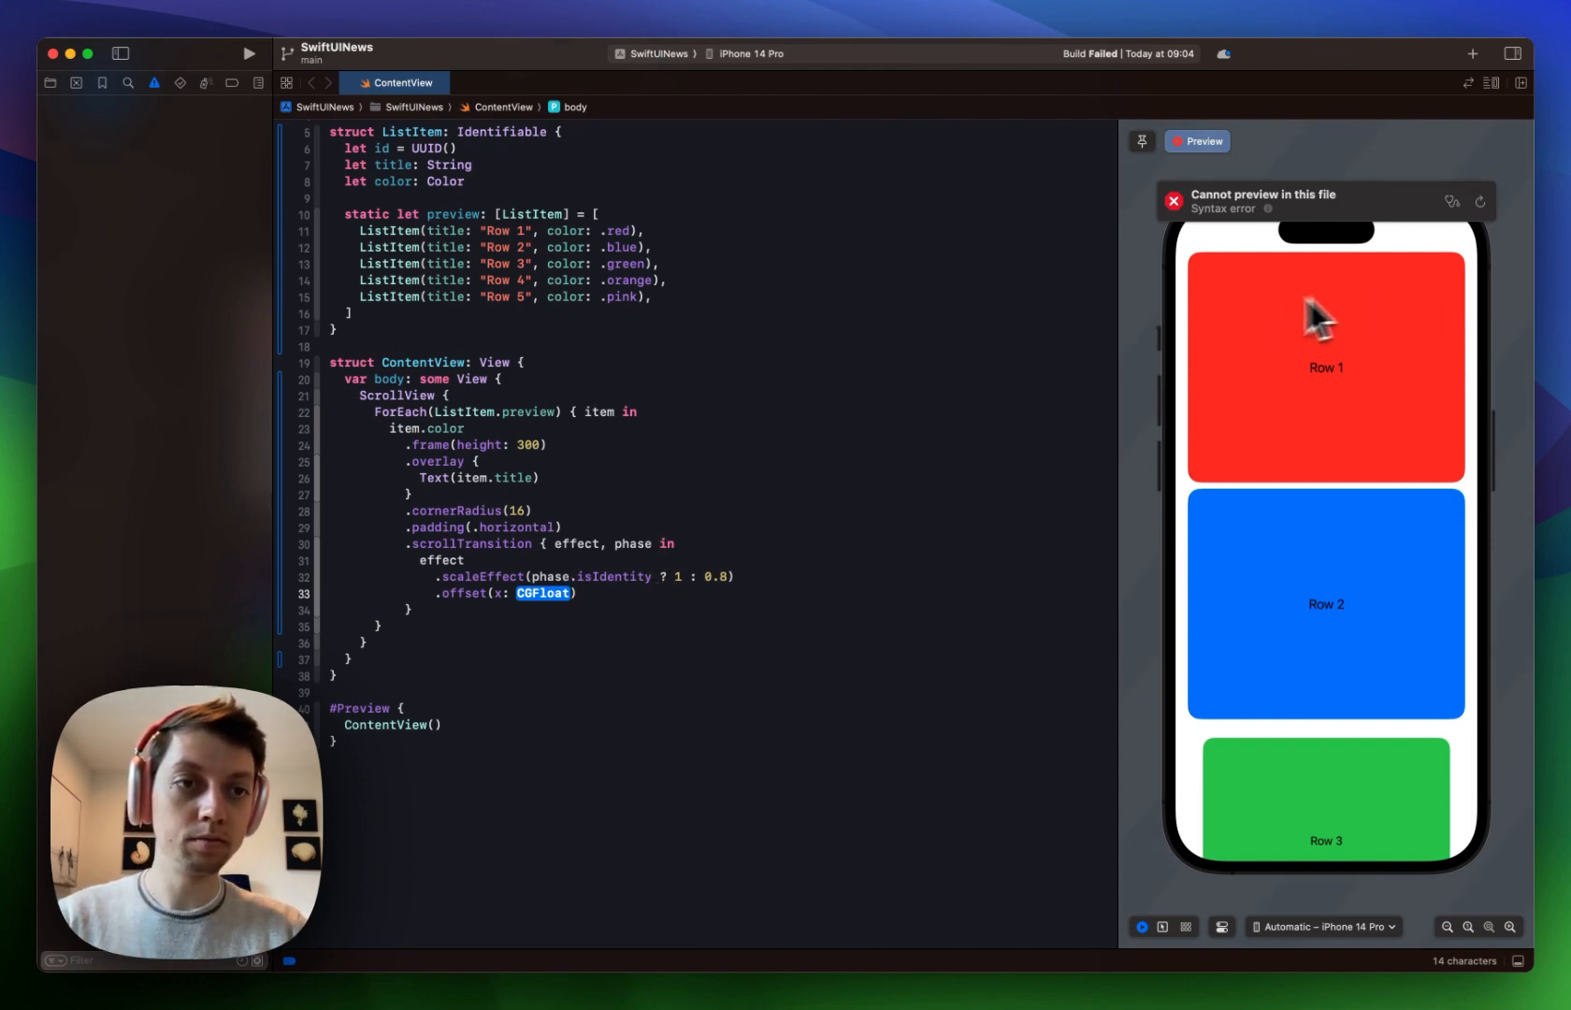
mouse_move(1106, 852)
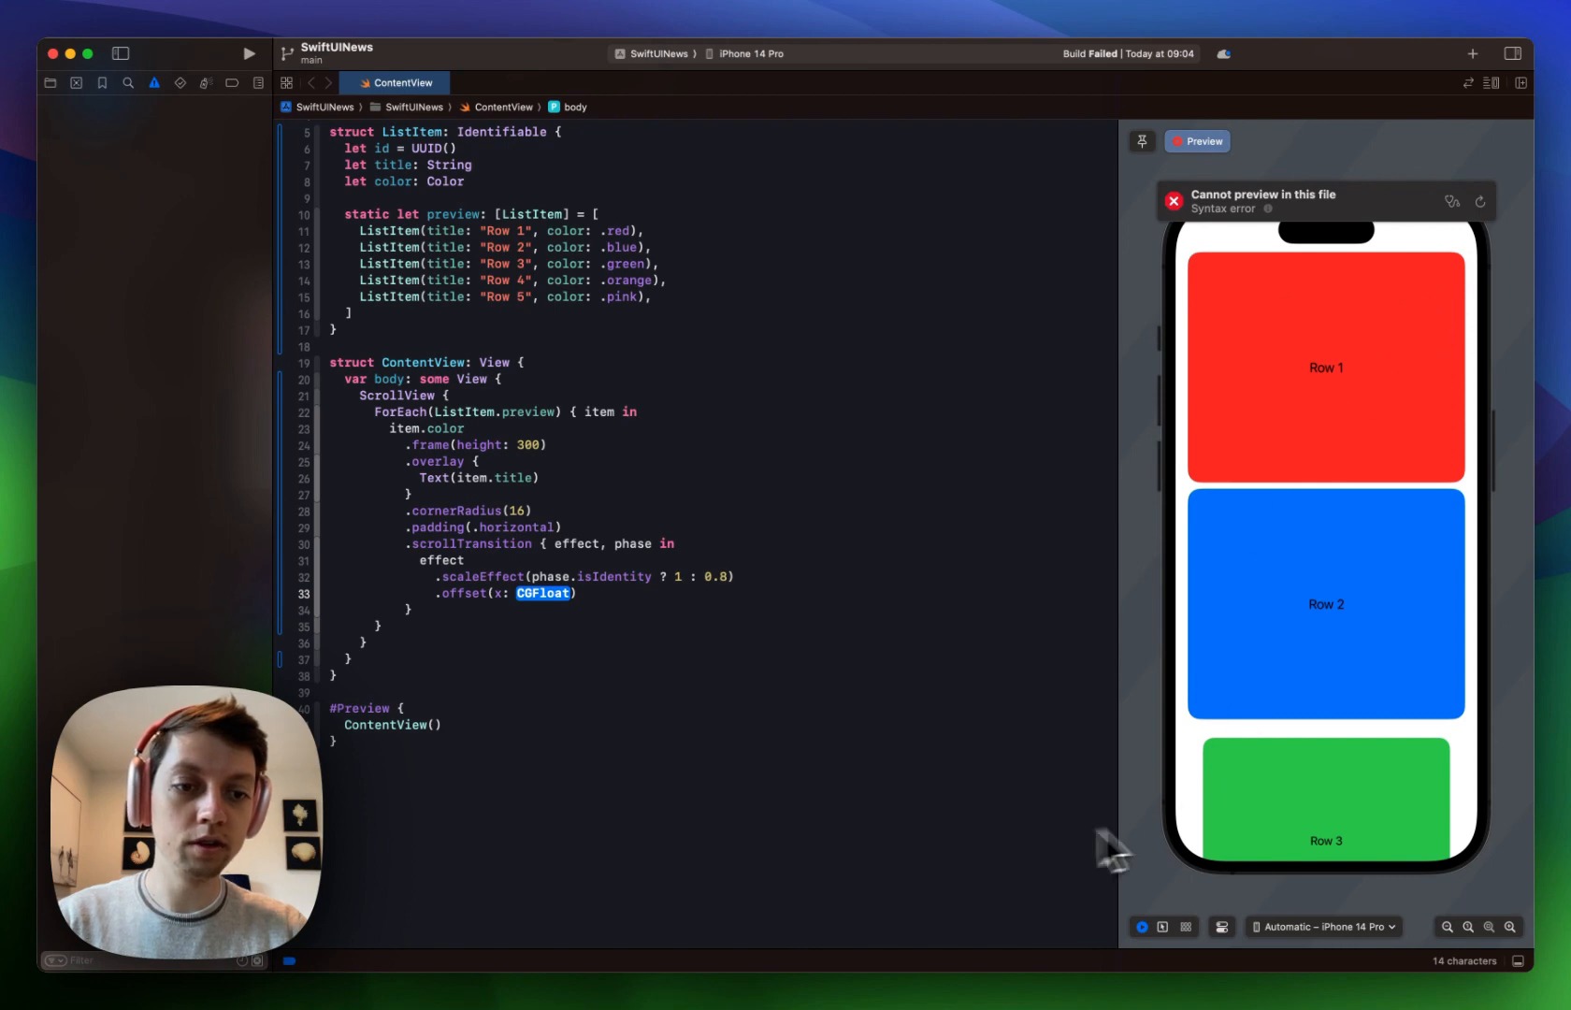
mouse_move(1097, 831)
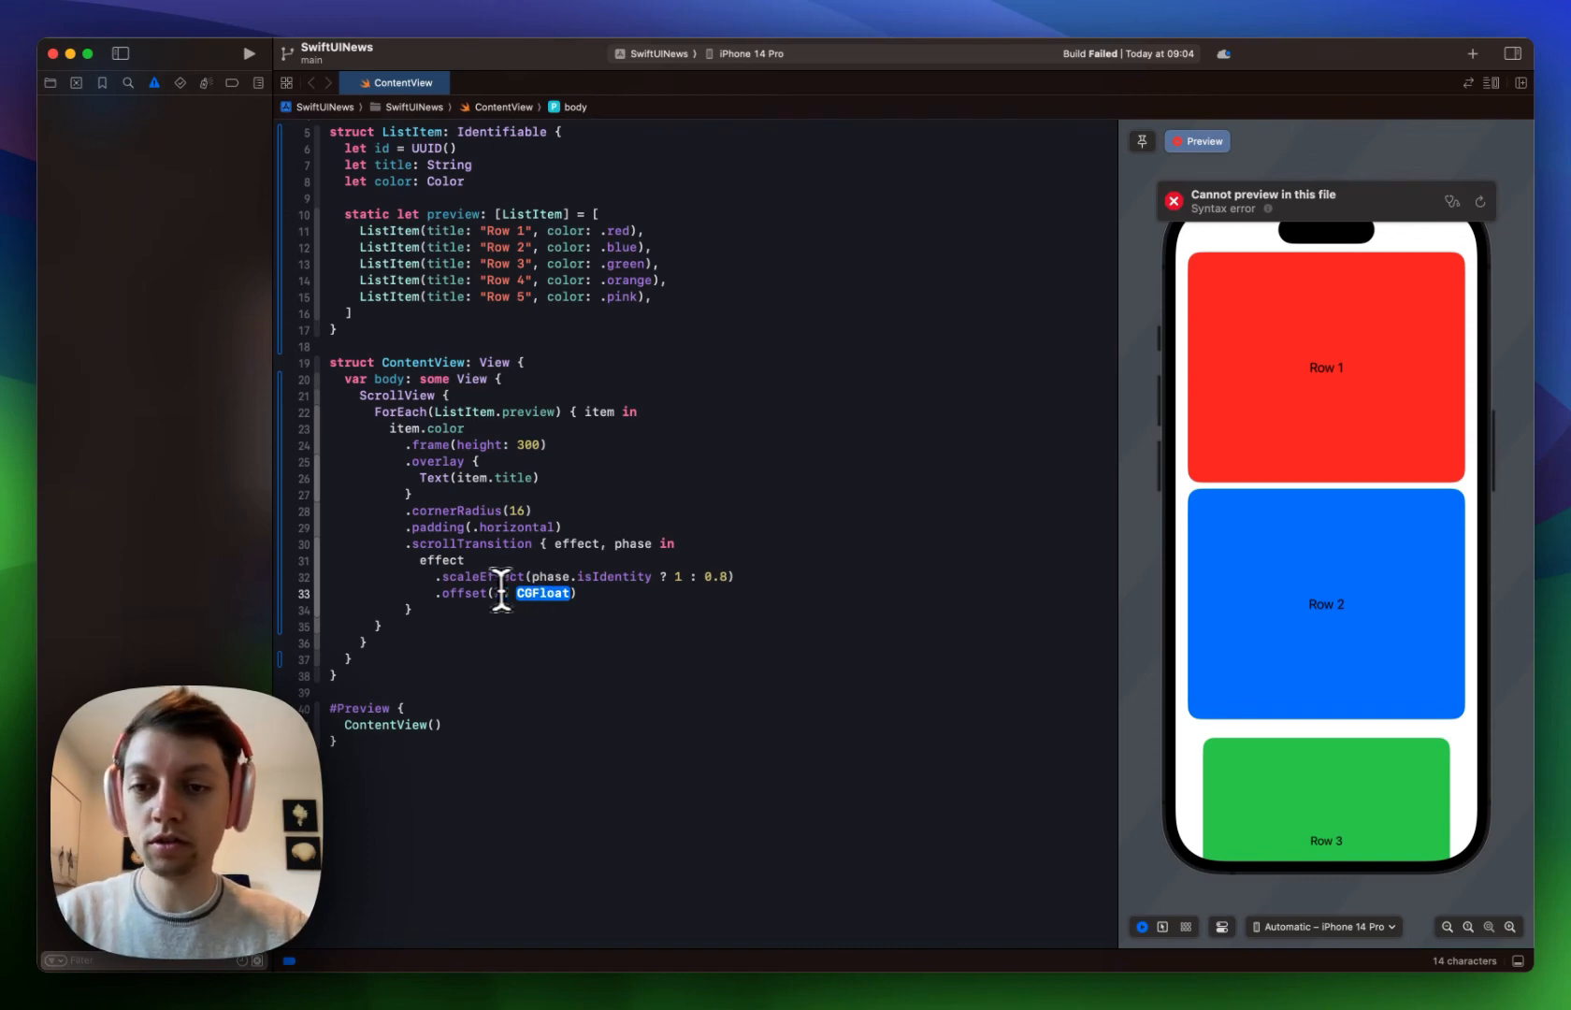
text(x:)
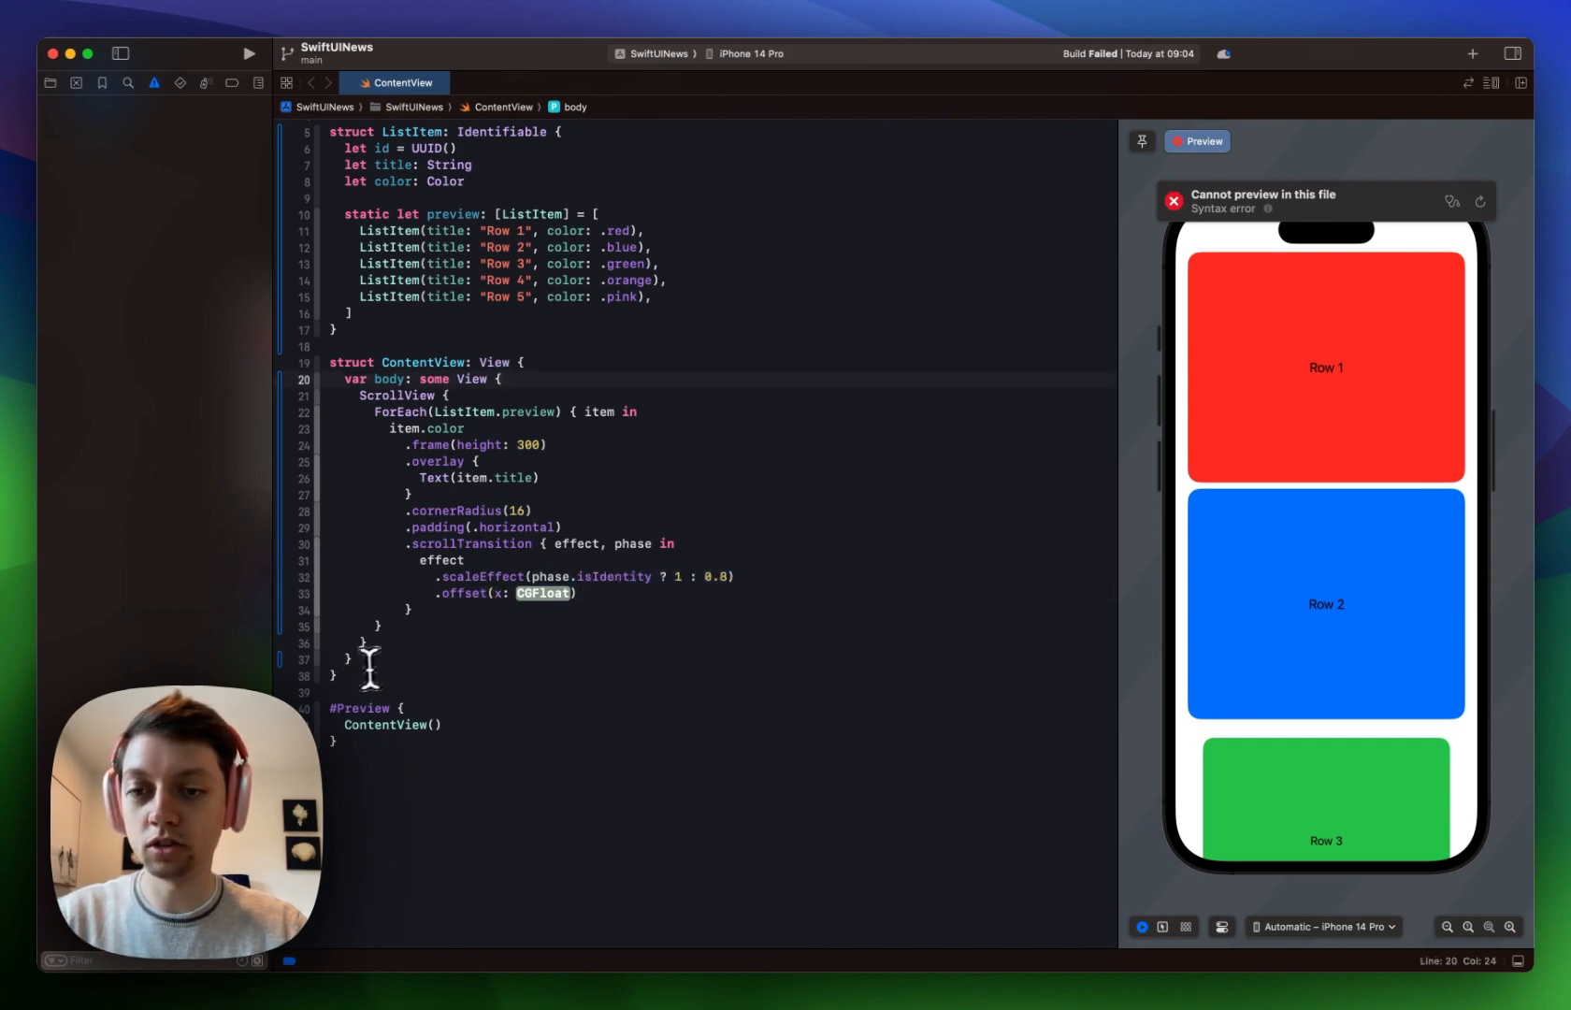
Write func offset(for phase: ScrollTransitionPhase) -> Double with a switch over phase.
text(function o)
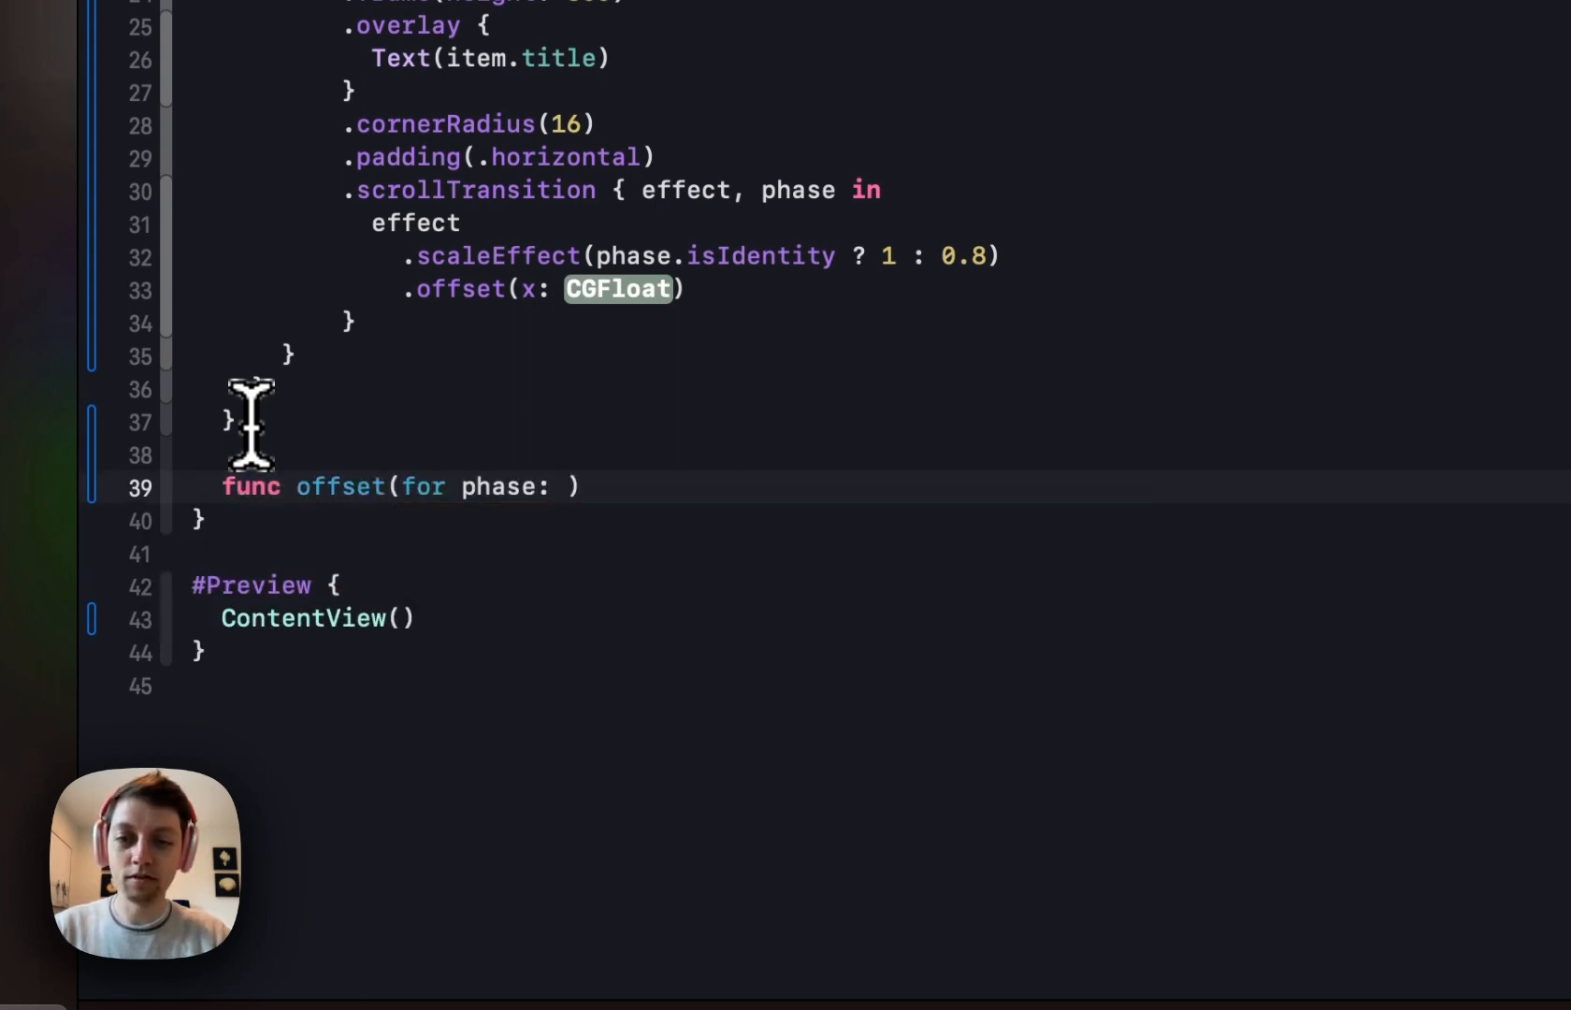
text(ScrollTransitionPhase)
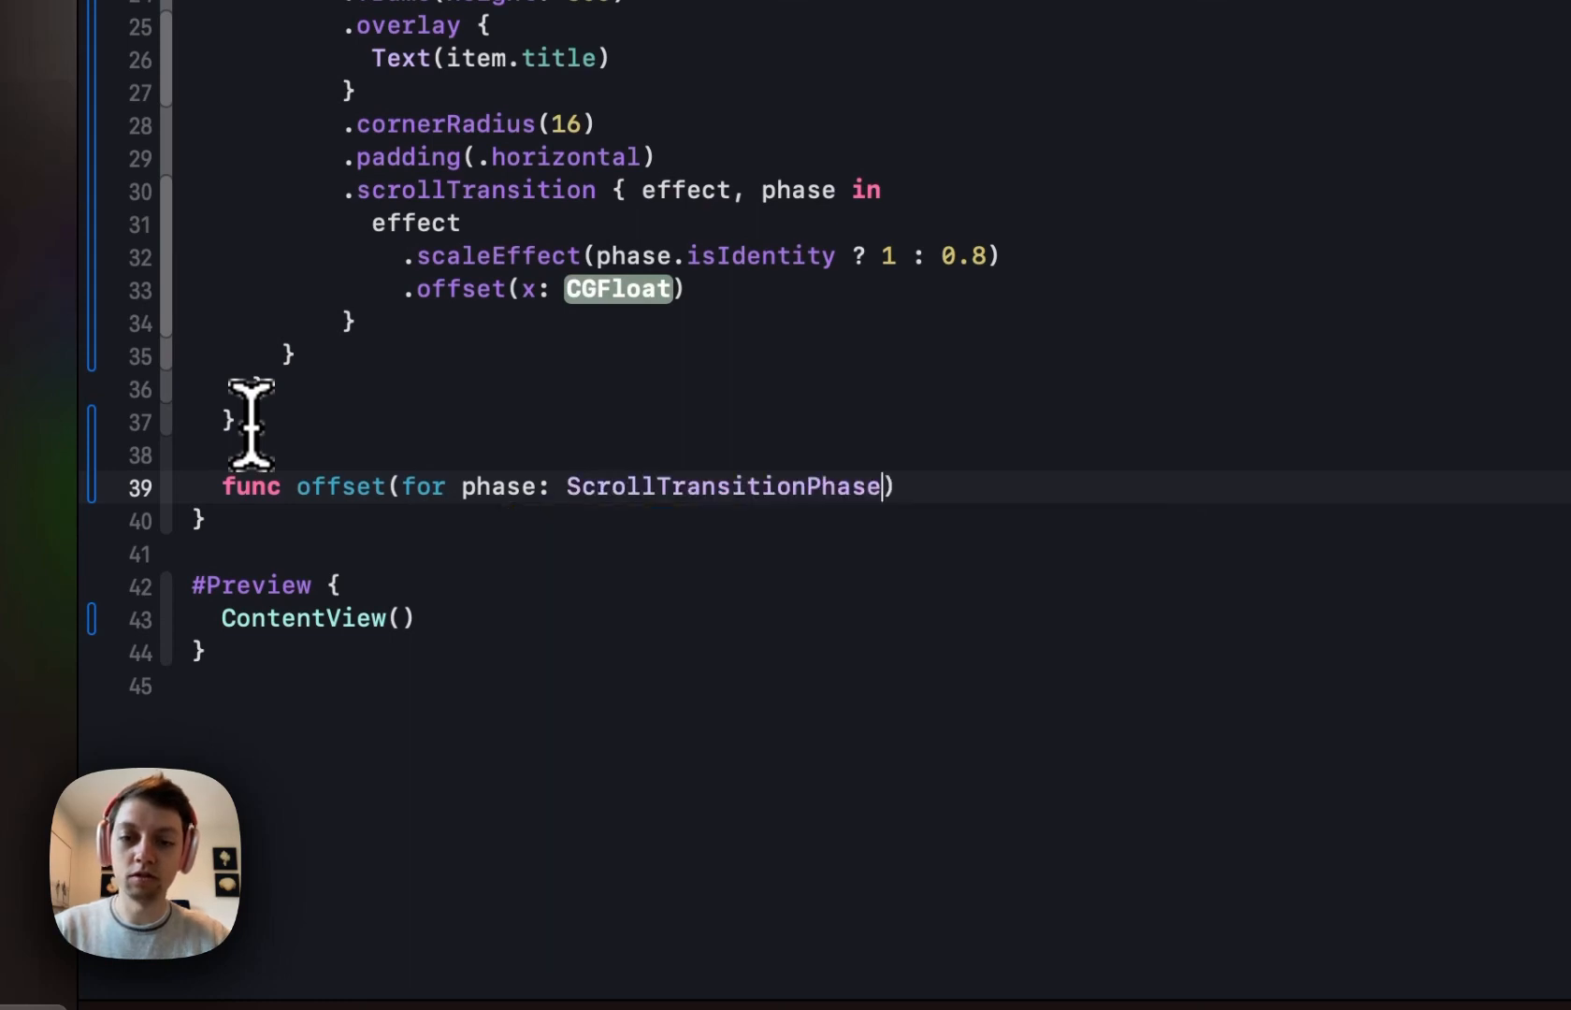
text(-> Double {)
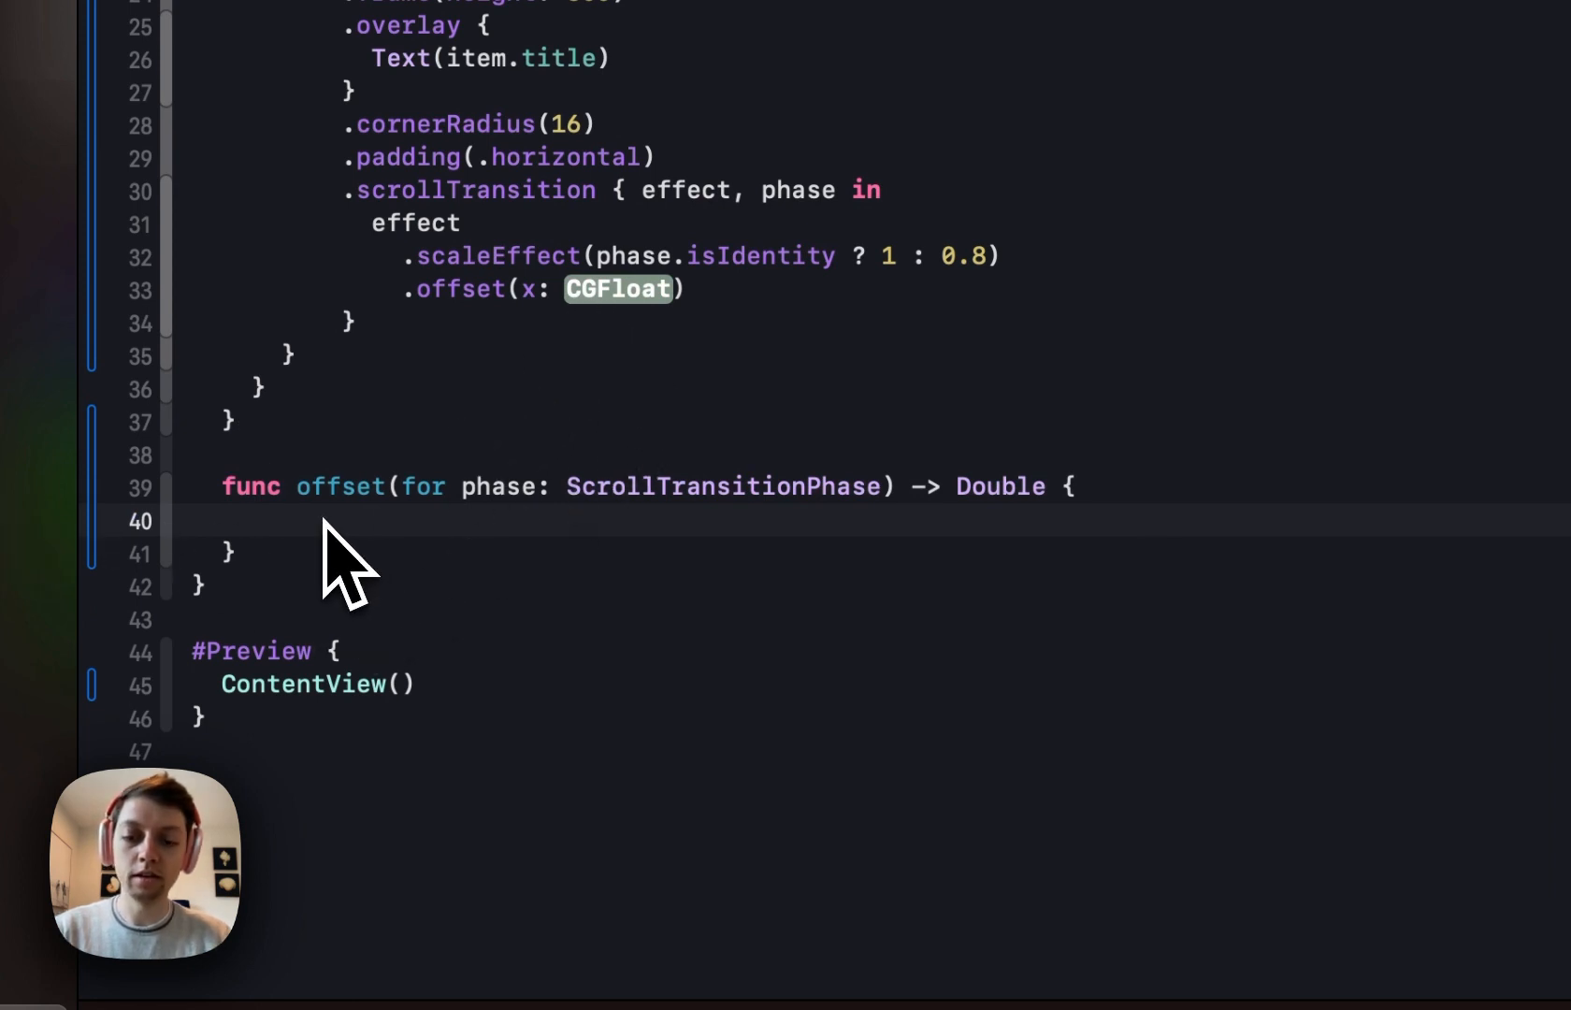
text(switch)
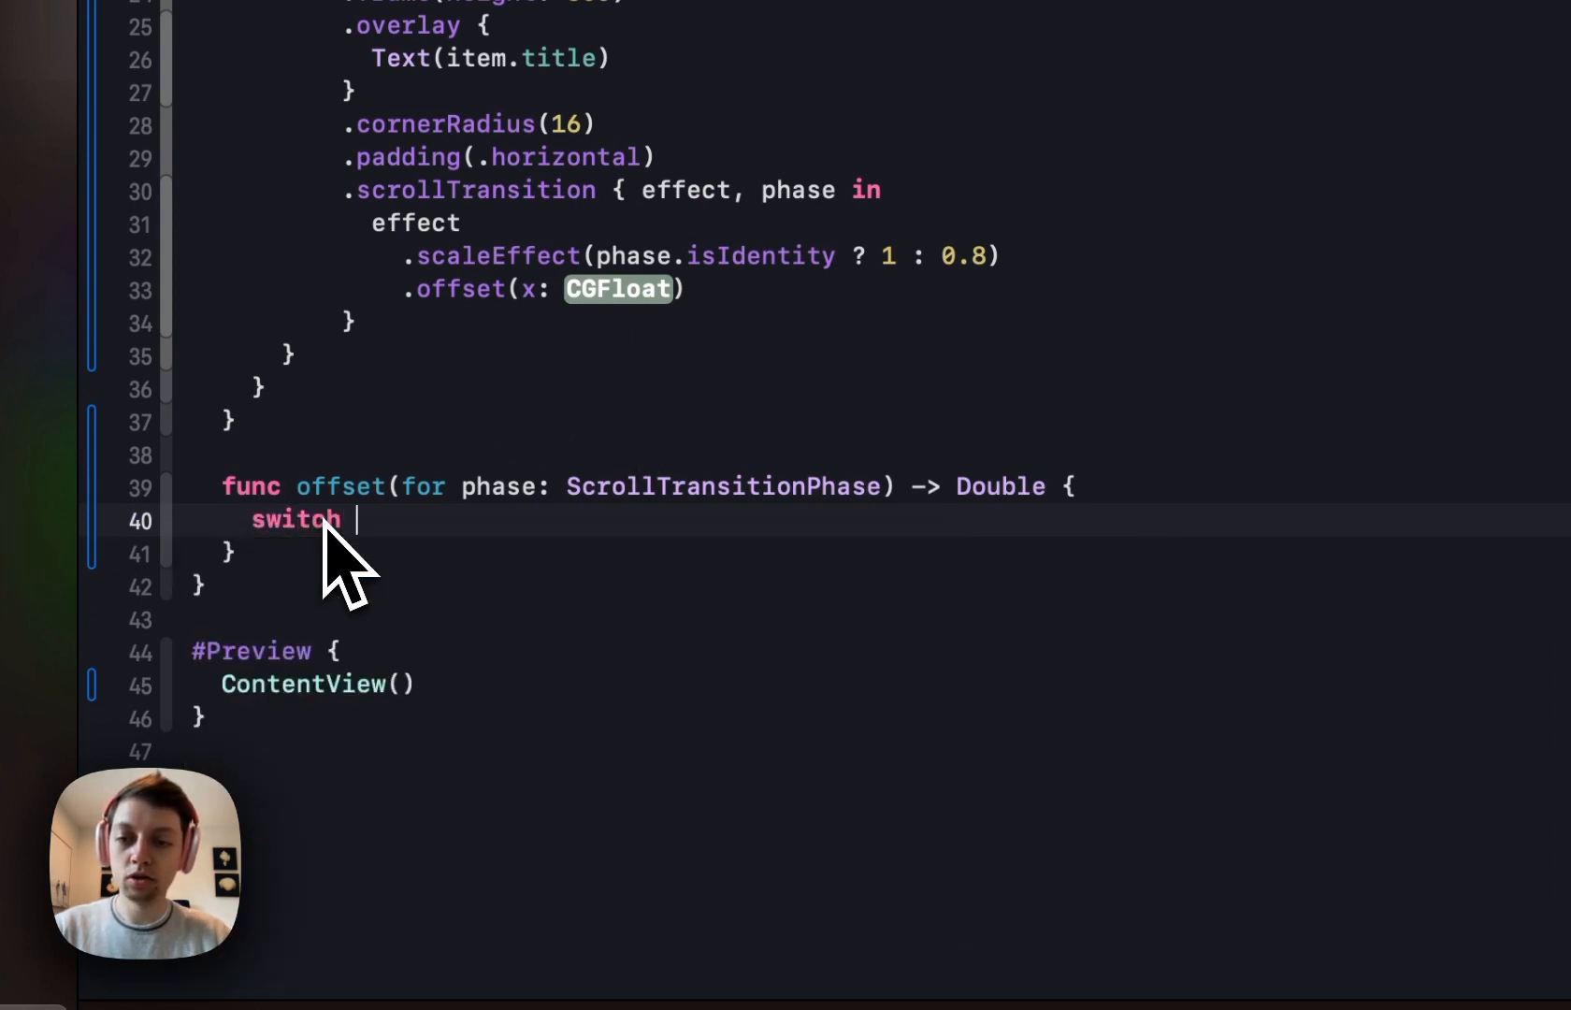
text(phase {)
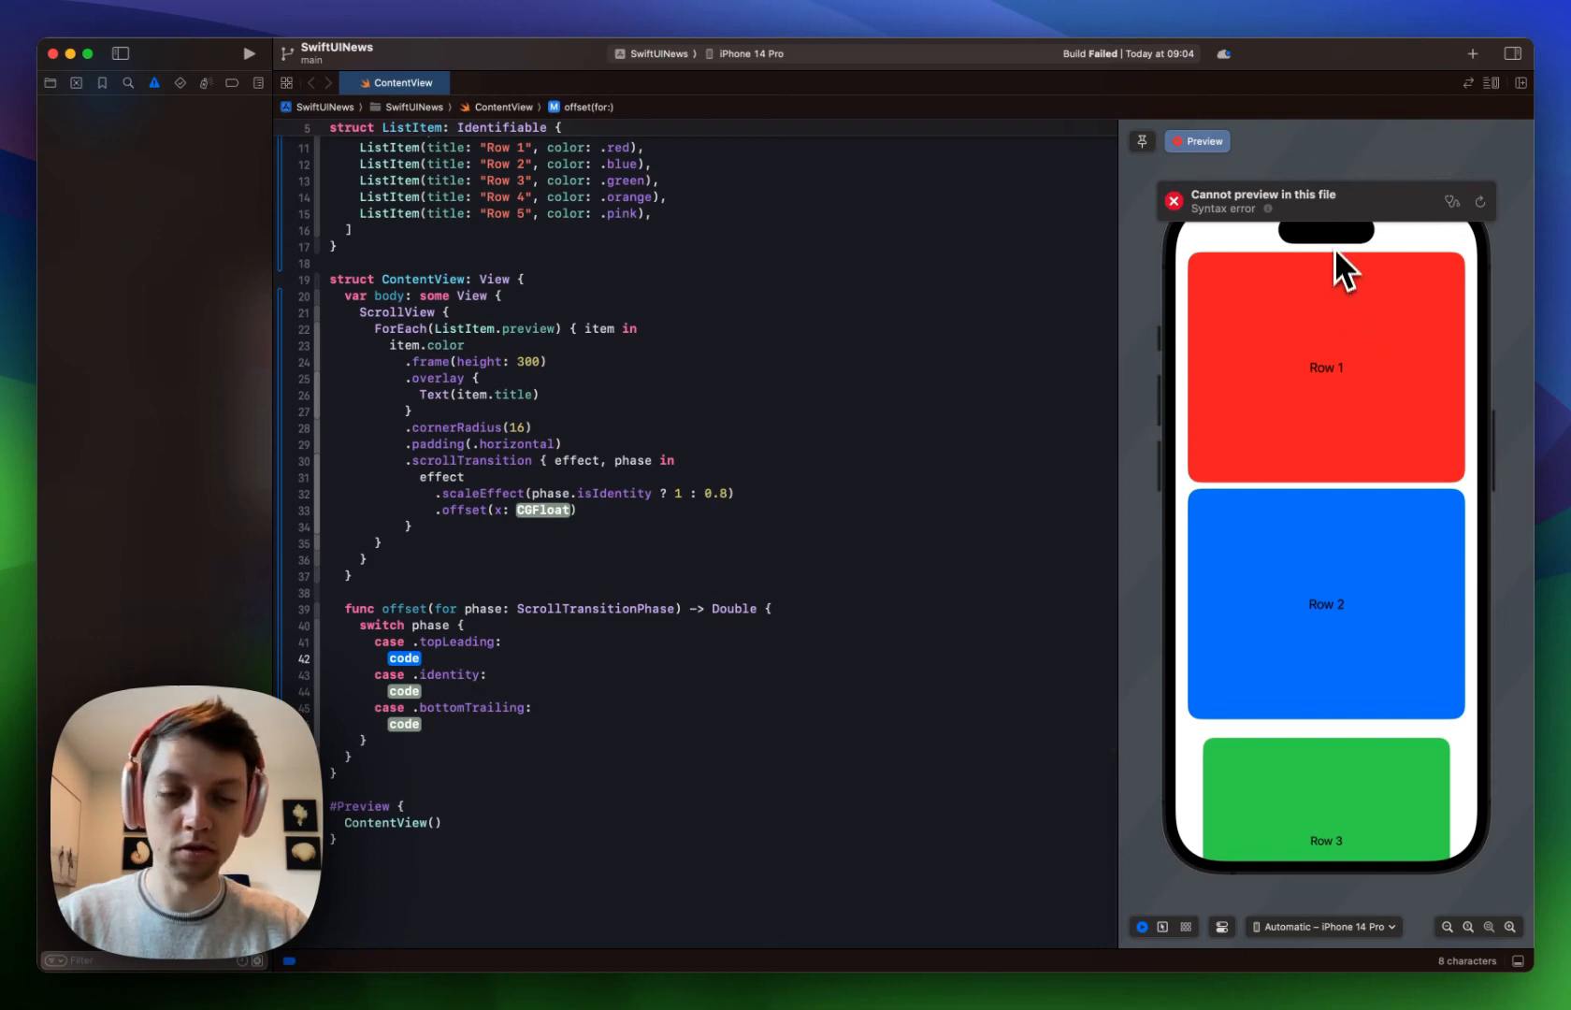
mouse_move(1316, 606)
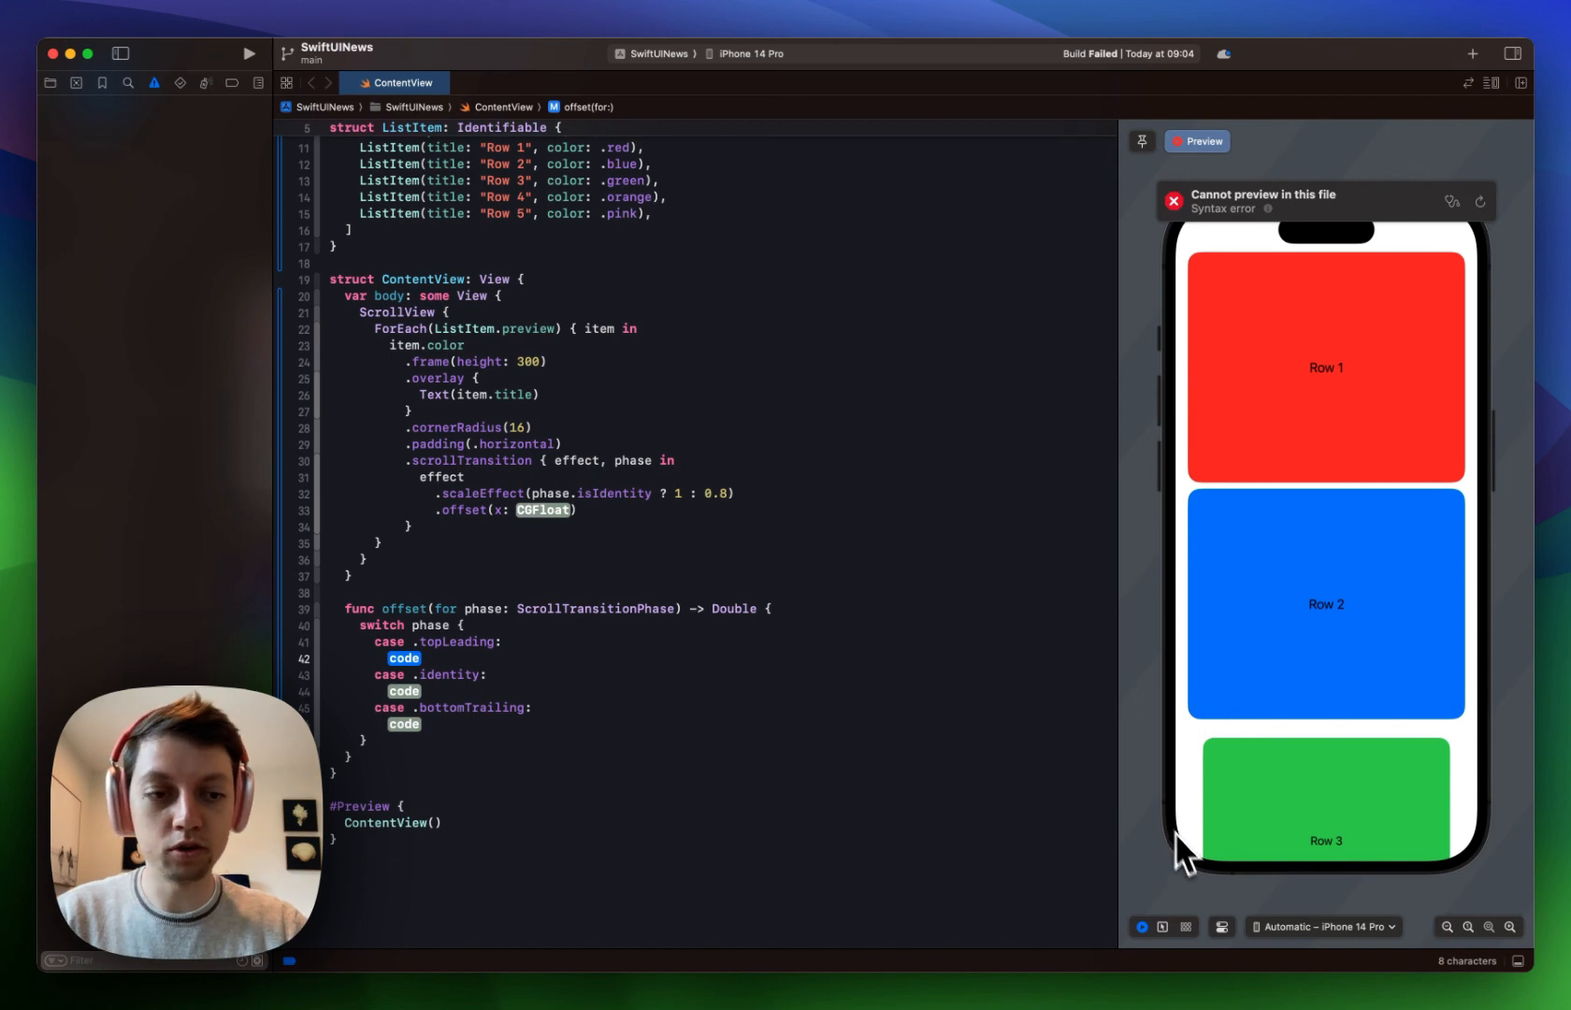
mouse_move(1352, 828)
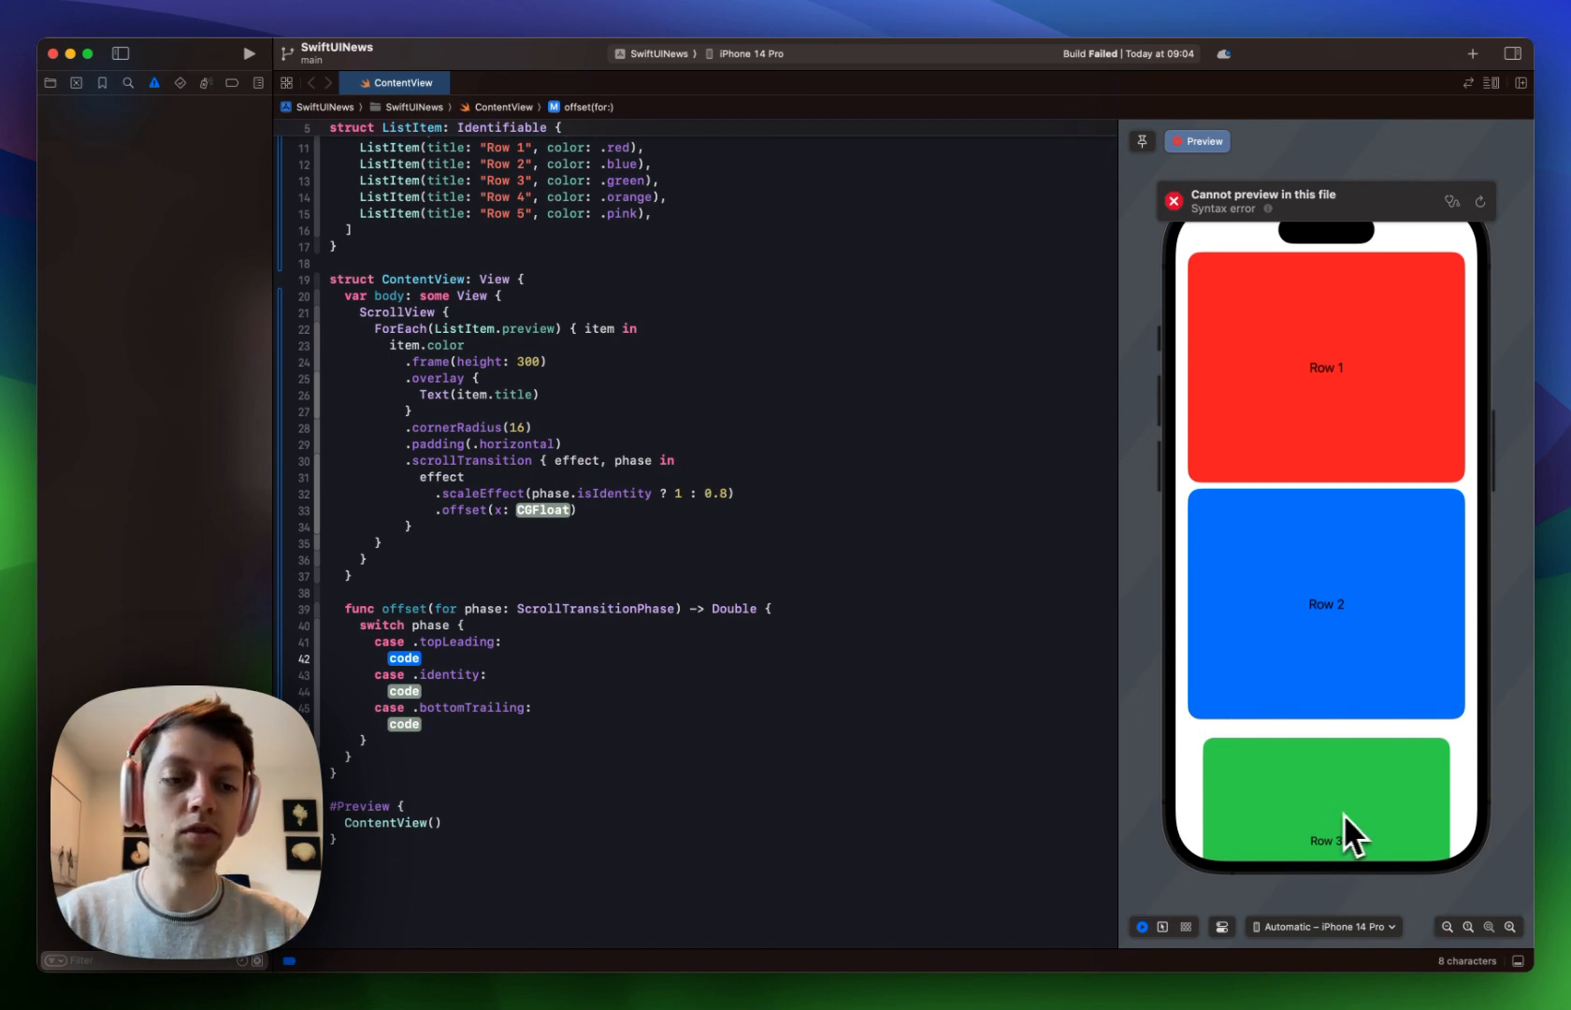
mouse_move(425, 642)
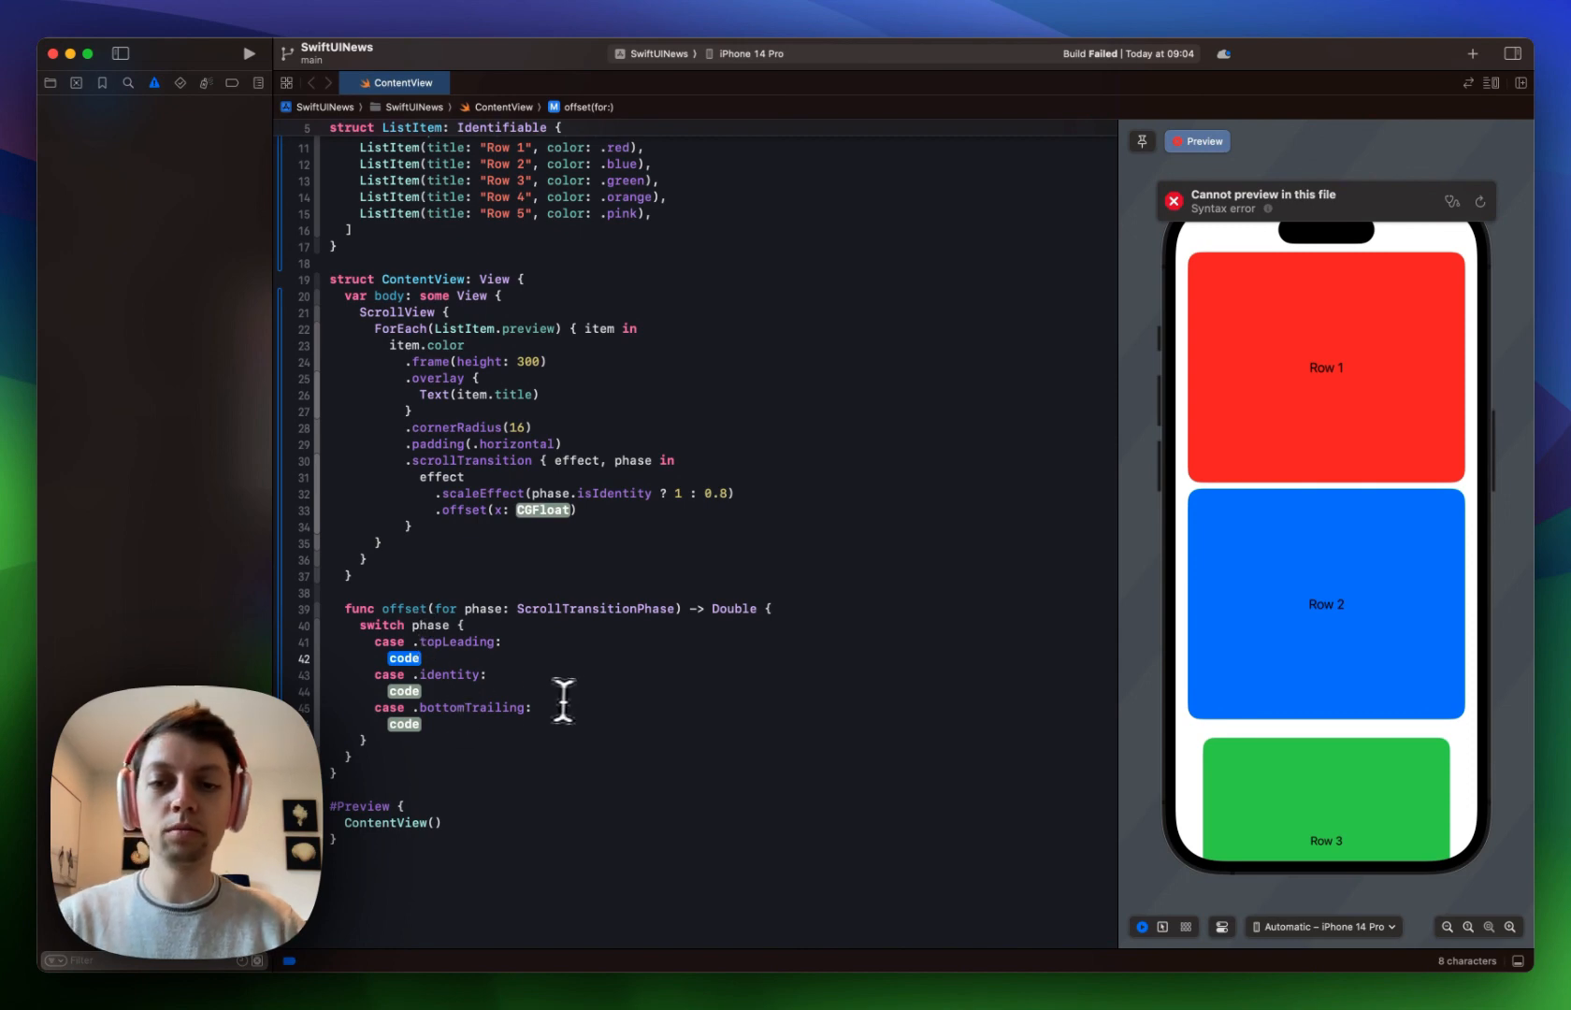
mouse_move(579, 700)
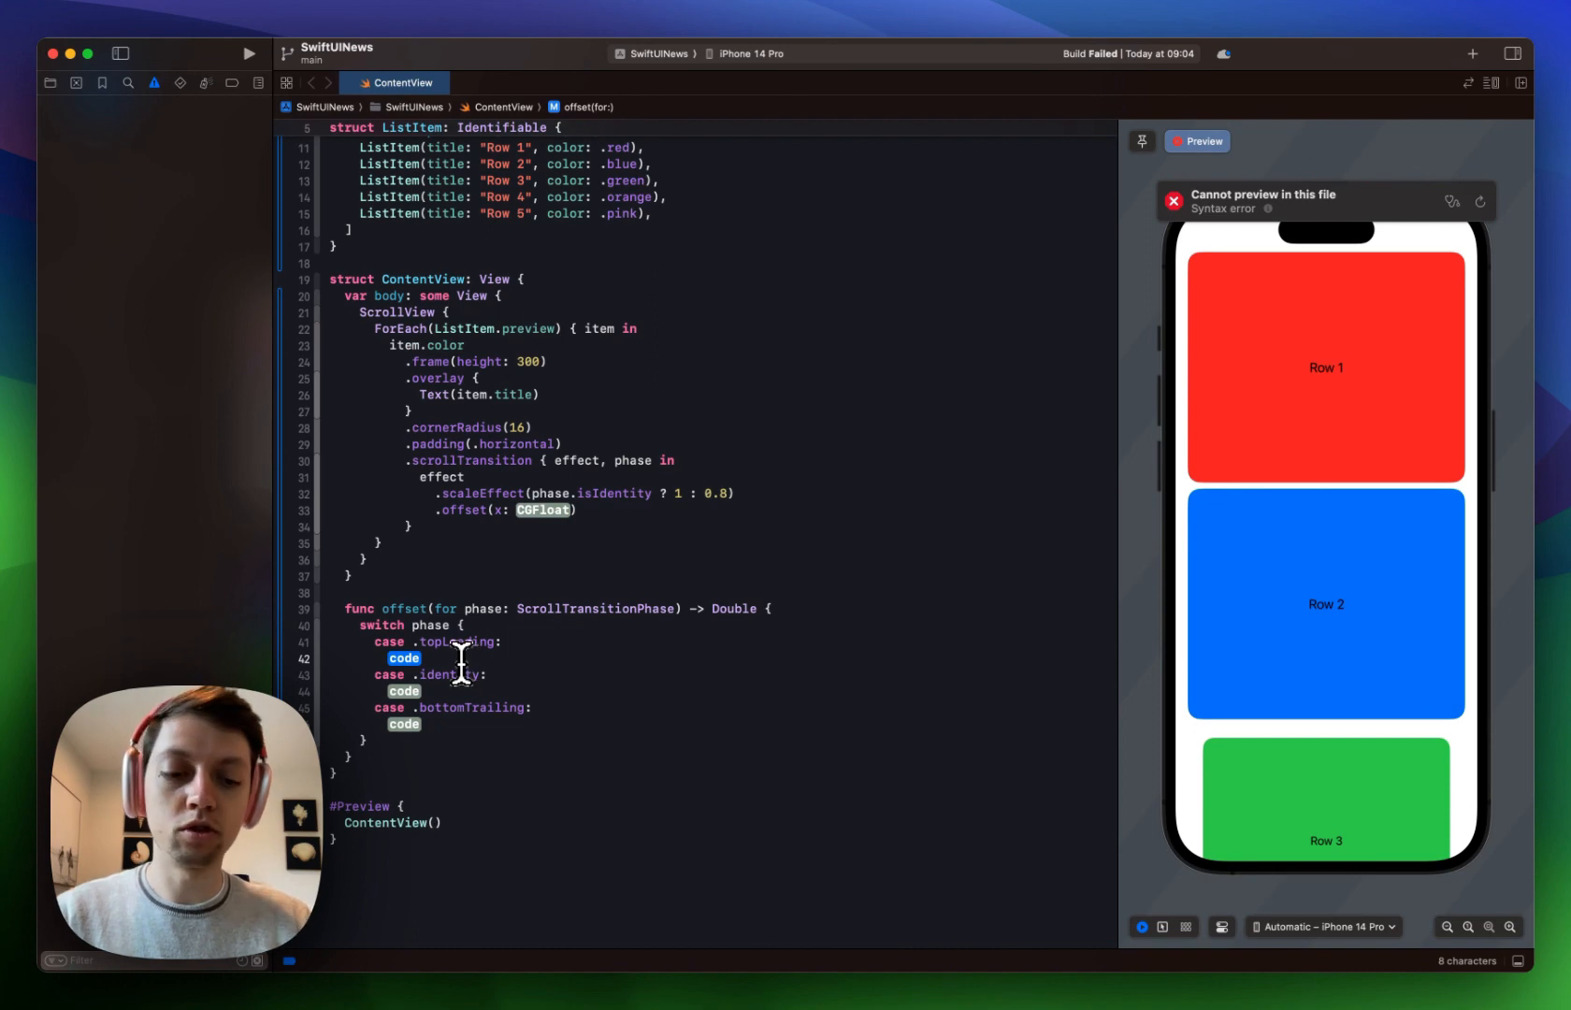
Return -200, 0 and 200 per phase and pass offset(for: phase) to offset(x:).
text(-20)
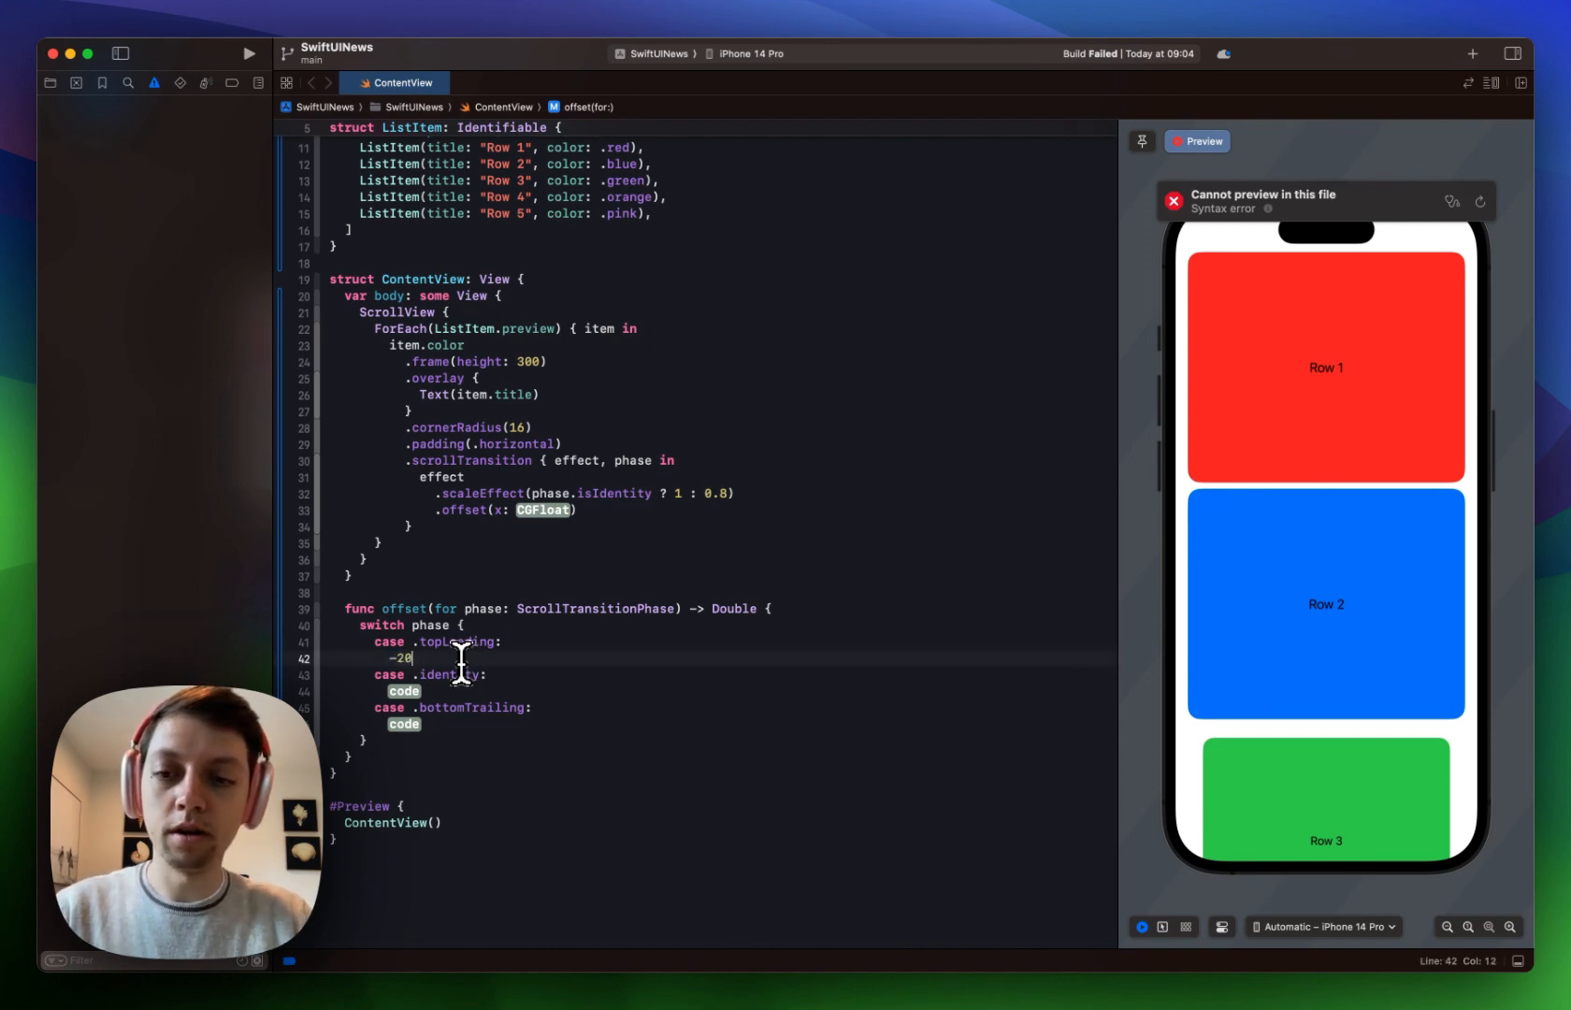
text(0)
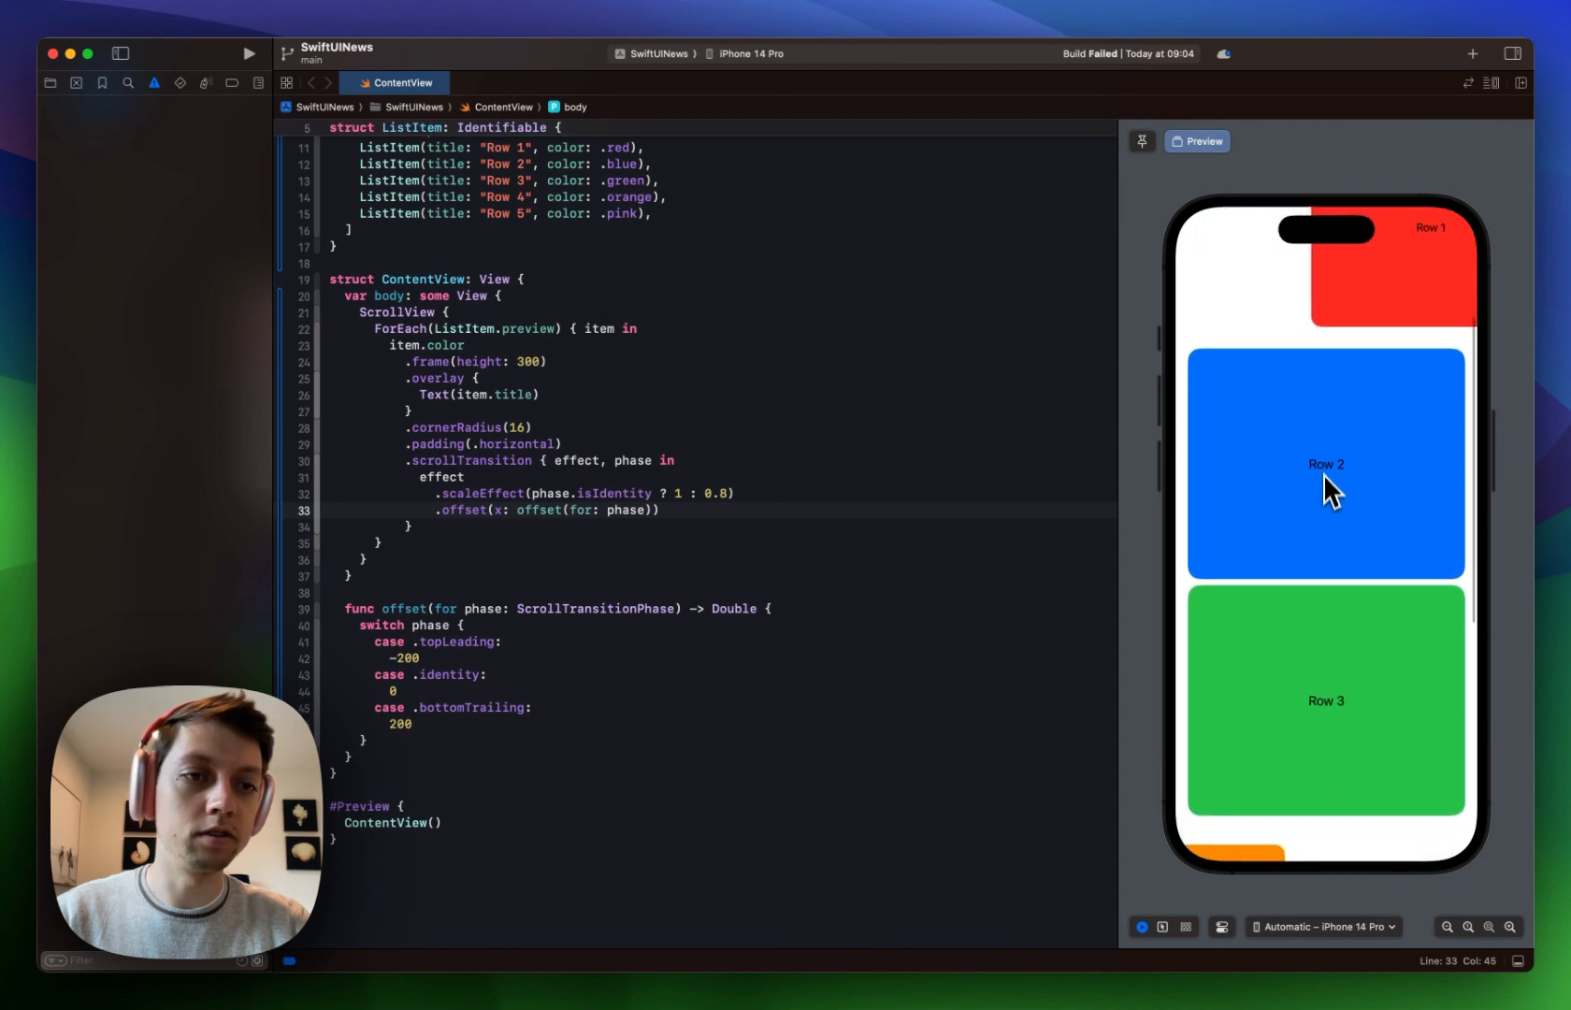
Scroll the preview through all five cards to watch them slide sideways and shrink.
scroll(down, 3)
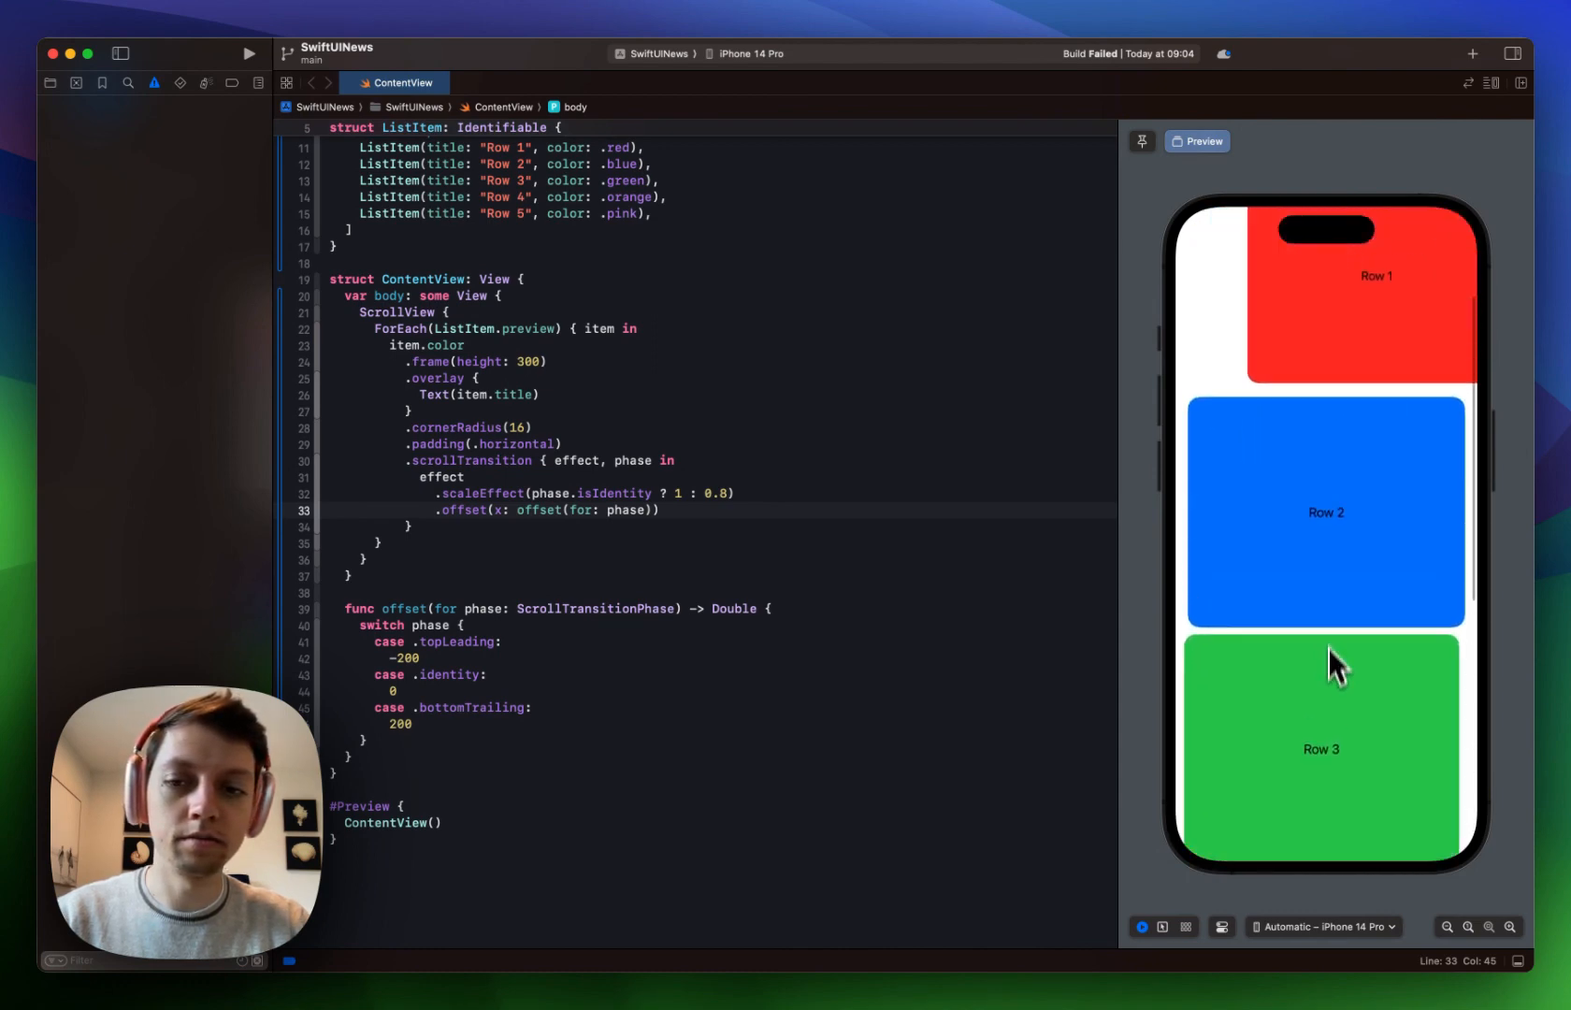
scroll(down, 3)
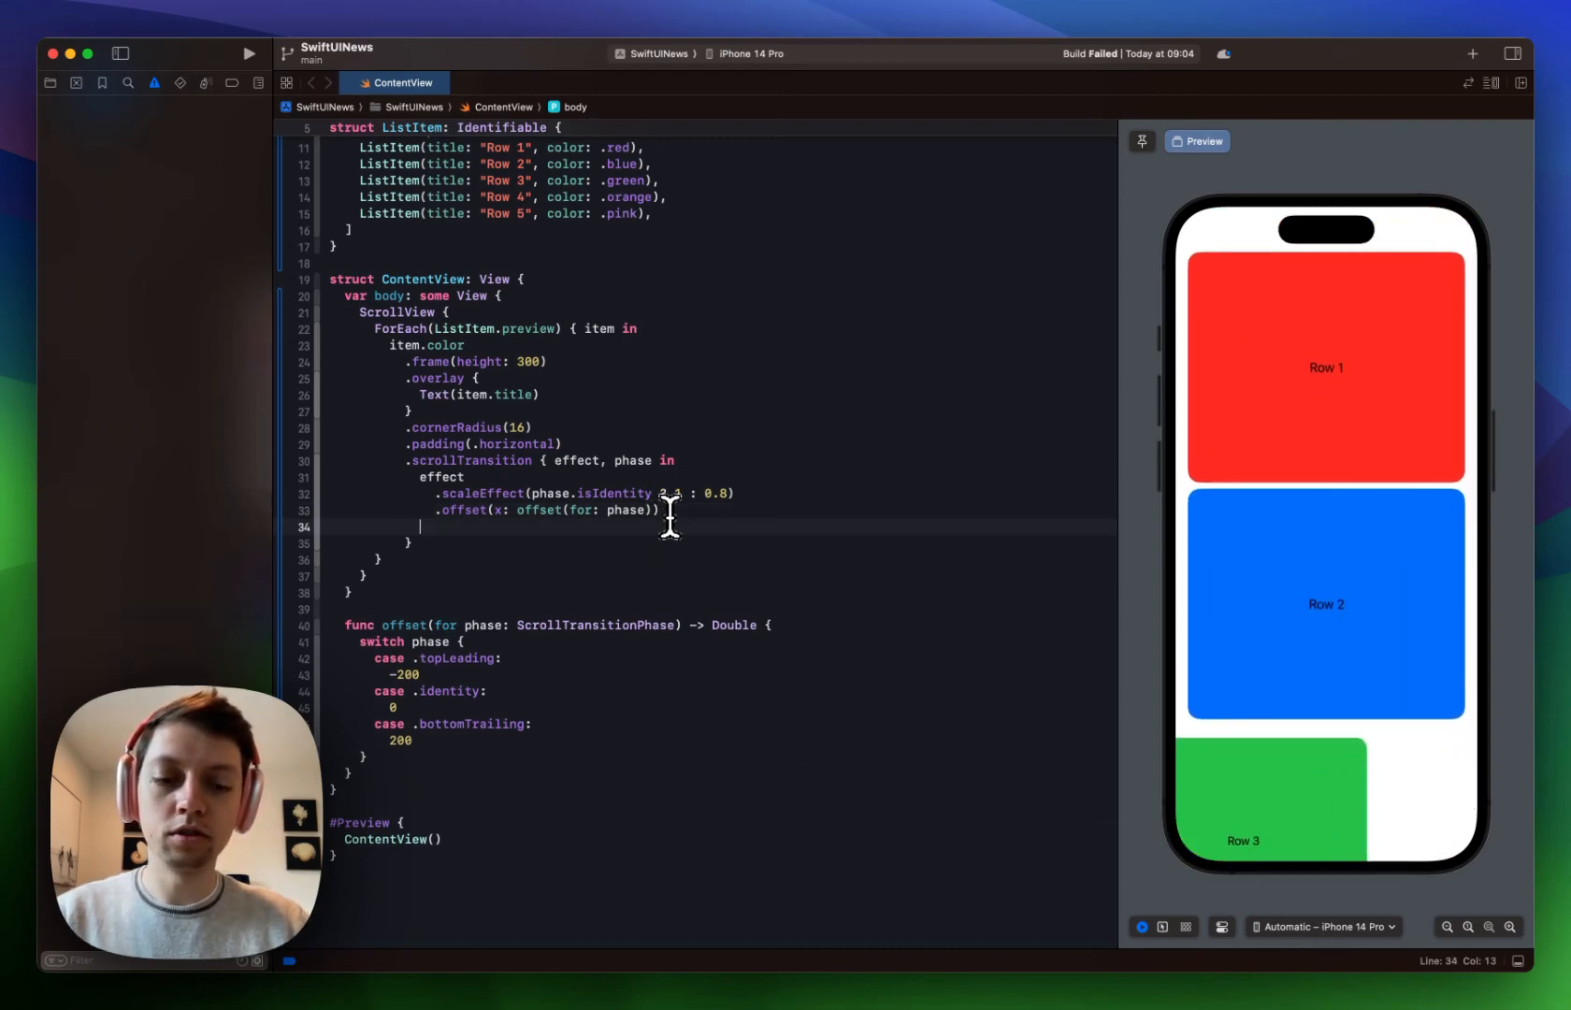
text(.)
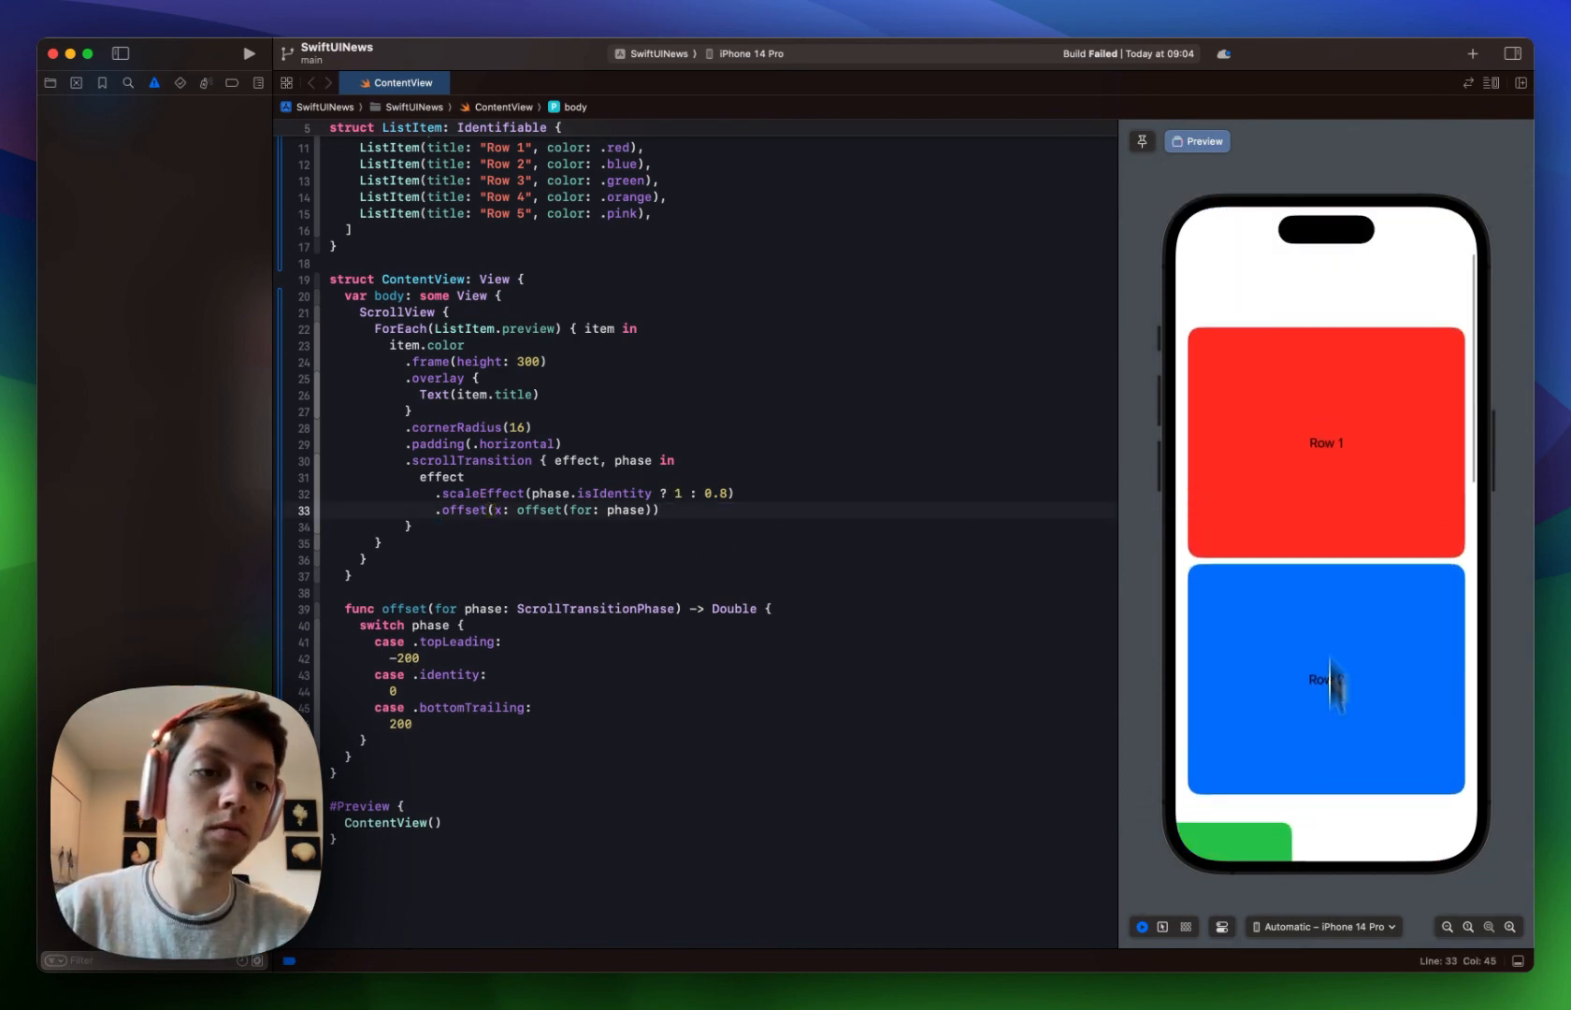
scroll(down, 3)
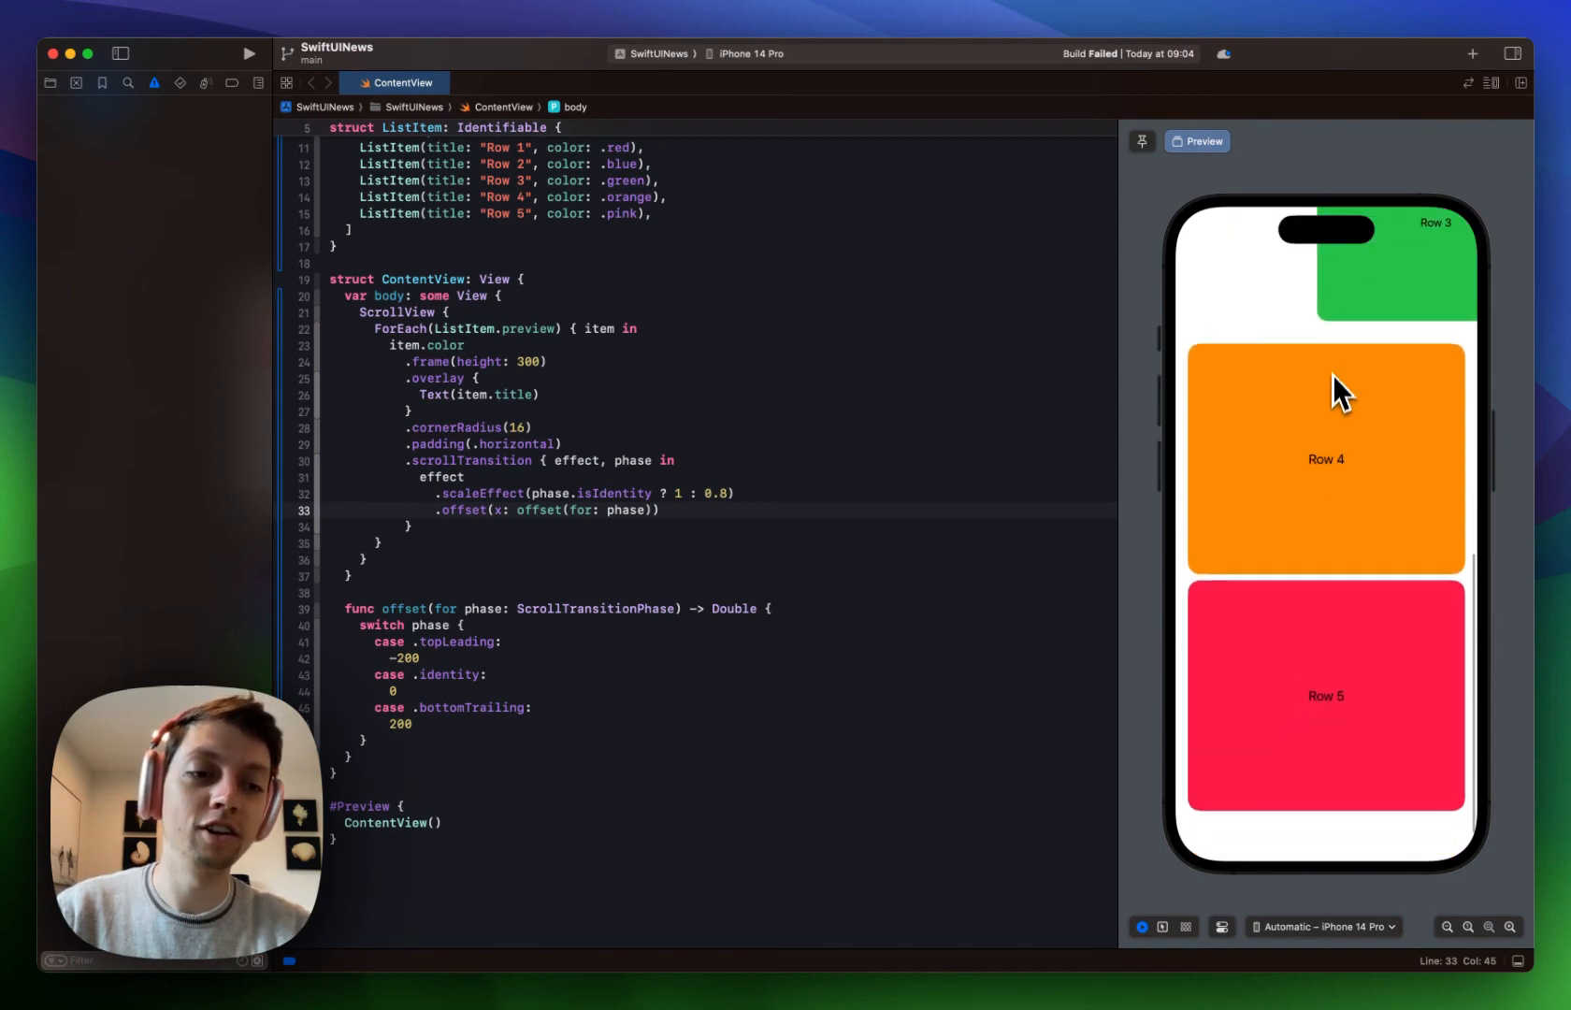